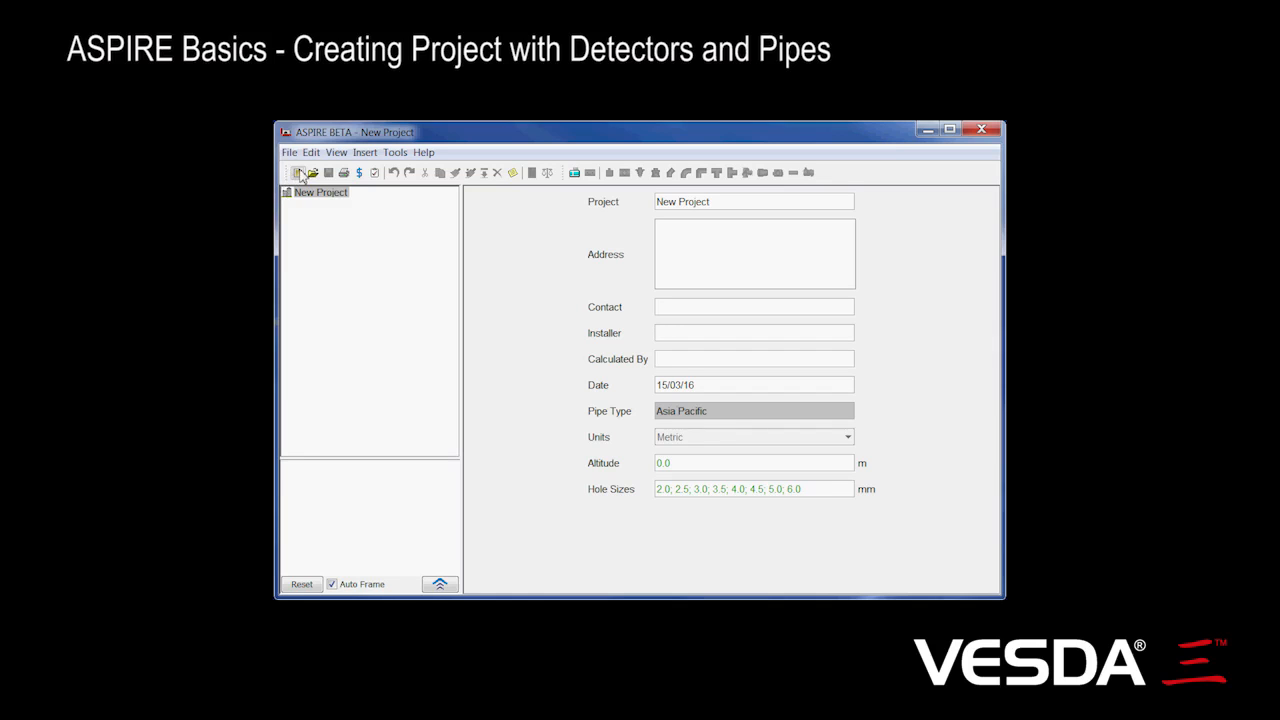
{"action": "mouse_move", "coordinate": [763, 221]}
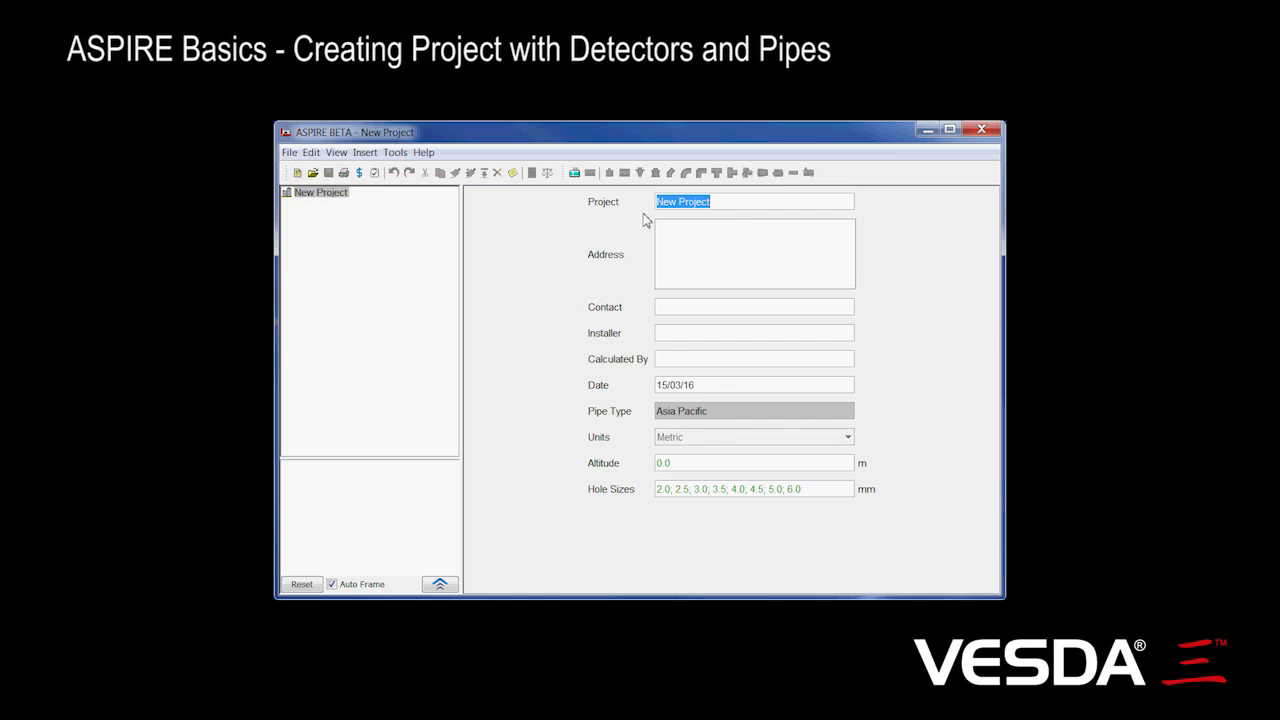
Name the project ACME Pty Ltd at 21 King St, Melbourne VIC 3000
{"action": "type", "text": "ACME Pty Ltd"}
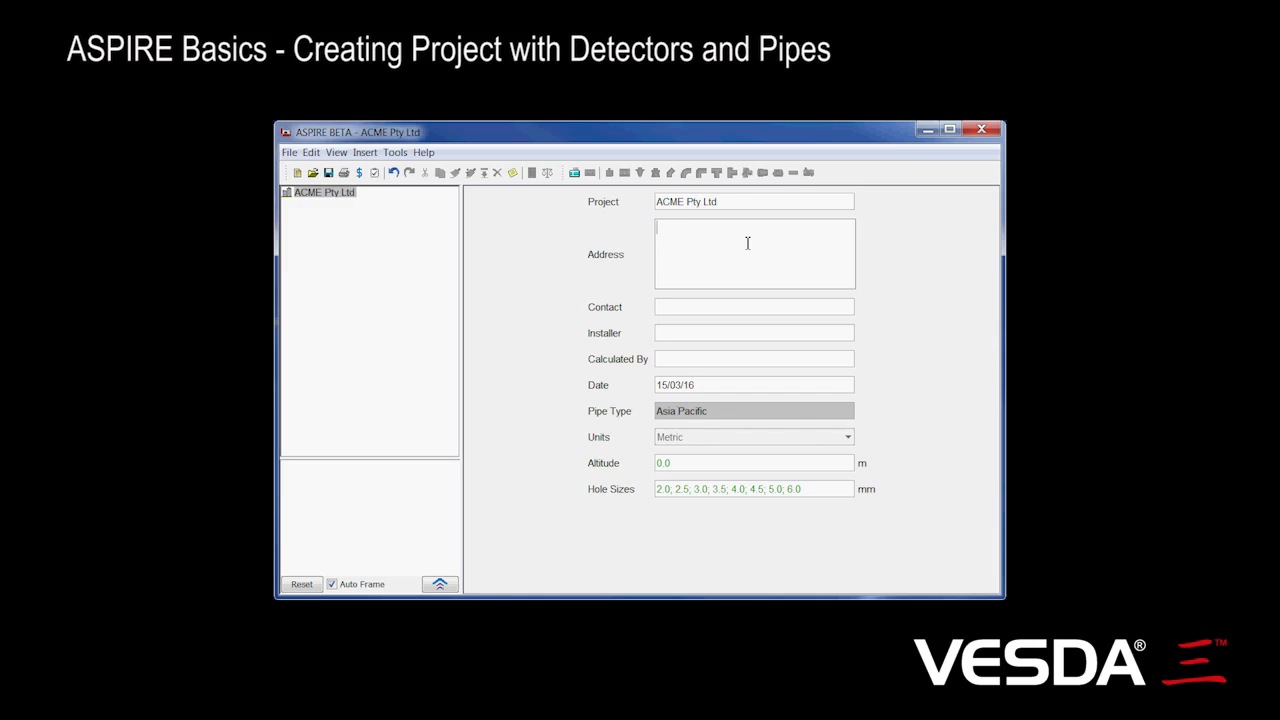
{"action": "type", "text": "21 King St"}
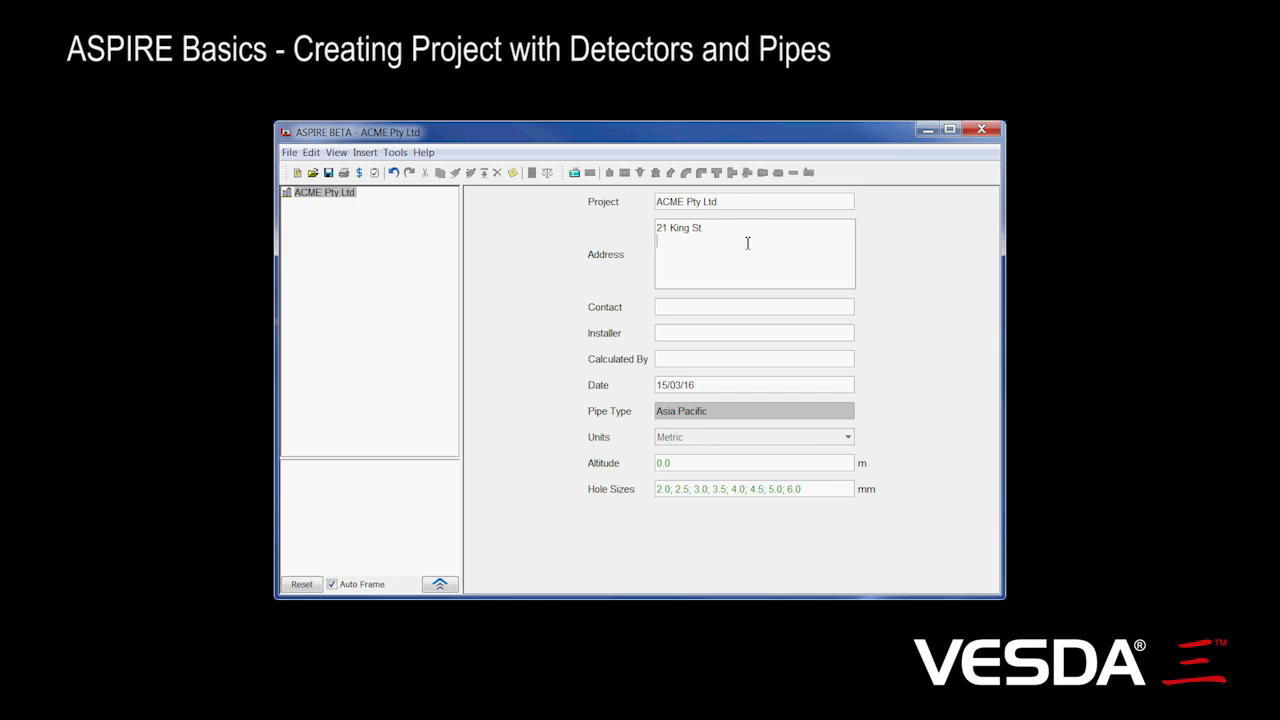
{"action": "type", "text": "Melbour"}
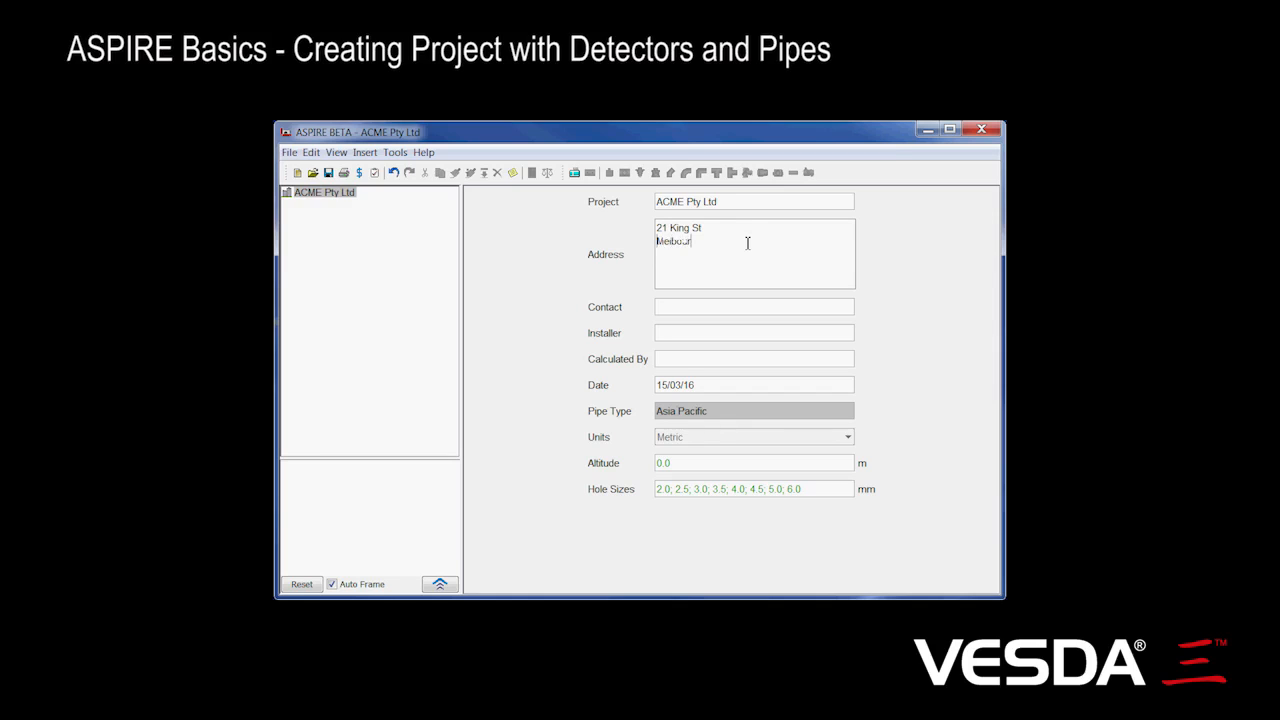
{"action": "type", "text": "Melbourne"}
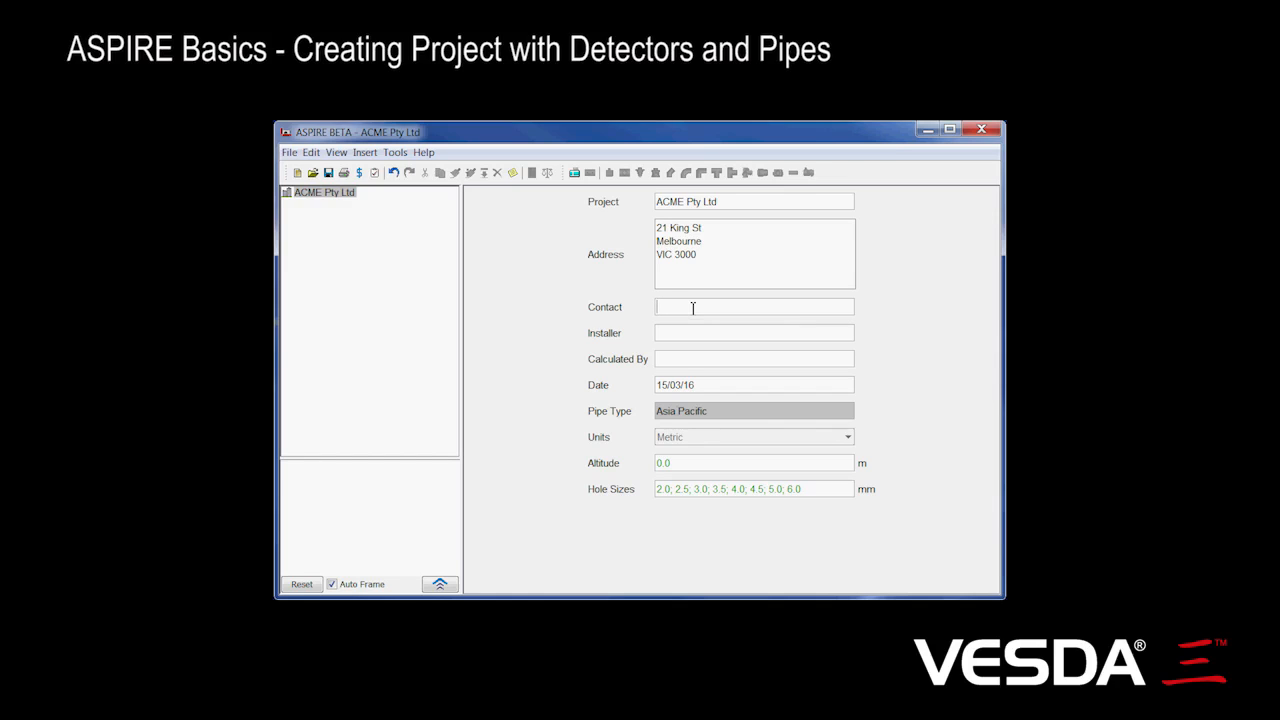
Enter the contact as John Smith, 04 123456
{"action": "type", "text": "John"}
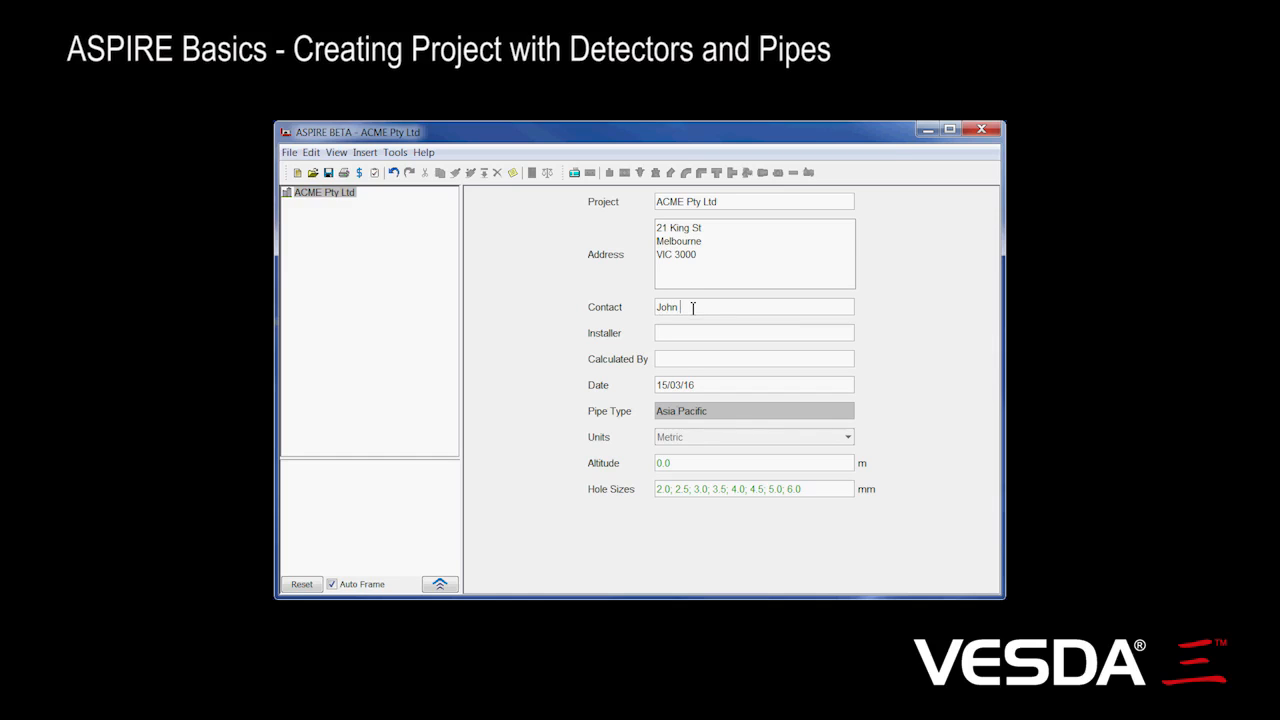
{"action": "type", "text": "Smith"}
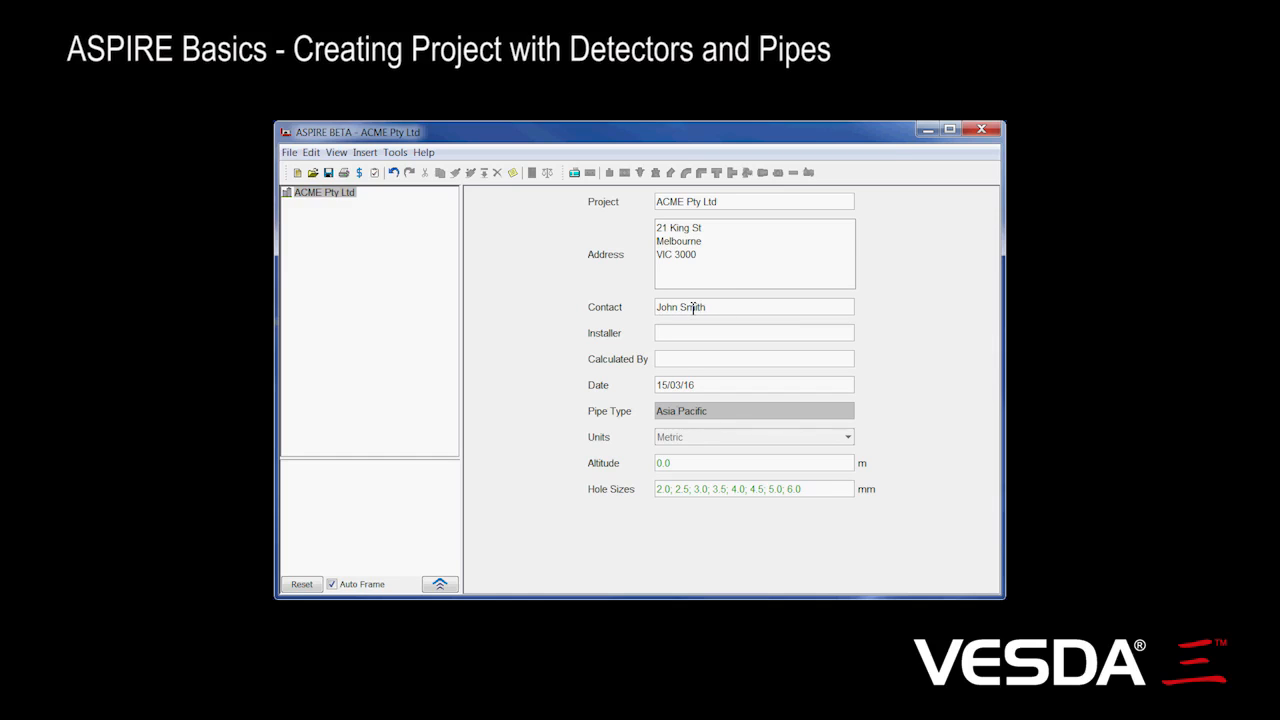
{"action": "type", "text": ", 0434"}
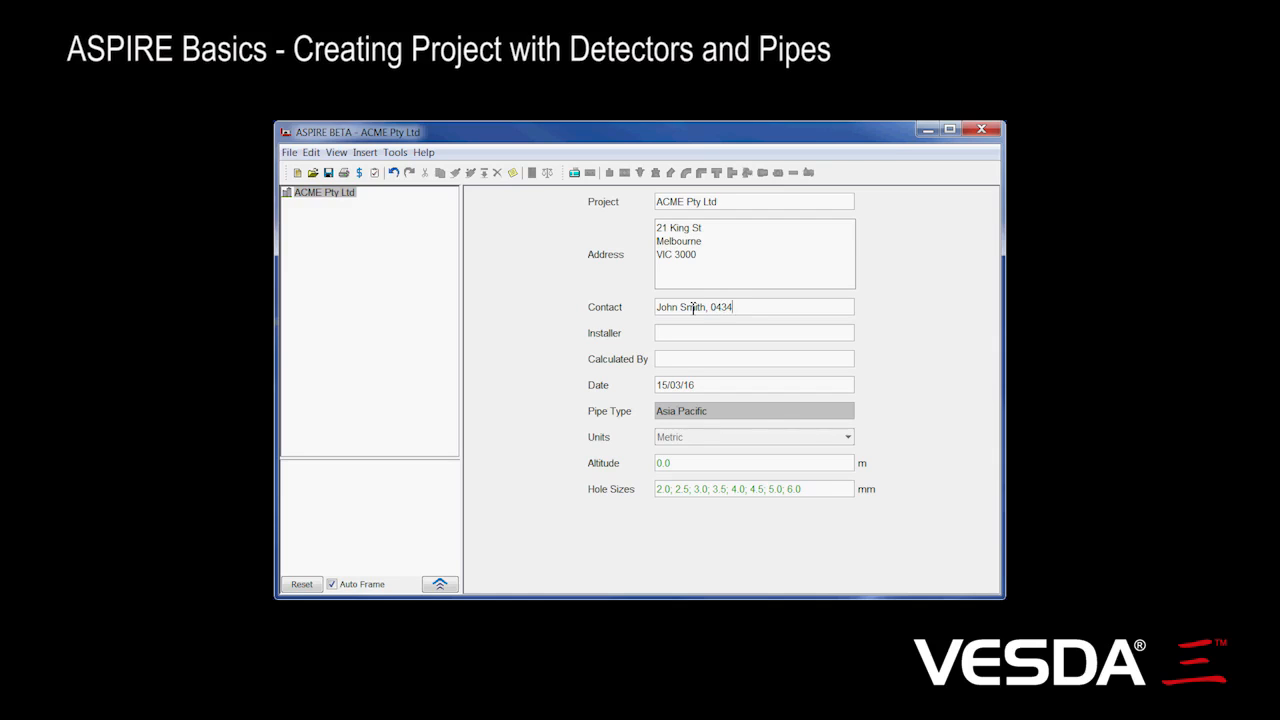
{"action": "type", "text": "123456"}
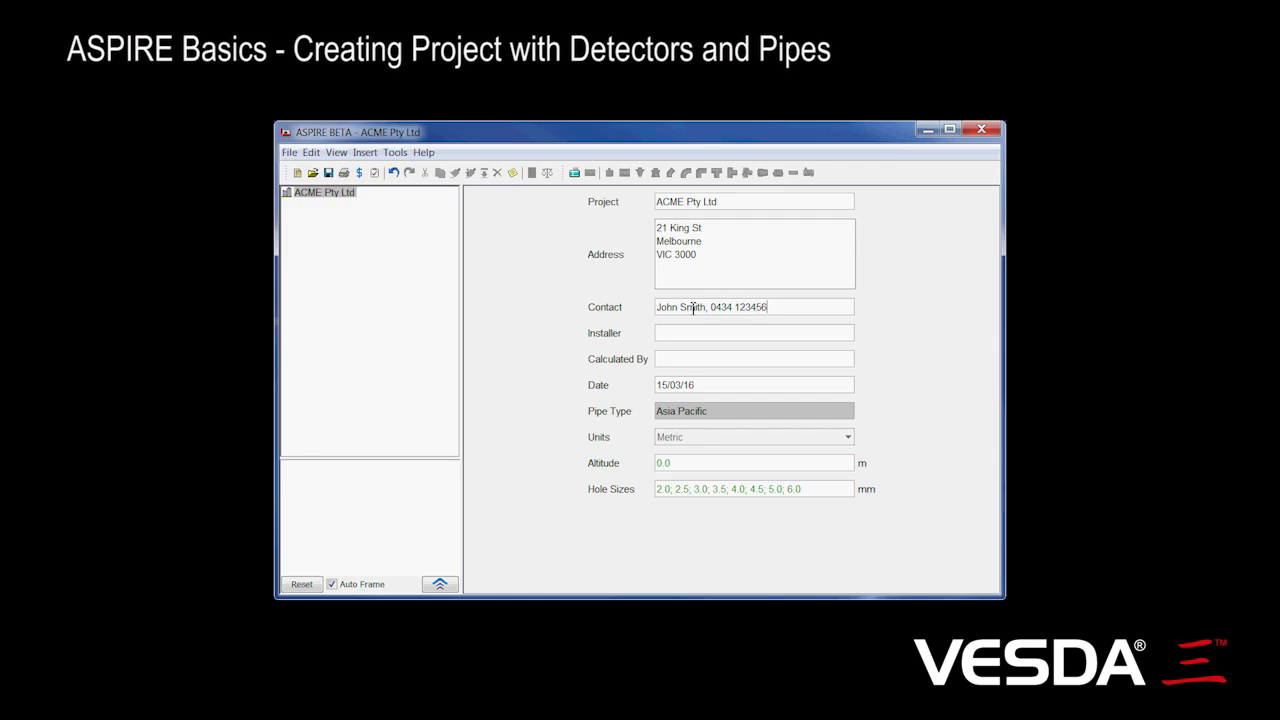
{"action": "left_click", "coordinate": [753, 332]}
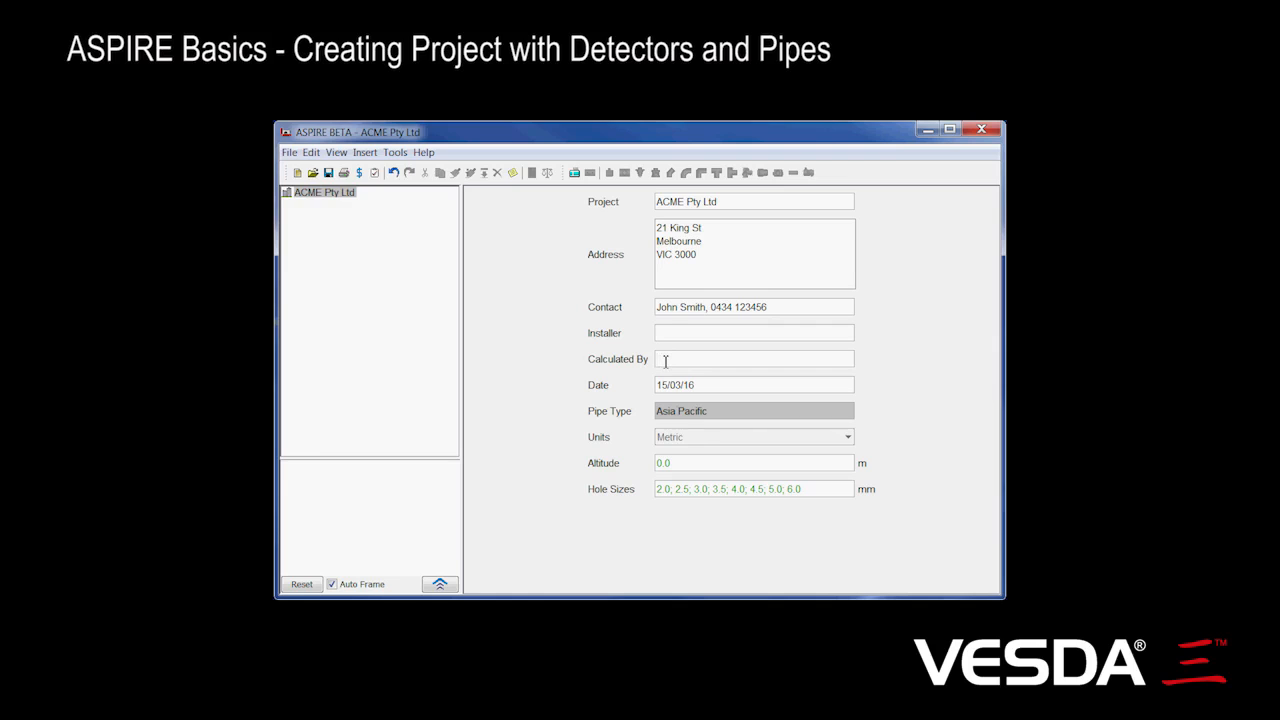
Record Russell as the designer in the Calculated By field
{"action": "type", "text": "Russell"}
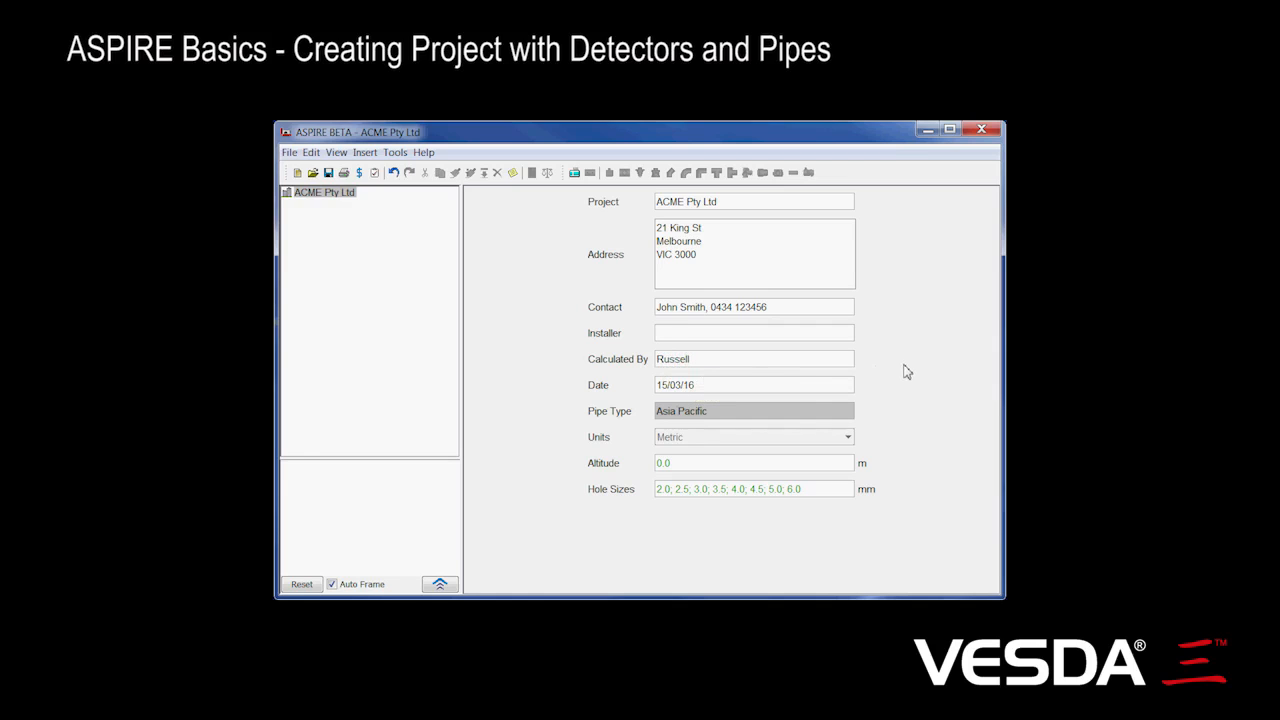
{"action": "mouse_move", "coordinate": [700, 385]}
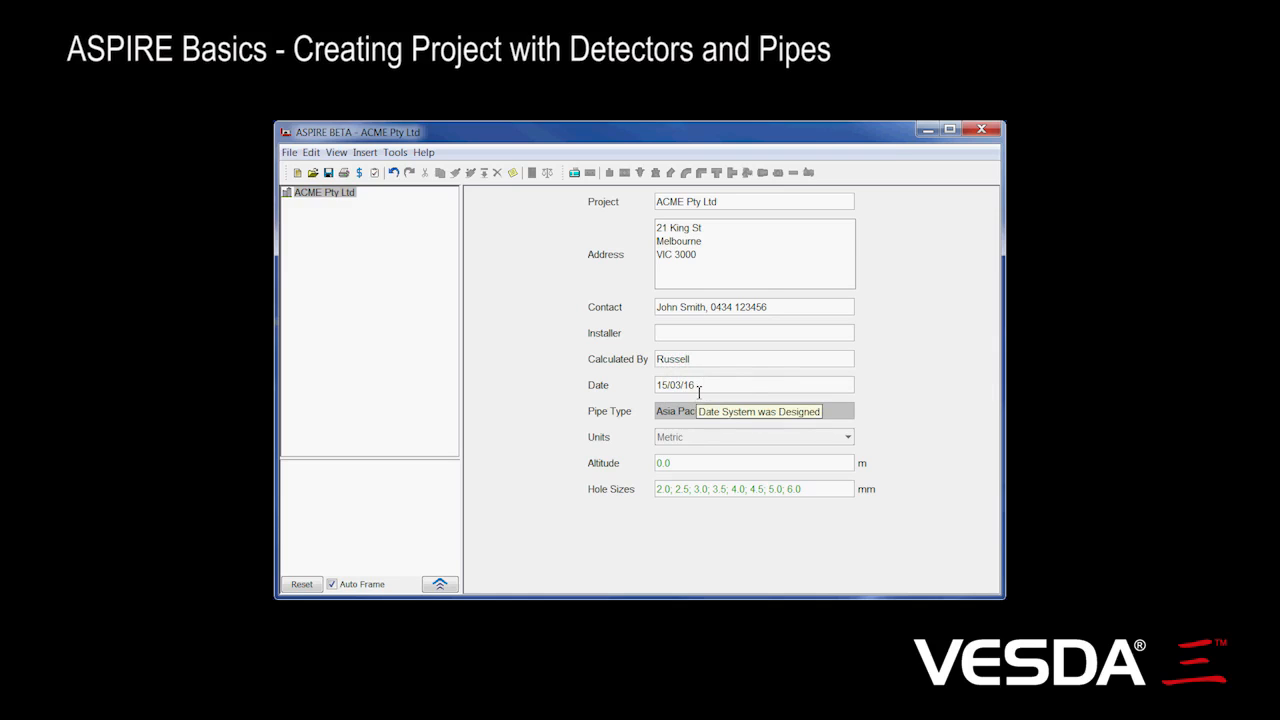
{"action": "mouse_move", "coordinate": [908, 375]}
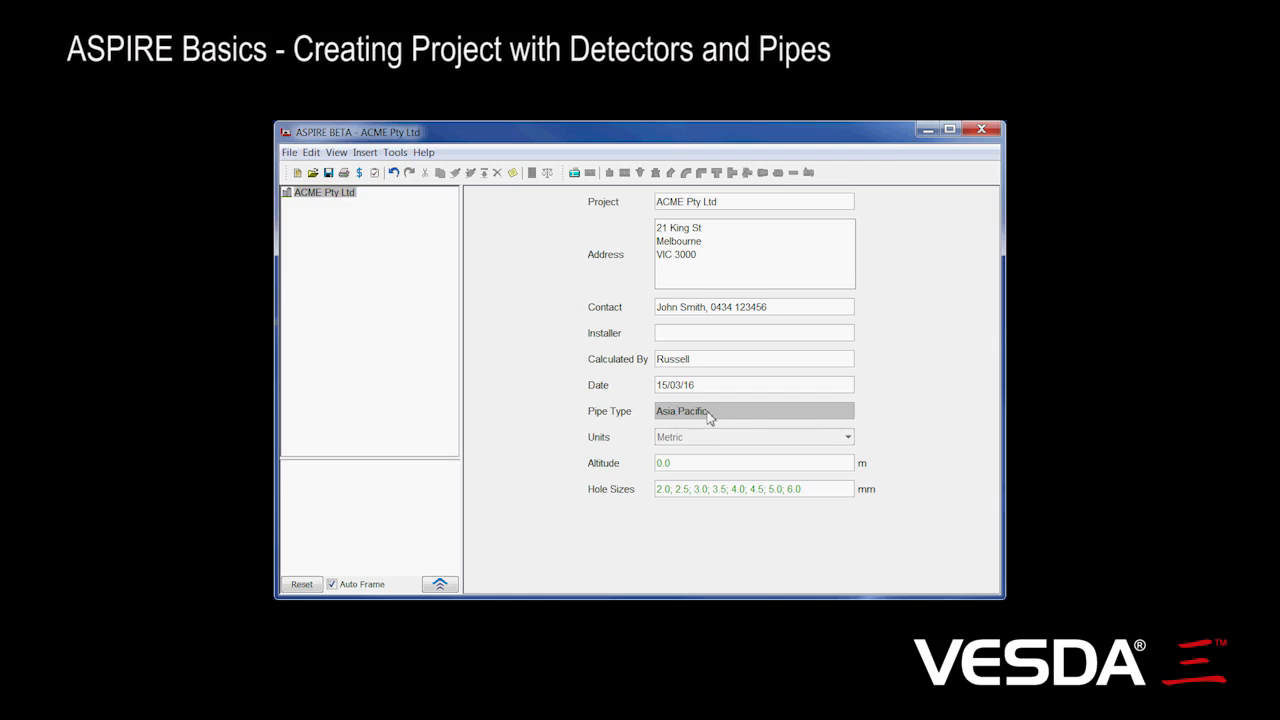
{"action": "mouse_move", "coordinate": [720, 420]}
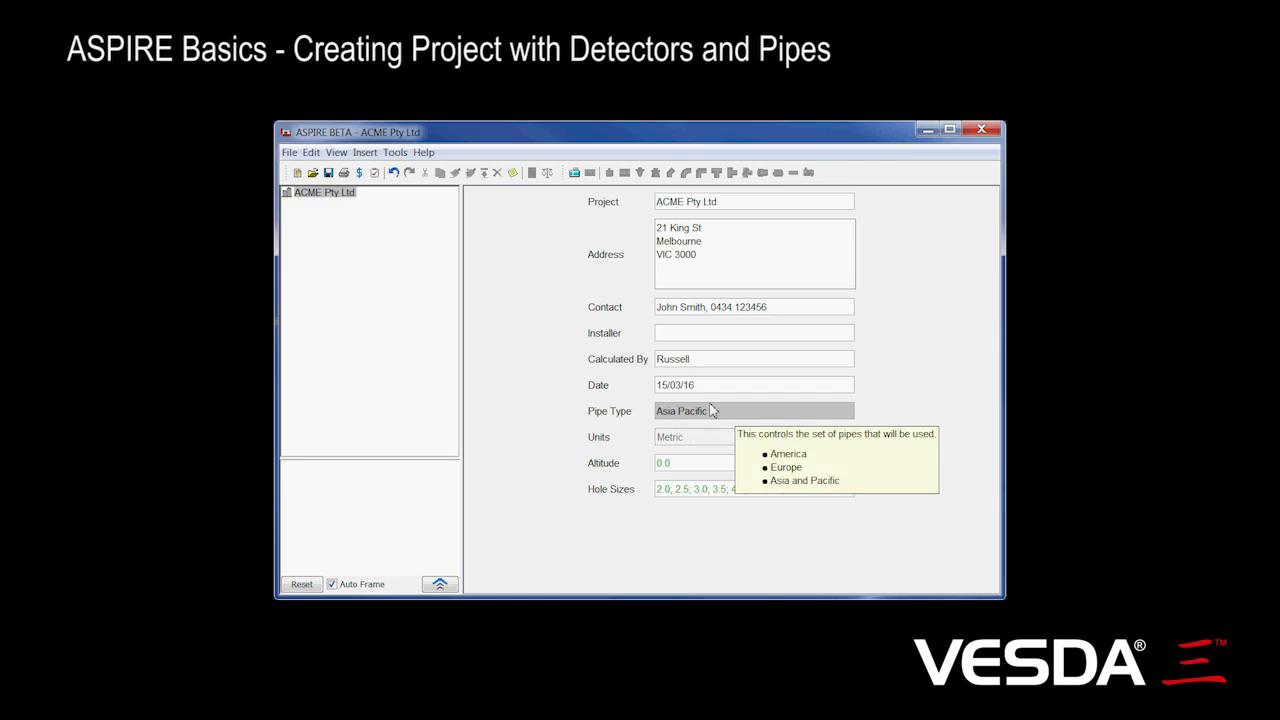
{"action": "mouse_move", "coordinate": [738, 414]}
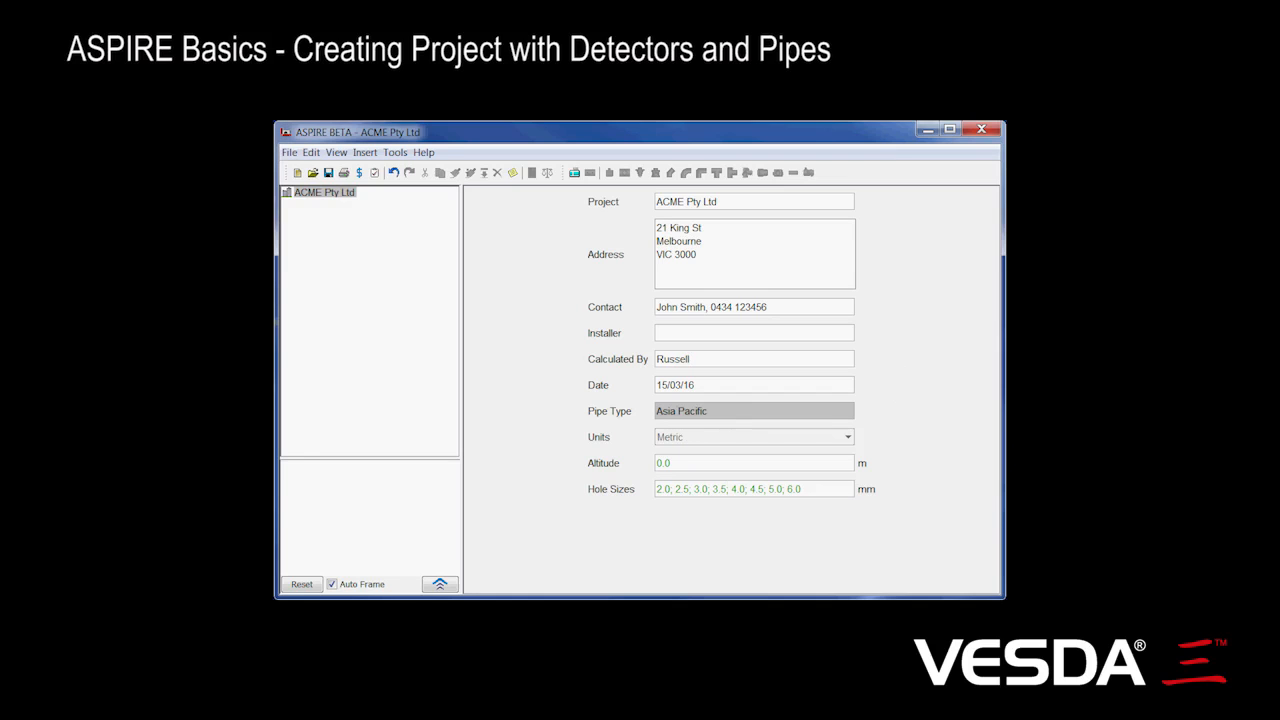
{"action": "left_click", "coordinate": [395, 152]}
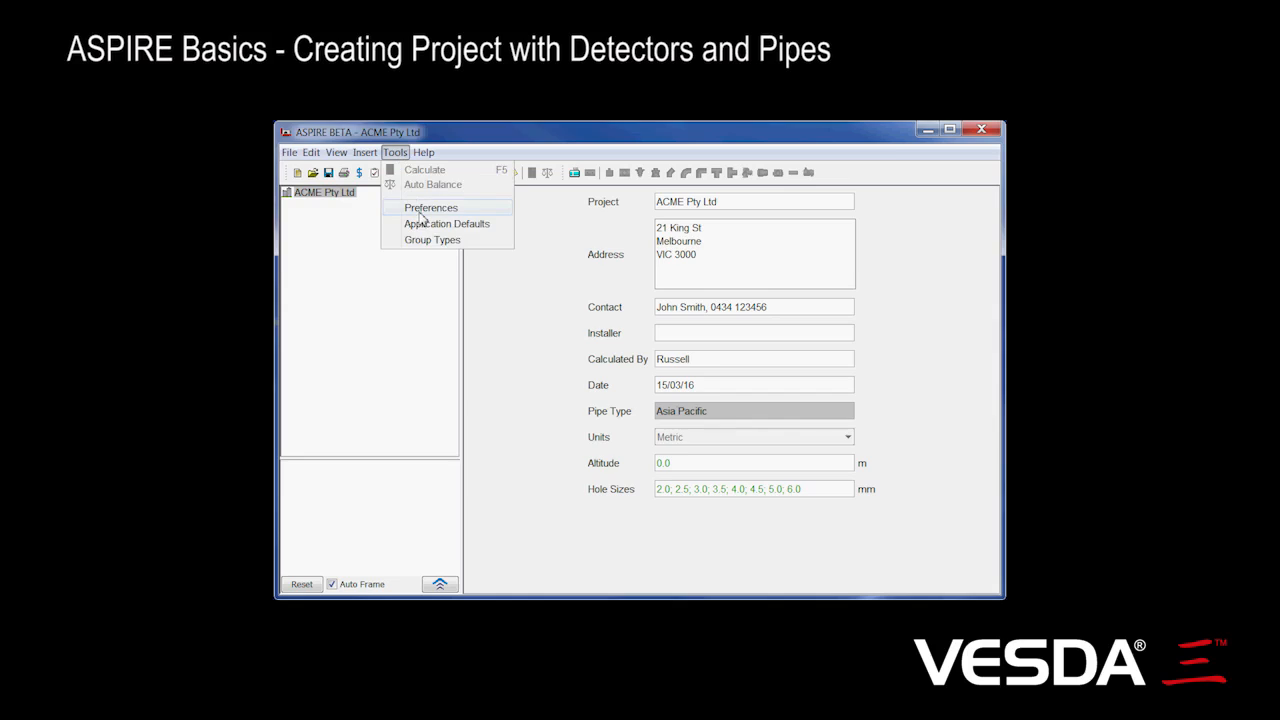
{"action": "left_click", "coordinate": [430, 207]}
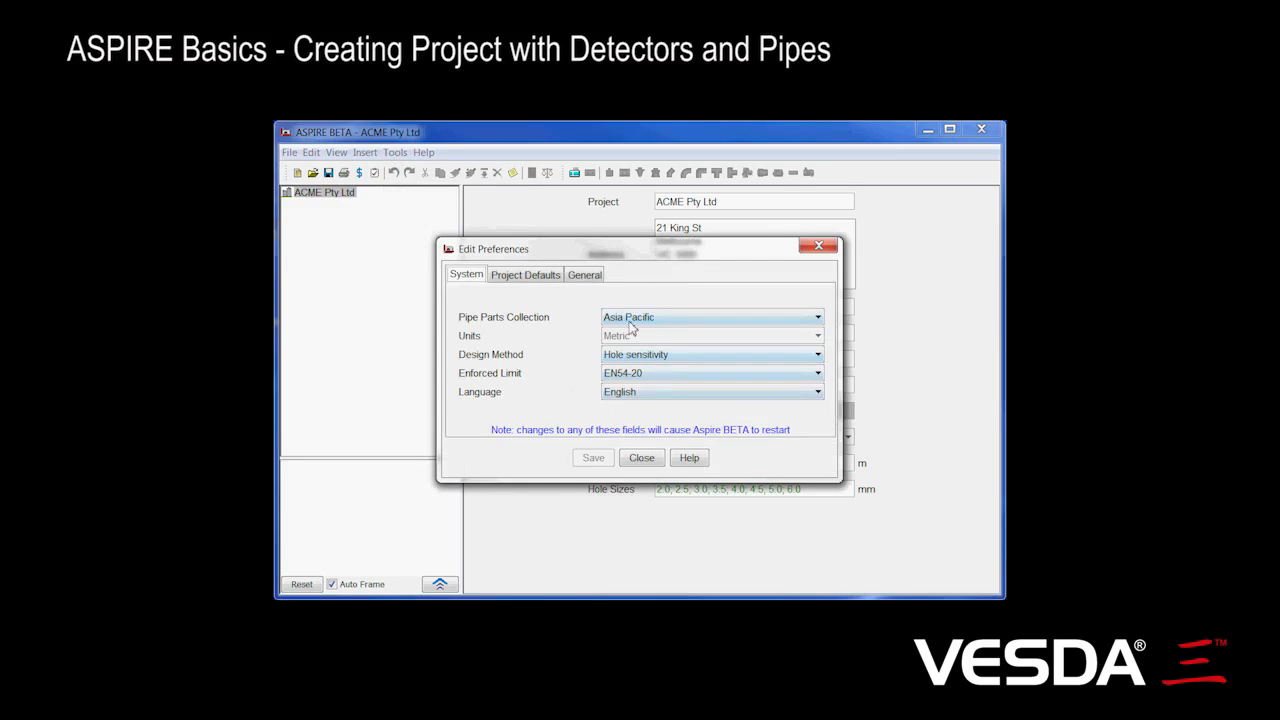
{"action": "mouse_move", "coordinate": [638, 389]}
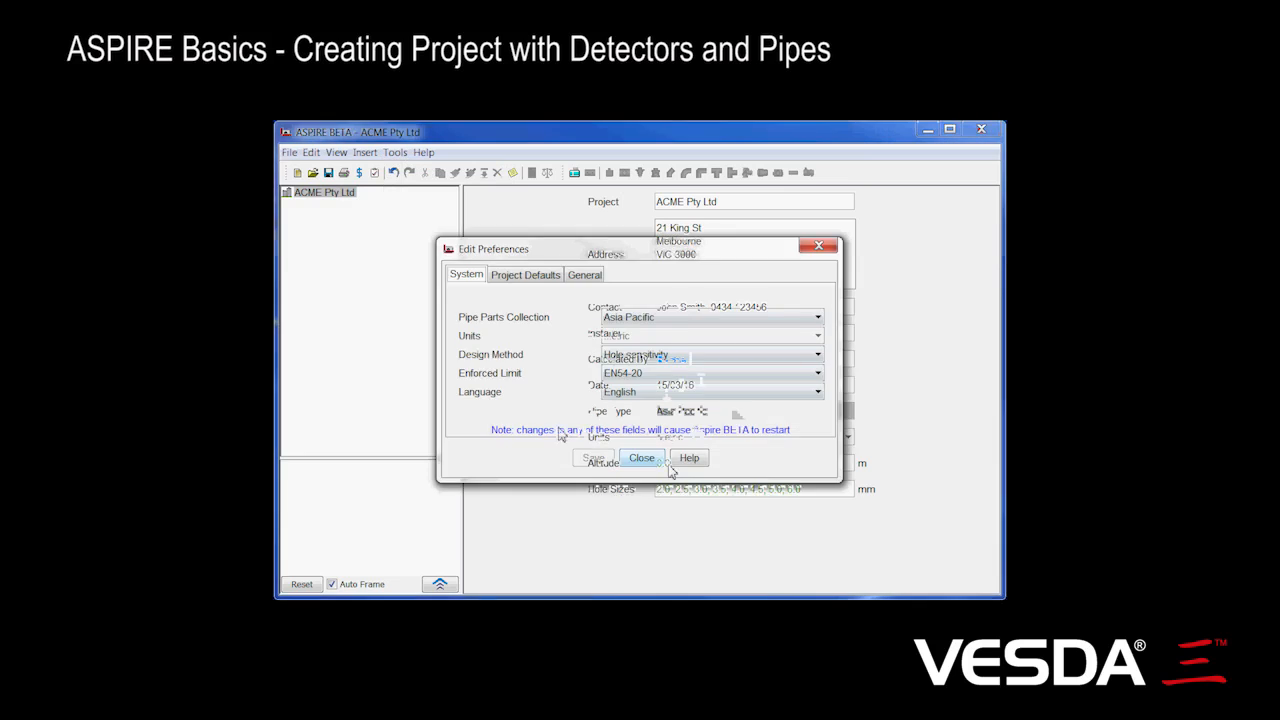
{"action": "left_click", "coordinate": [641, 457]}
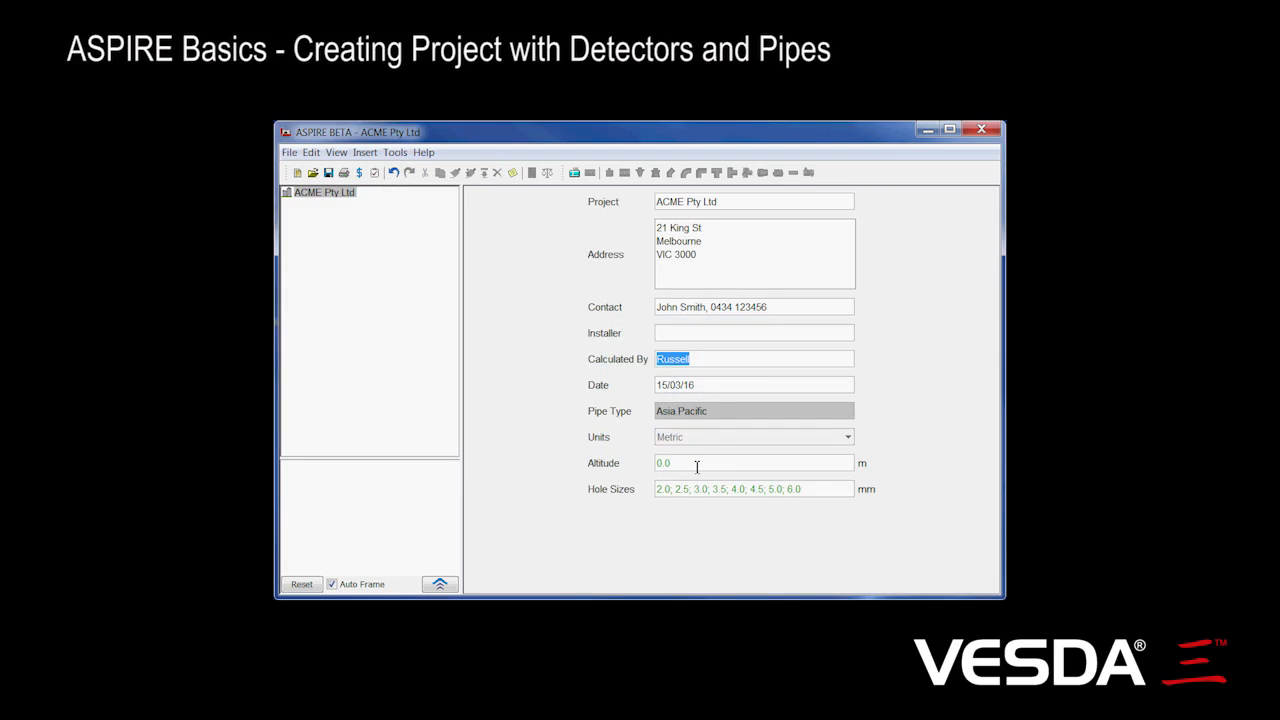
{"action": "mouse_move", "coordinate": [696, 462]}
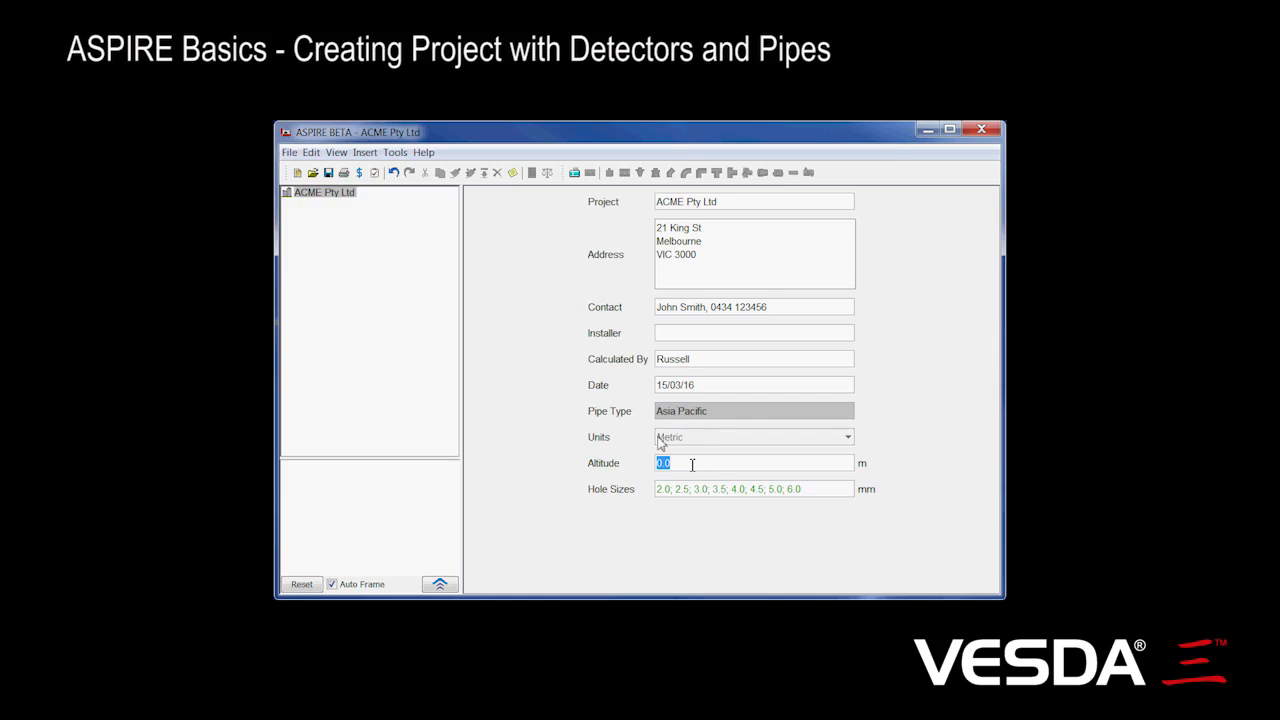
{"action": "left_click", "coordinate": [728, 488]}
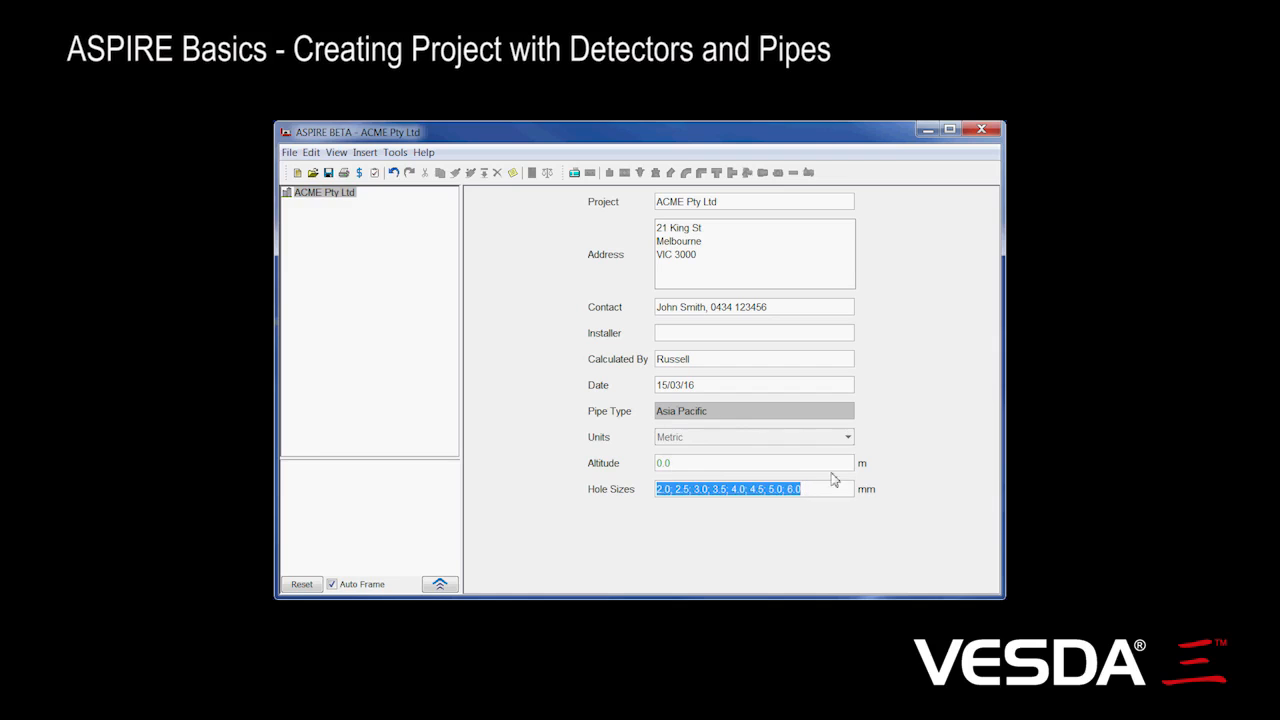
{"action": "mouse_move", "coordinate": [712, 531]}
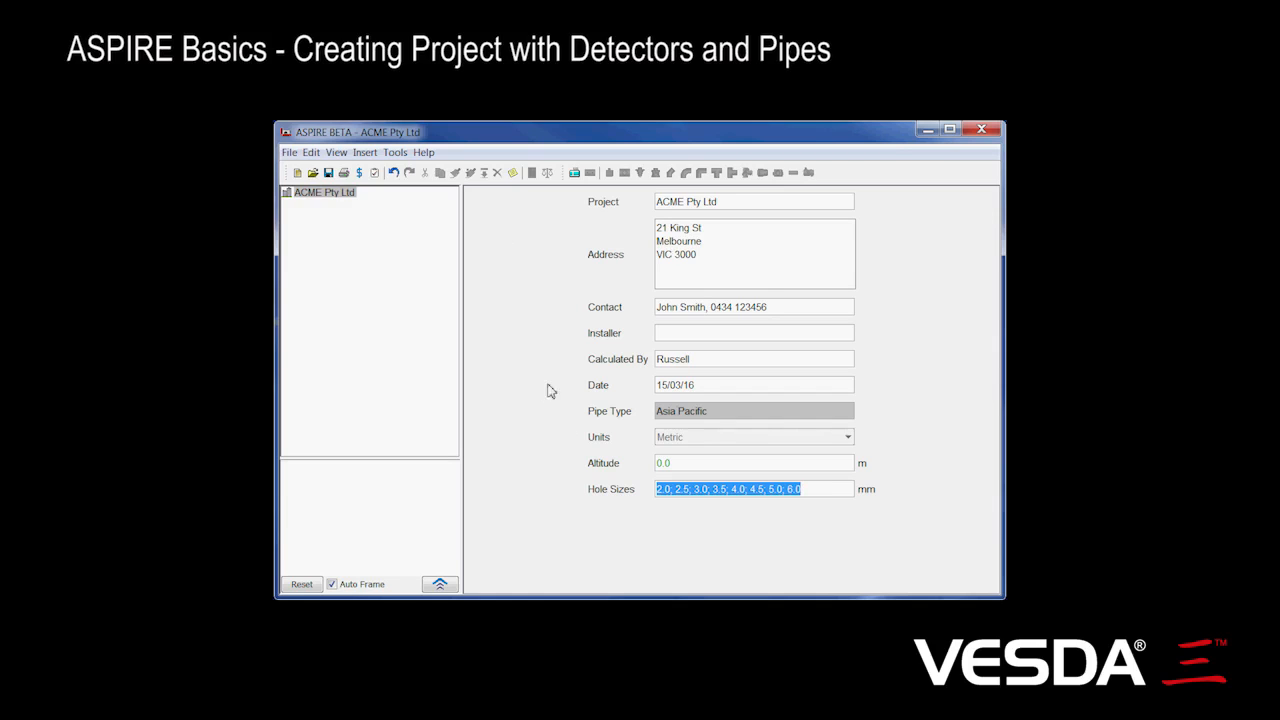
{"action": "mouse_move", "coordinate": [545, 227]}
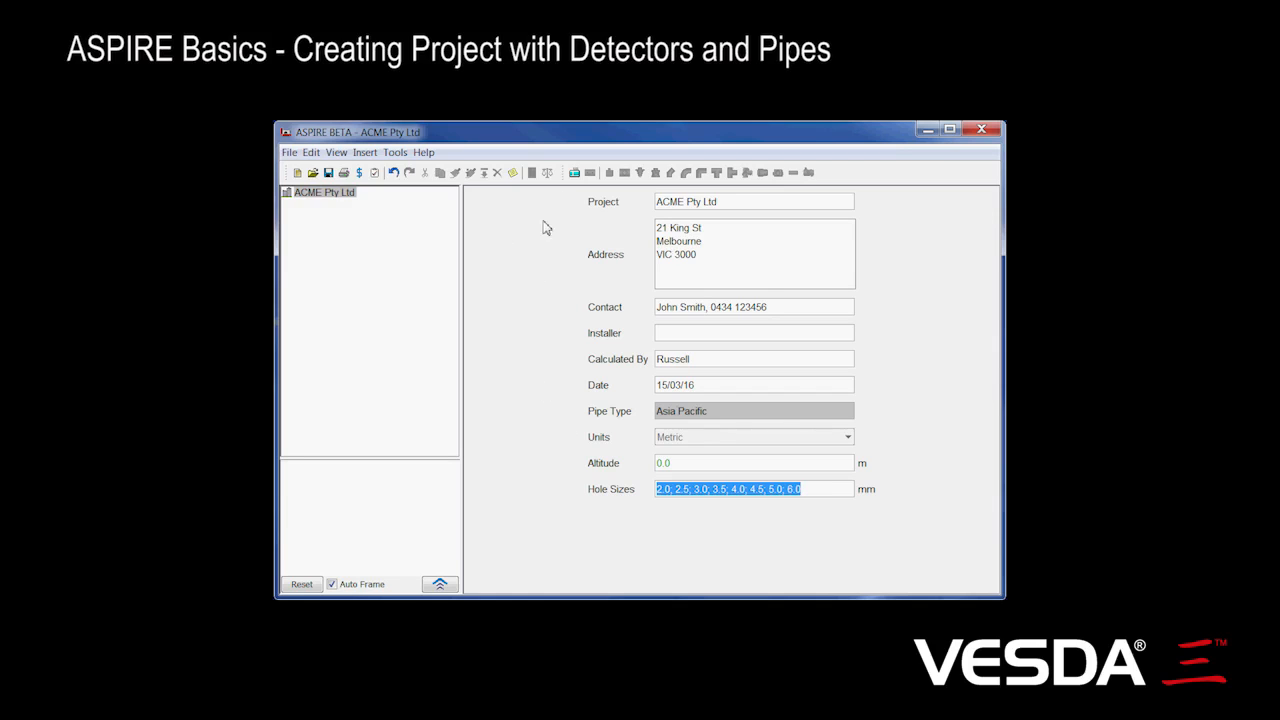
{"action": "mouse_move", "coordinate": [557, 227]}
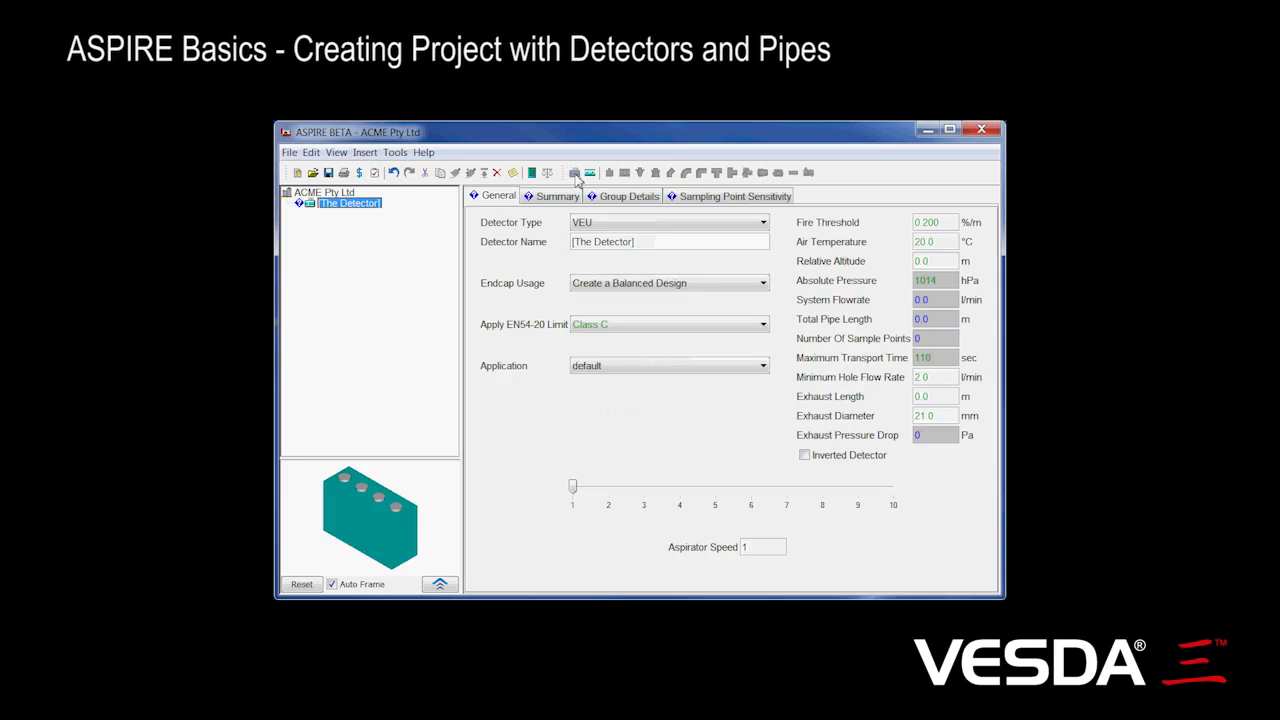
{"action": "mouse_move", "coordinate": [370, 558]}
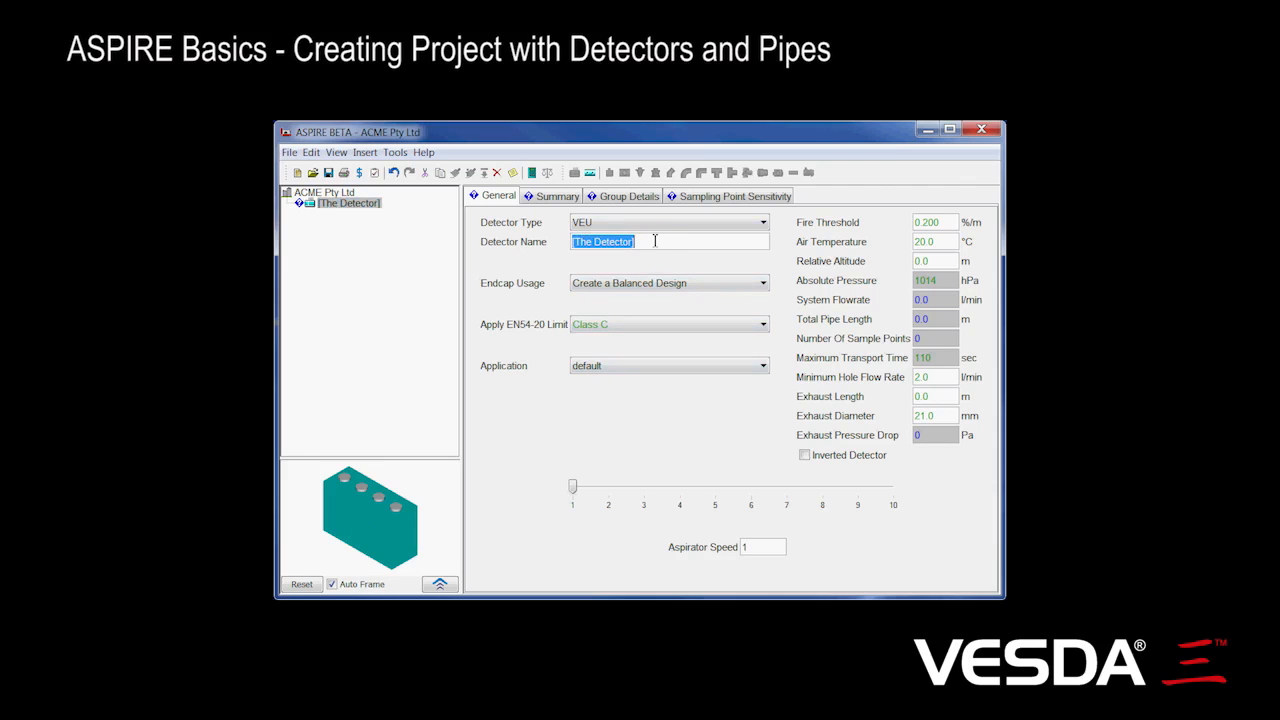
Name the VEU detector Warehouse and set its aspirator speed to 10
{"action": "type", "text": "Warehouse"}
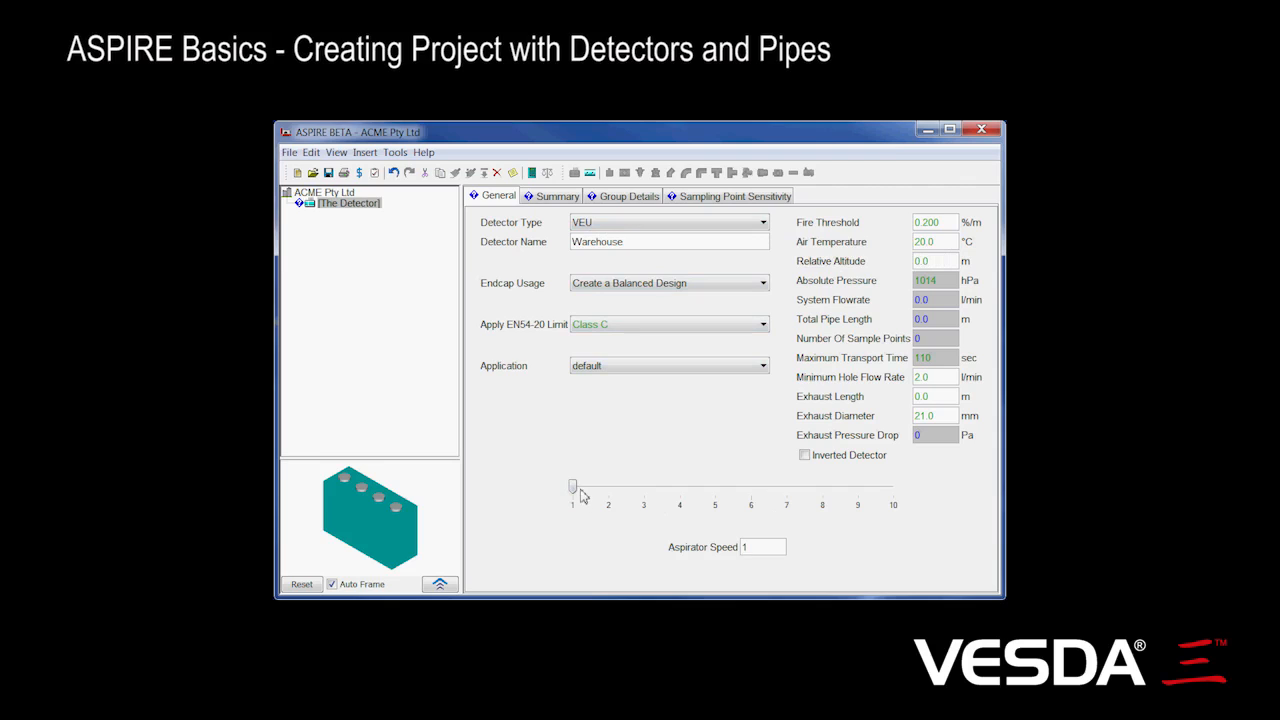
{"action": "left_click_drag", "start_coordinate": [572, 486], "coordinate": [878, 486]}
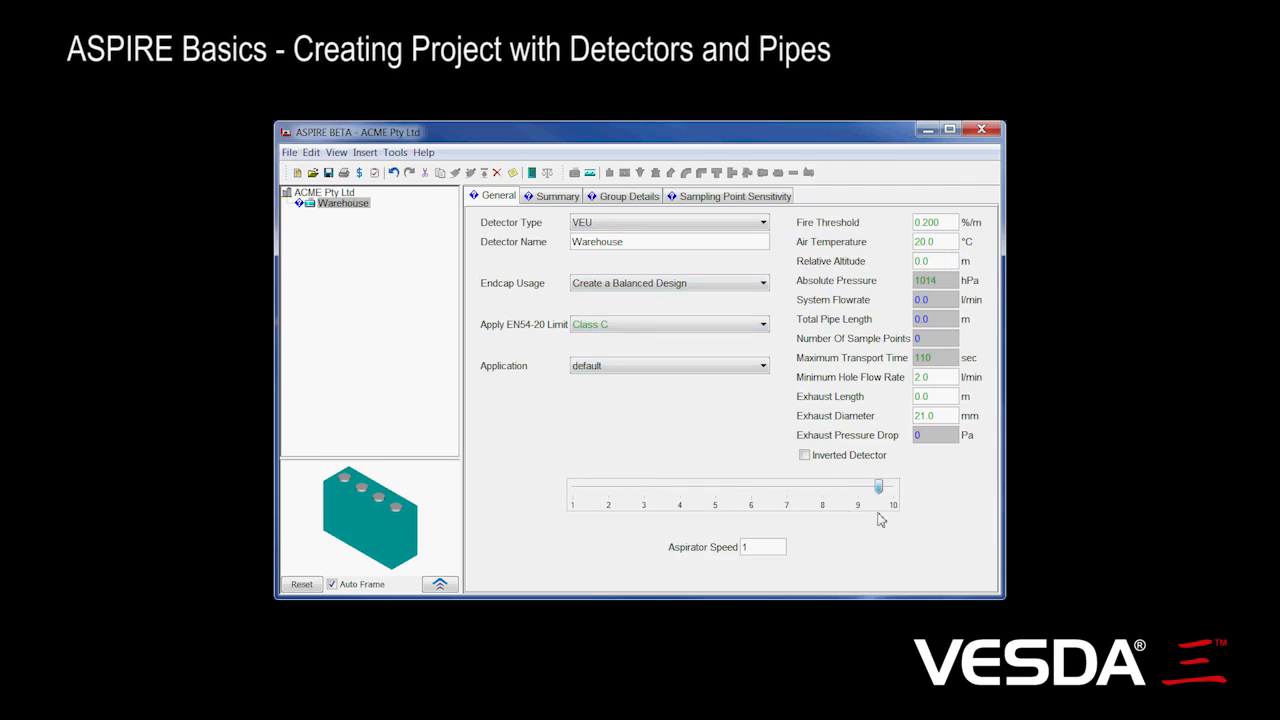
{"action": "left_click_drag", "start_coordinate": [878, 486], "coordinate": [893, 486]}
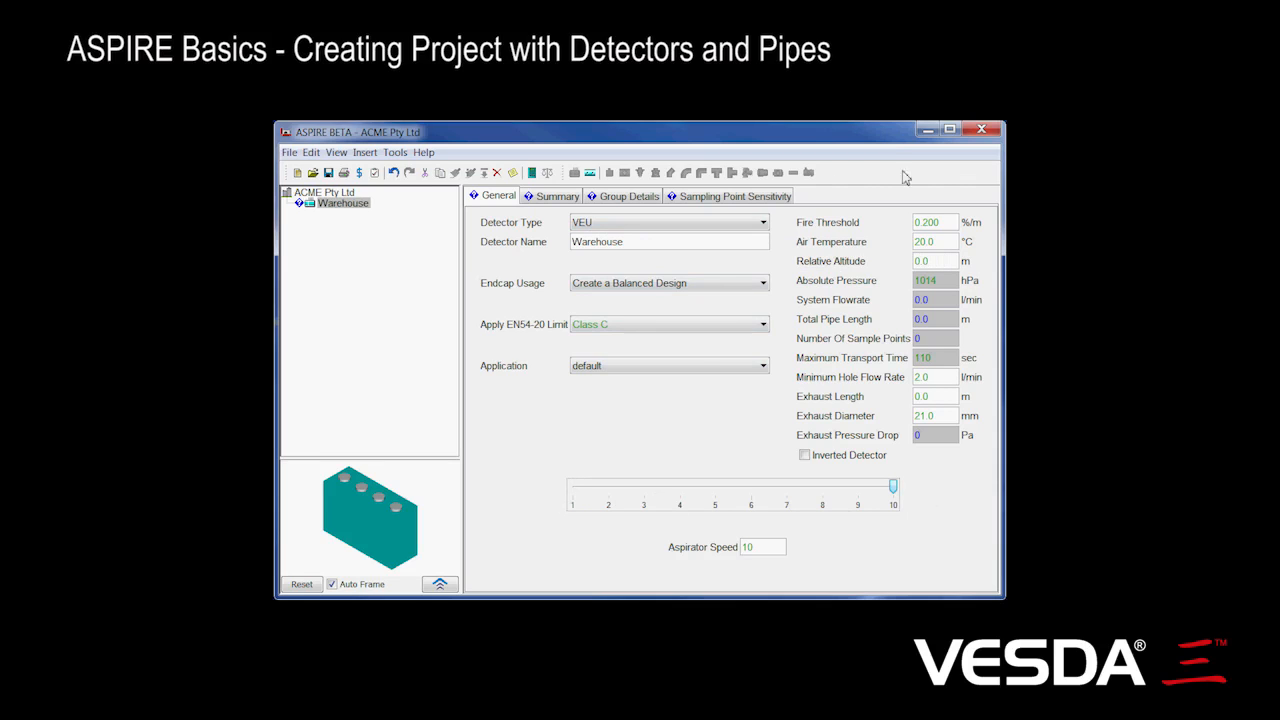
{"action": "mouse_move", "coordinate": [940, 491]}
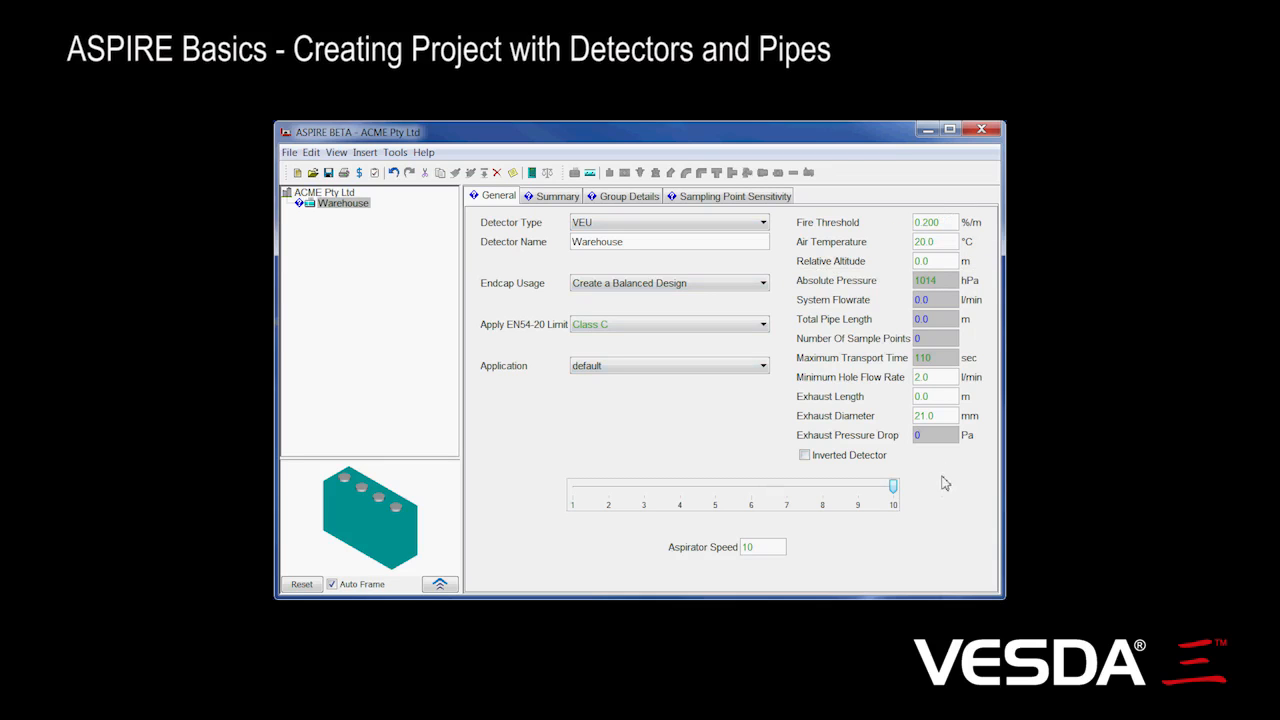
{"action": "mouse_move", "coordinate": [925, 222]}
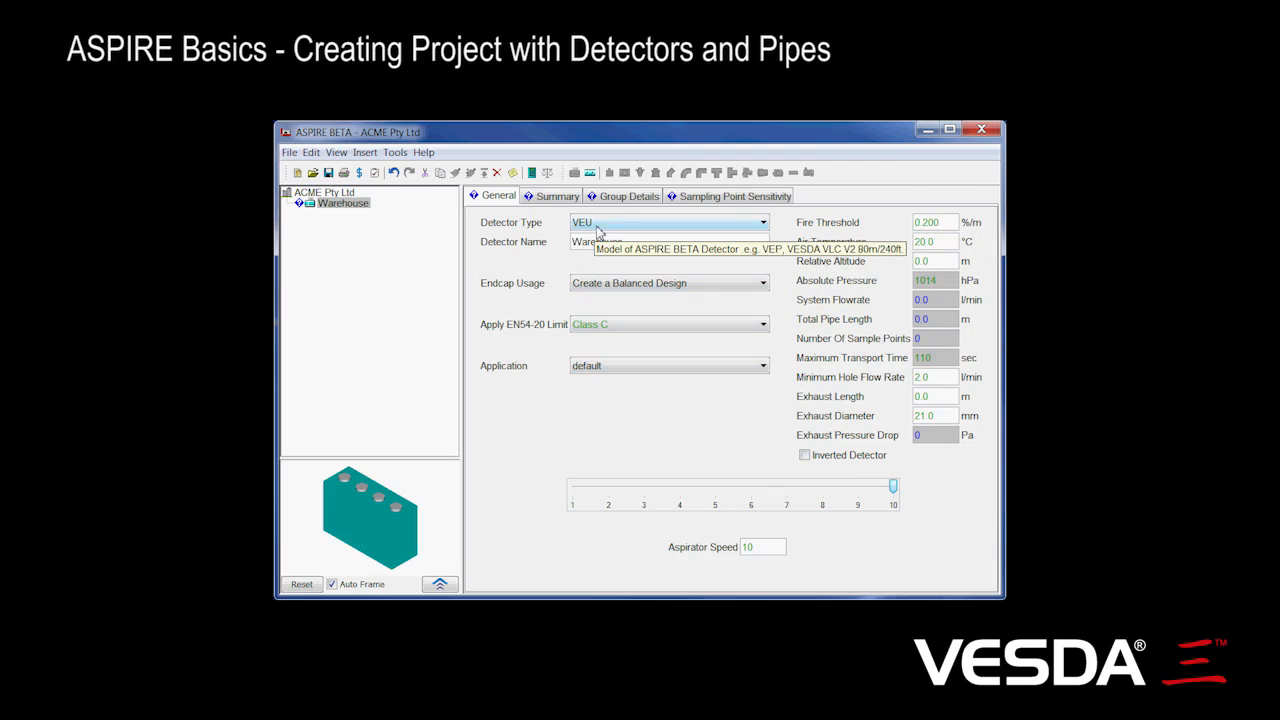
{"action": "mouse_move", "coordinate": [670, 458]}
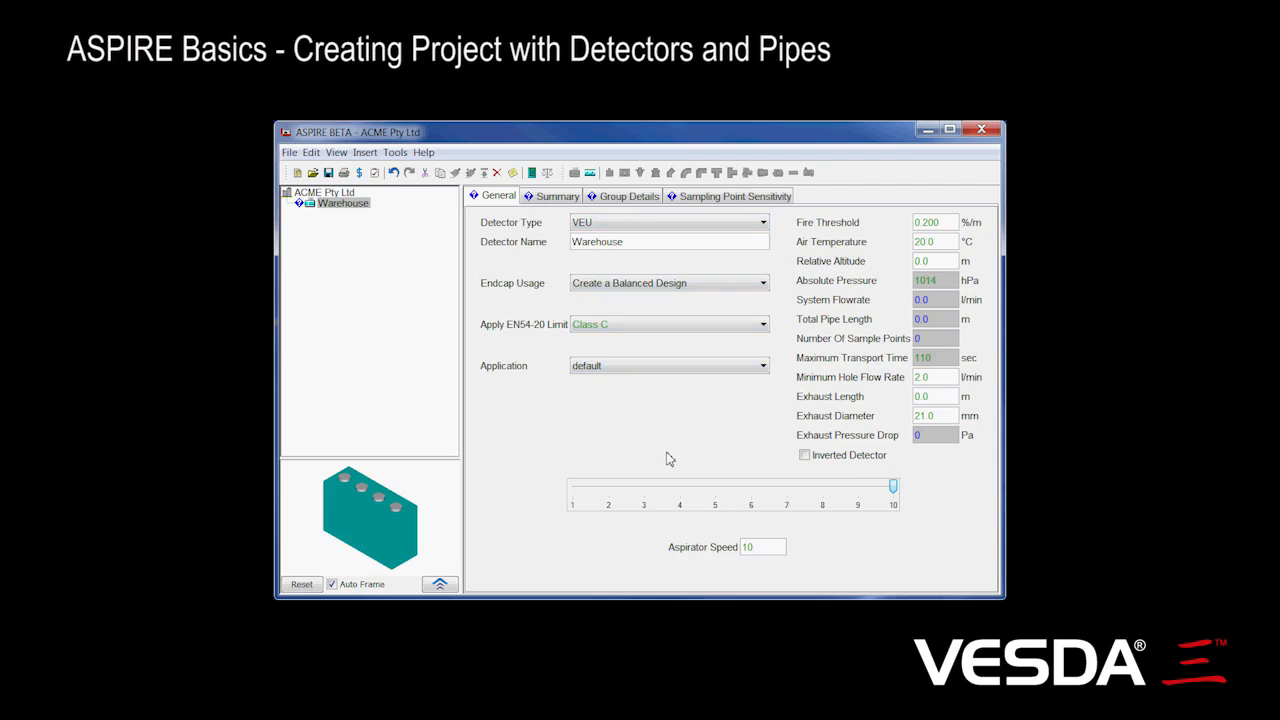
{"action": "mouse_move", "coordinate": [594, 420]}
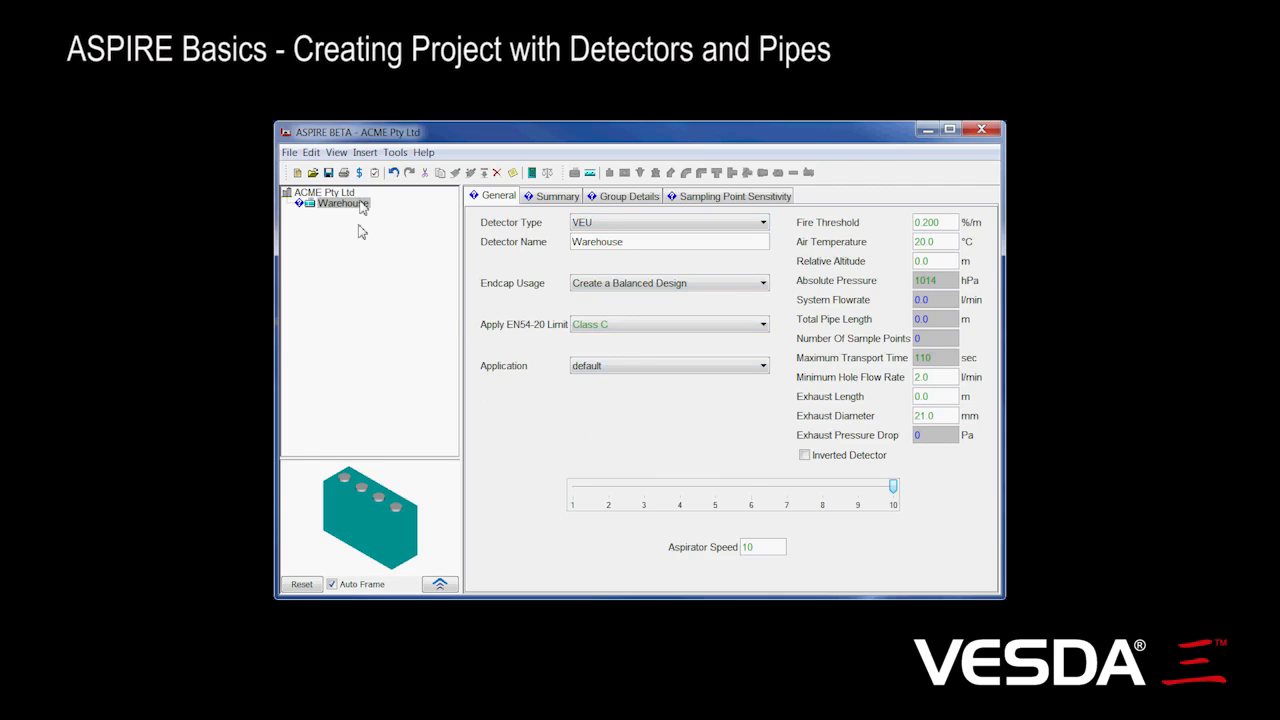
{"action": "mouse_move", "coordinate": [590, 172]}
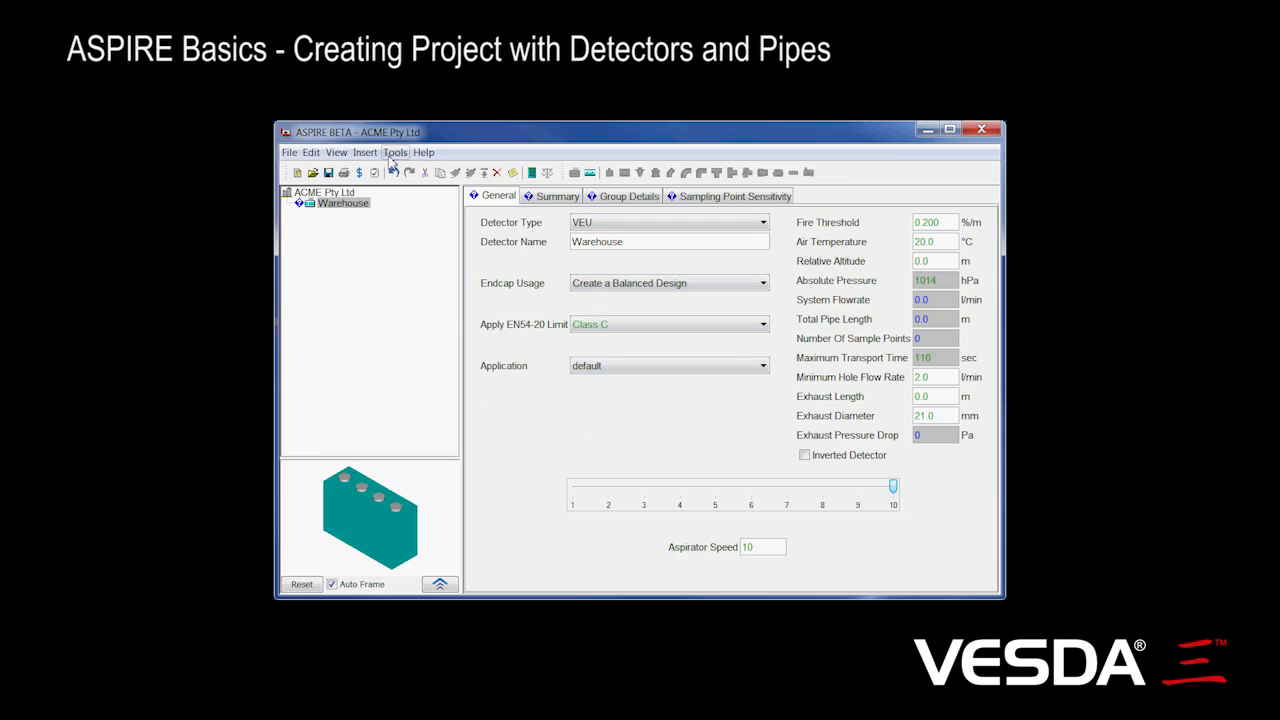
Start the Pipe wizard for Warehouse and set the branch length to 20.0 m
{"action": "left_click", "coordinate": [364, 152]}
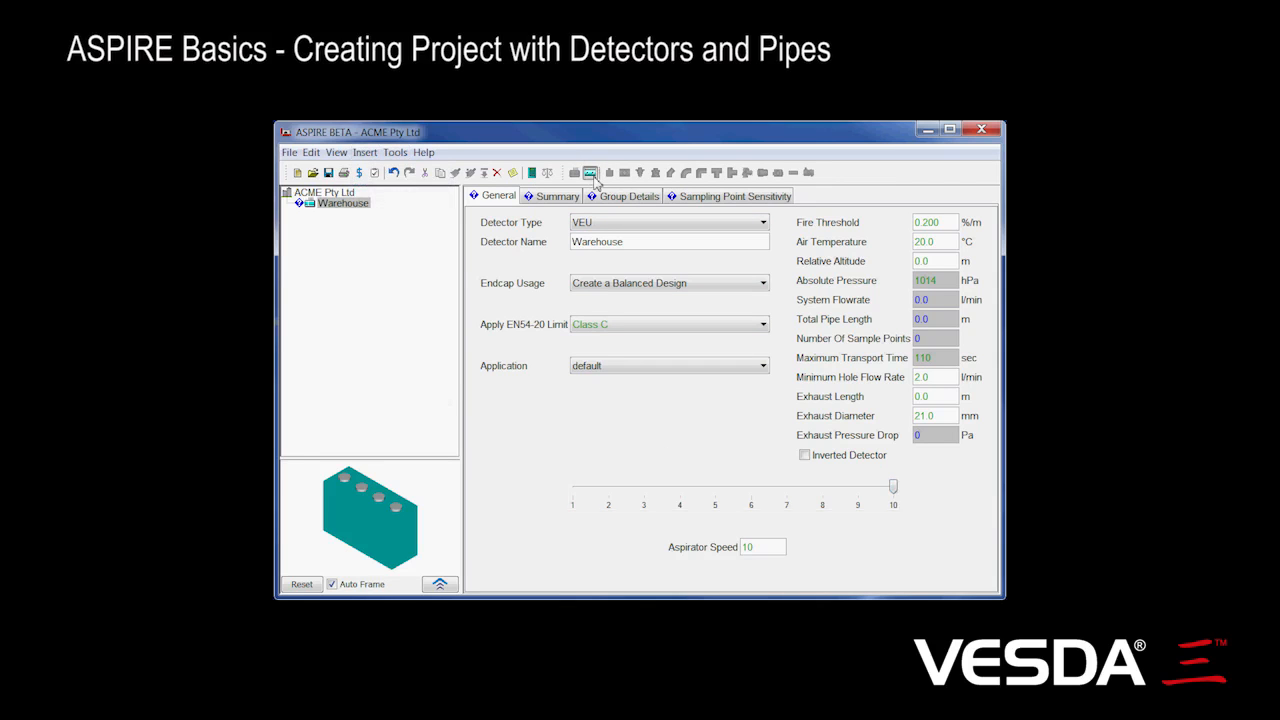
{"action": "left_click", "coordinate": [590, 172]}
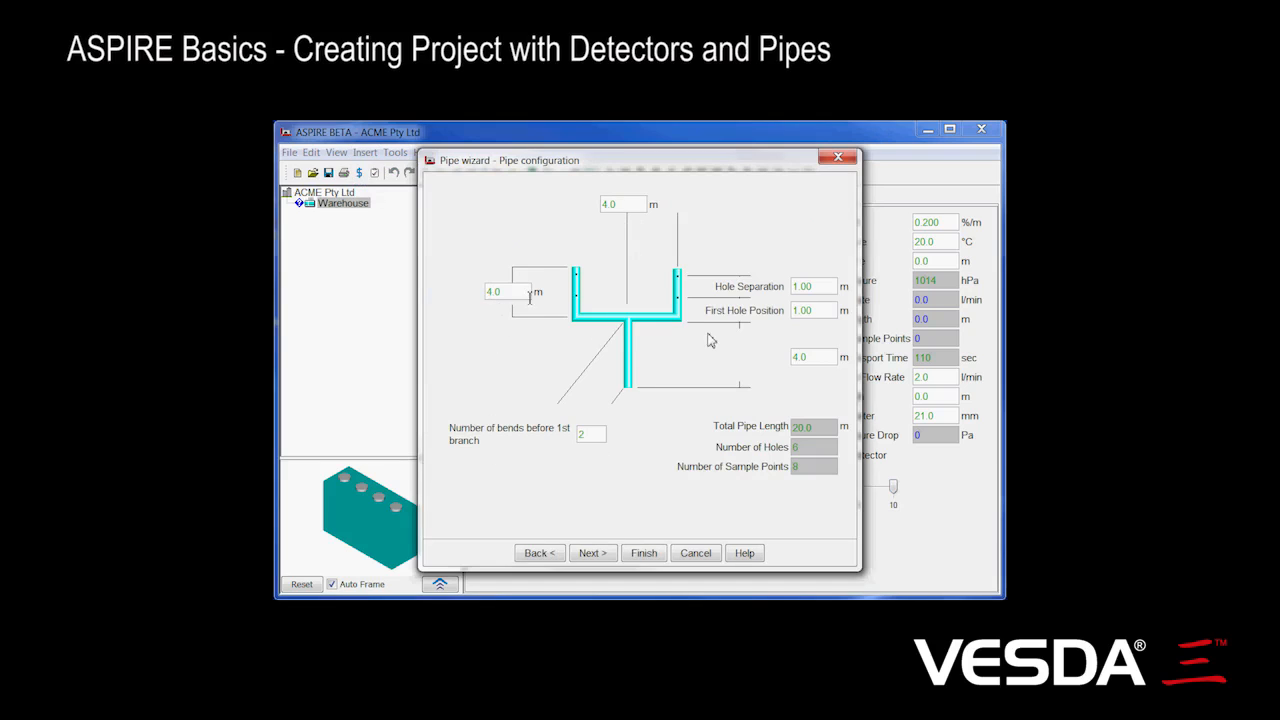
{"action": "mouse_move", "coordinate": [658, 308]}
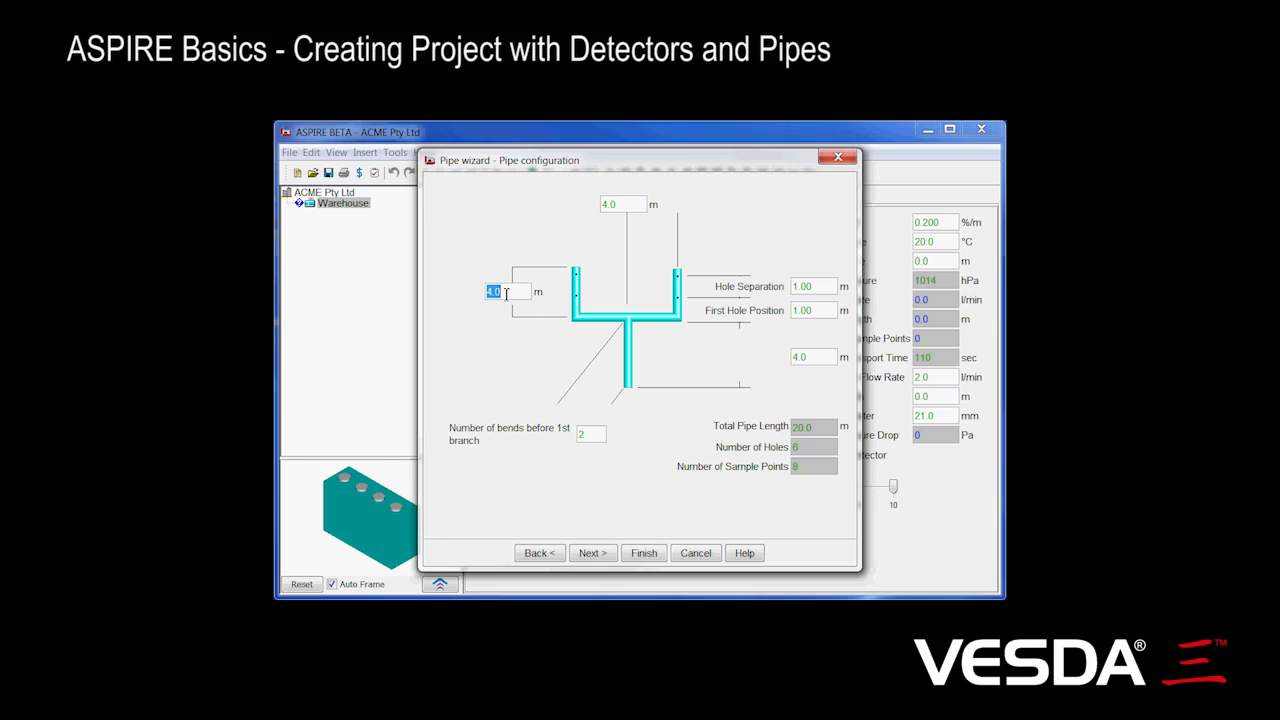
{"action": "type", "text": "20.0"}
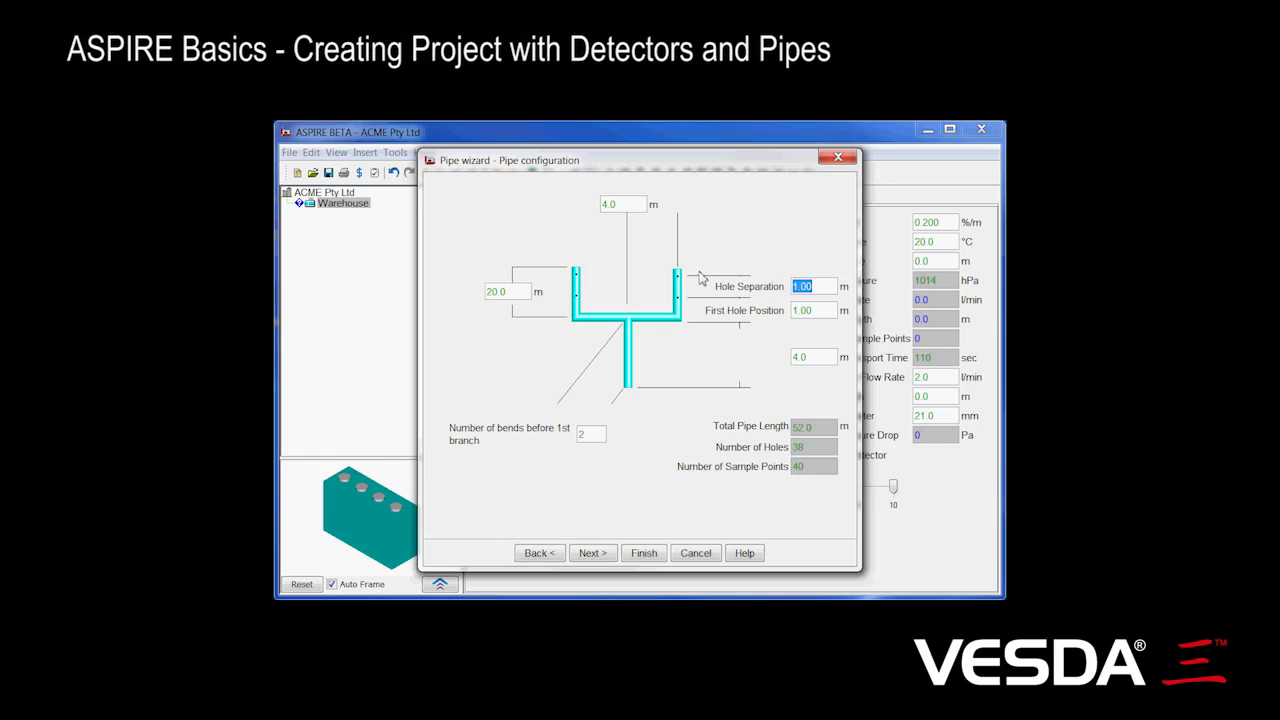
{"action": "mouse_move", "coordinate": [740, 517]}
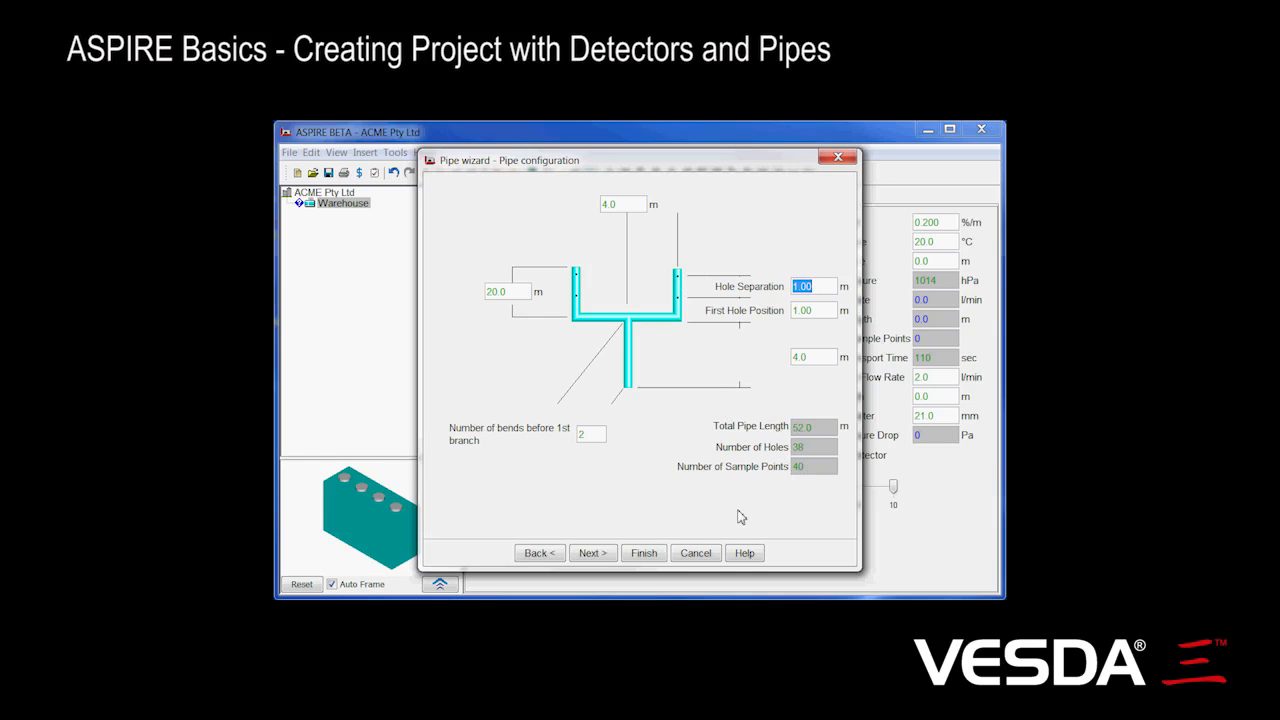
{"action": "mouse_move", "coordinate": [607, 236]}
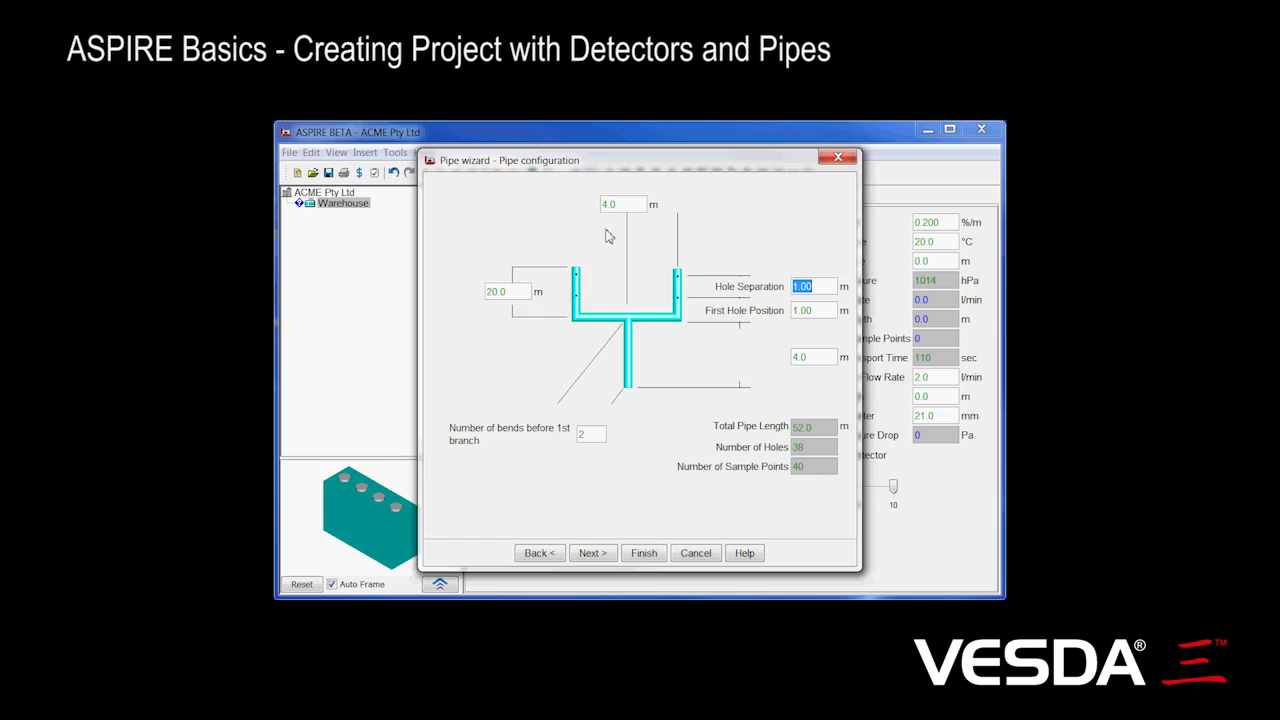
{"action": "mouse_move", "coordinate": [781, 345]}
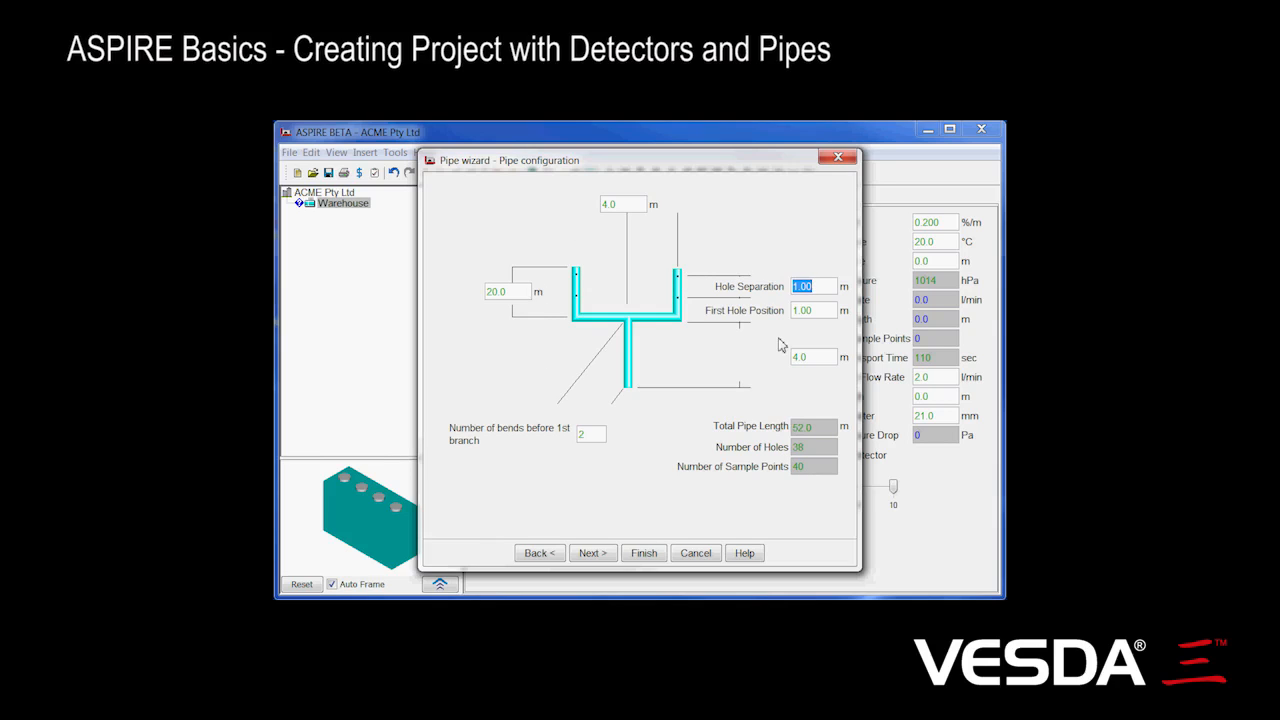
{"action": "mouse_move", "coordinate": [603, 457]}
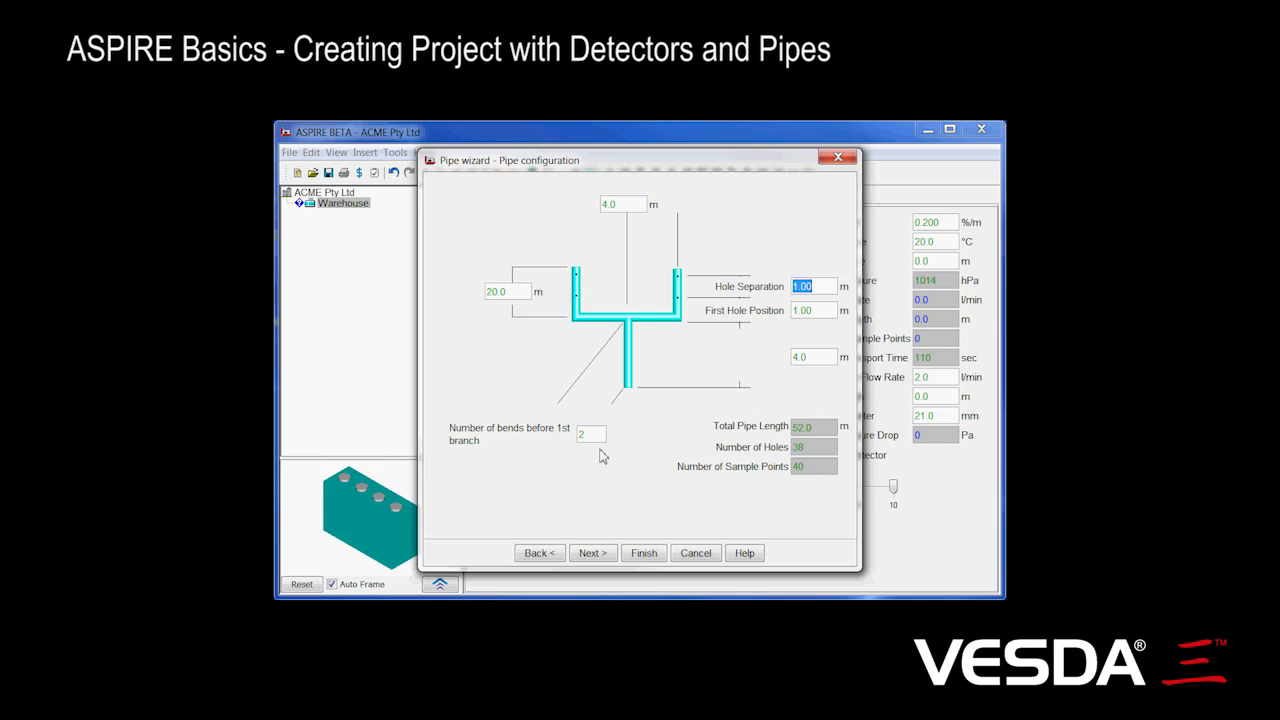
Accept the 21 mm pipe, 3.0 mm holes and 0 Pa ambient pressure and finish the pipe
{"action": "left_click", "coordinate": [592, 553]}
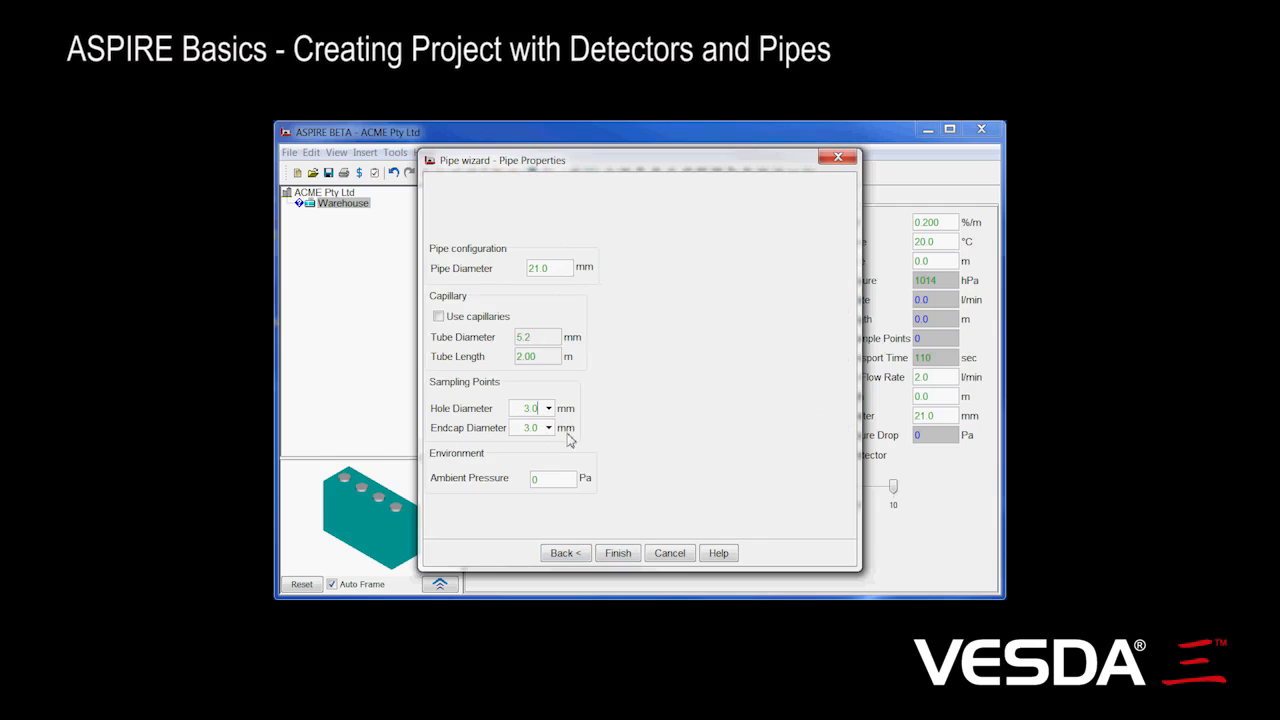
{"action": "mouse_move", "coordinate": [620, 345]}
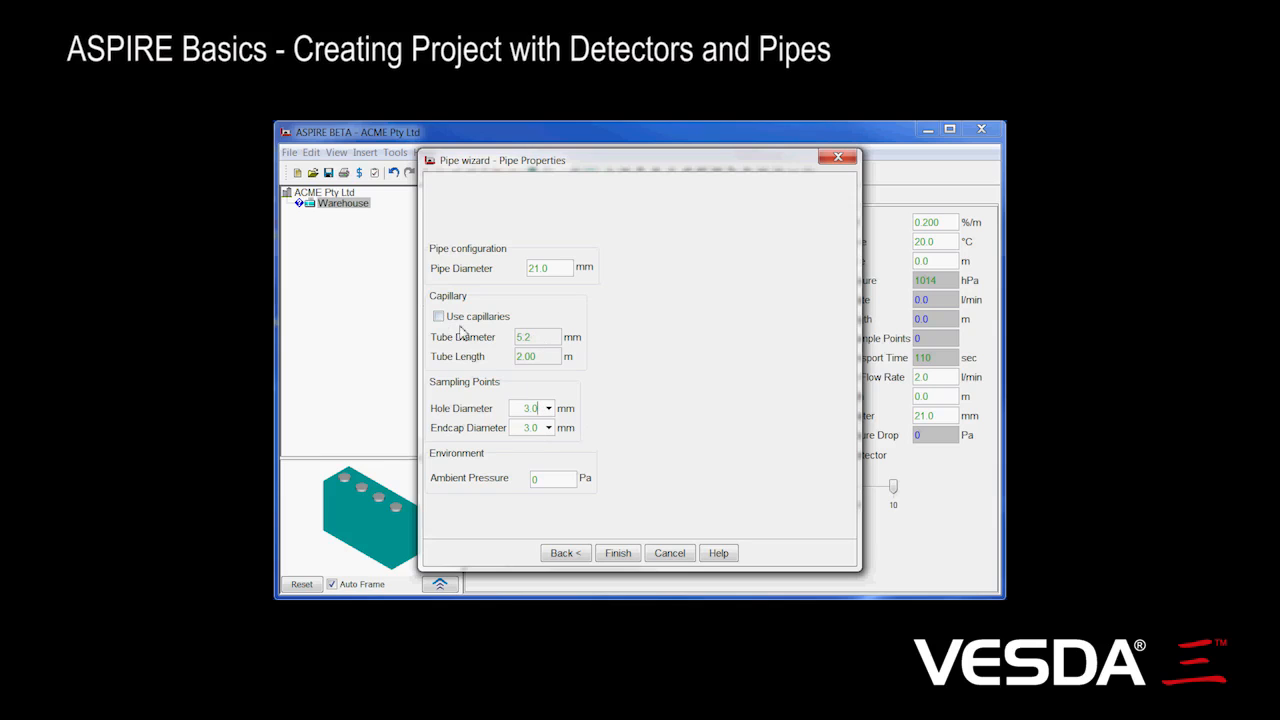
{"action": "mouse_move", "coordinate": [680, 472]}
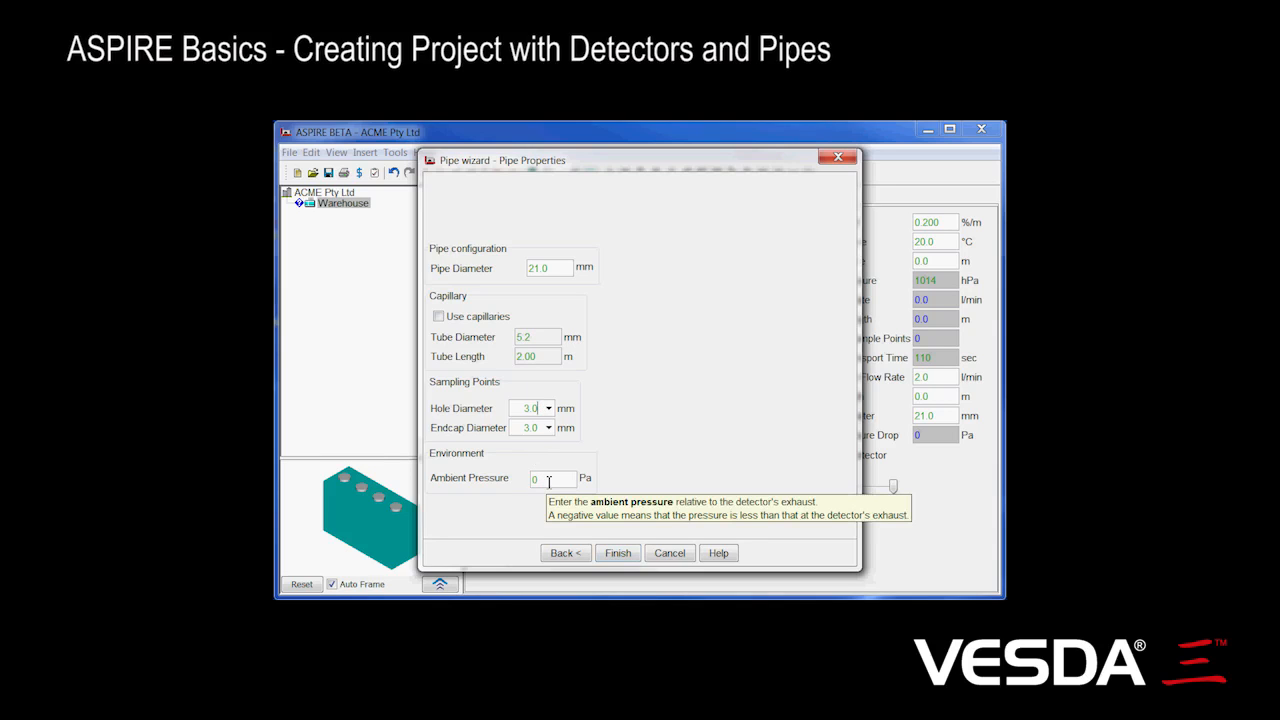
{"action": "mouse_move", "coordinate": [688, 441]}
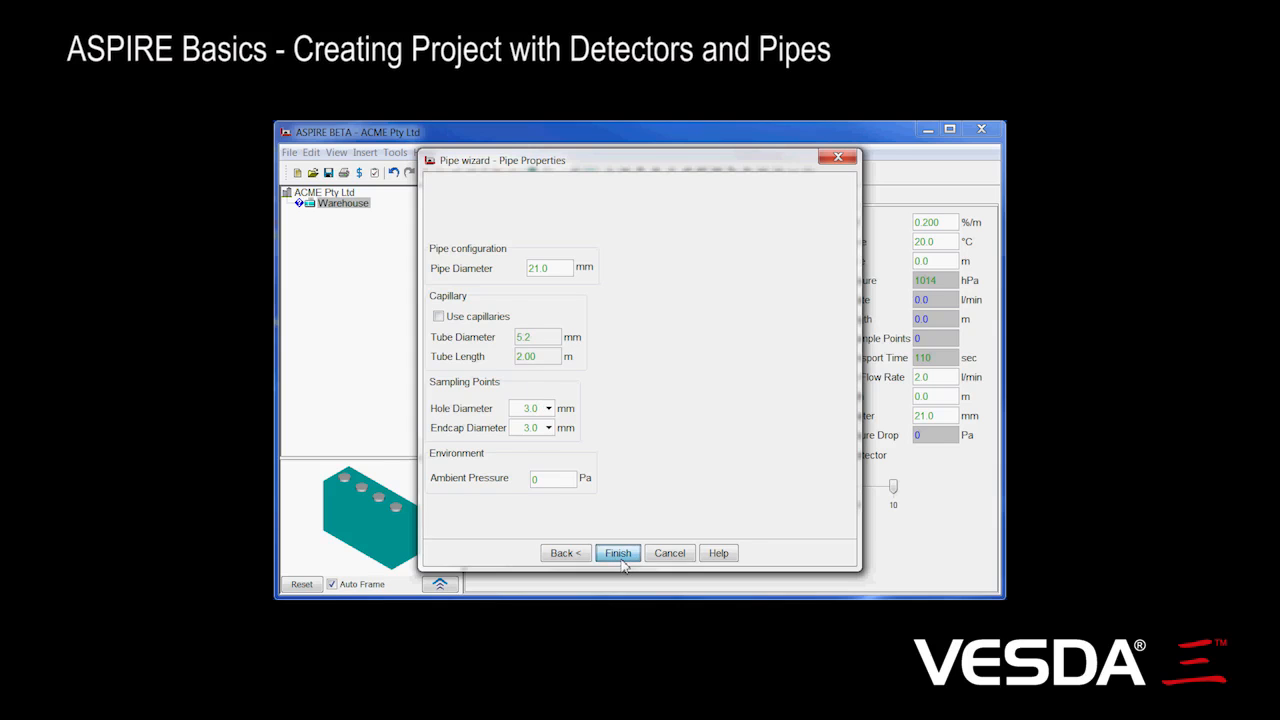
{"action": "left_click", "coordinate": [617, 553]}
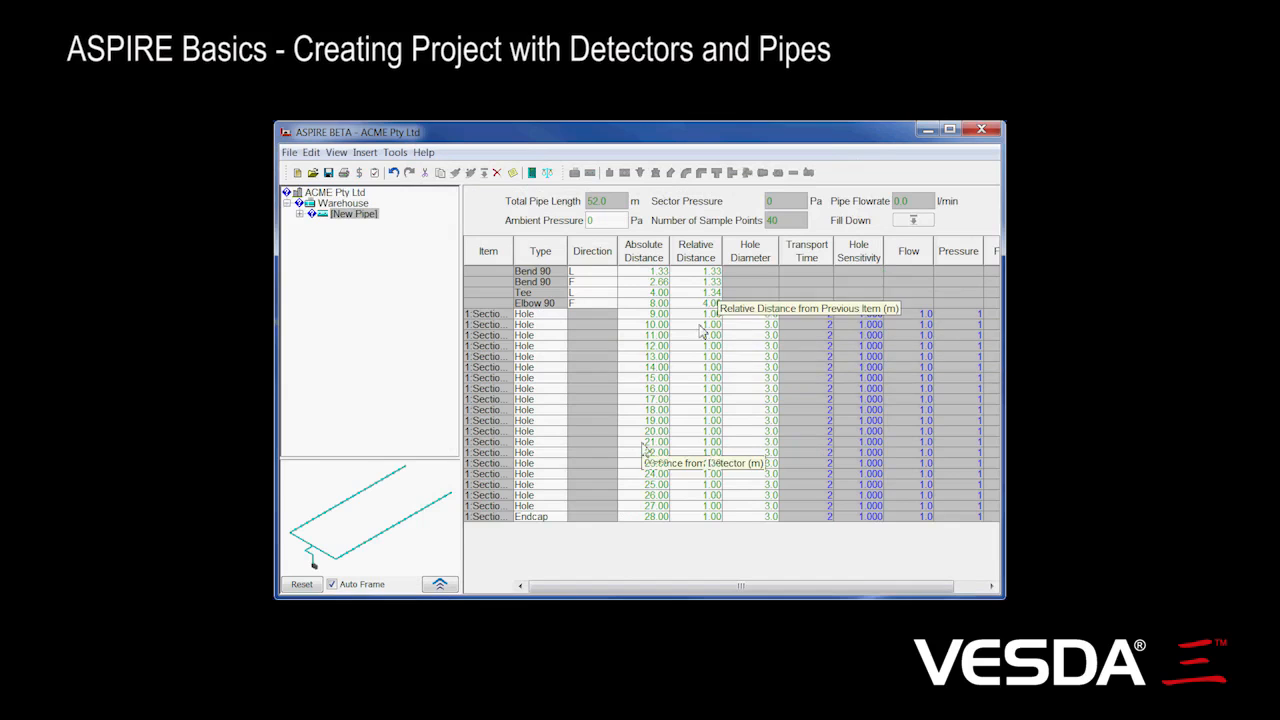
{"action": "mouse_move", "coordinate": [288, 527]}
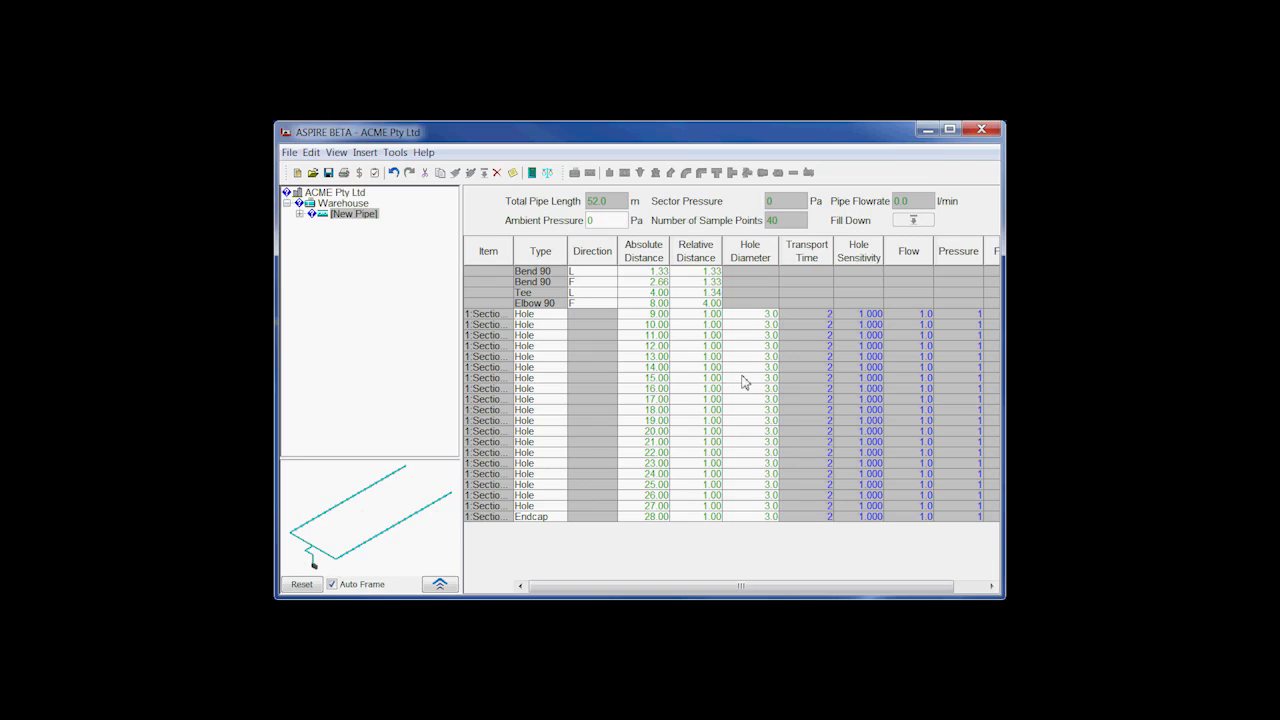
{"action": "mouse_move", "coordinate": [712, 345]}
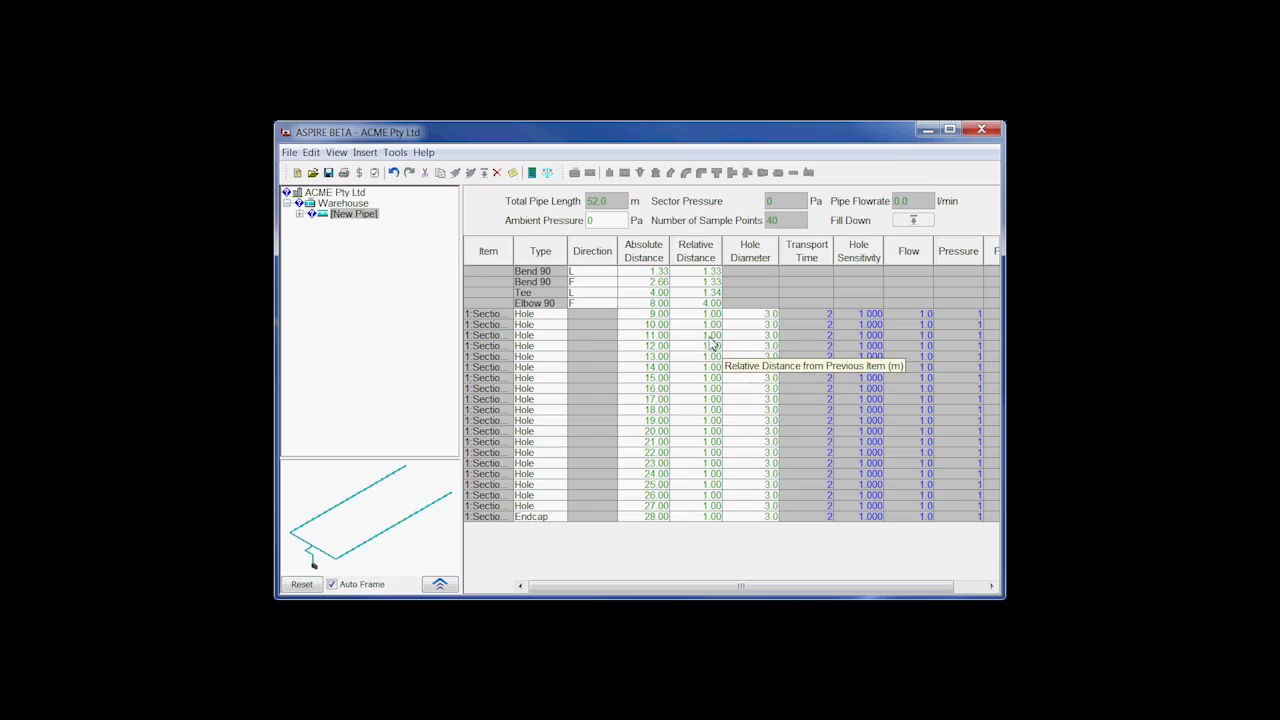
{"action": "mouse_move", "coordinate": [710, 335]}
{"action": "type", "text": "2"}
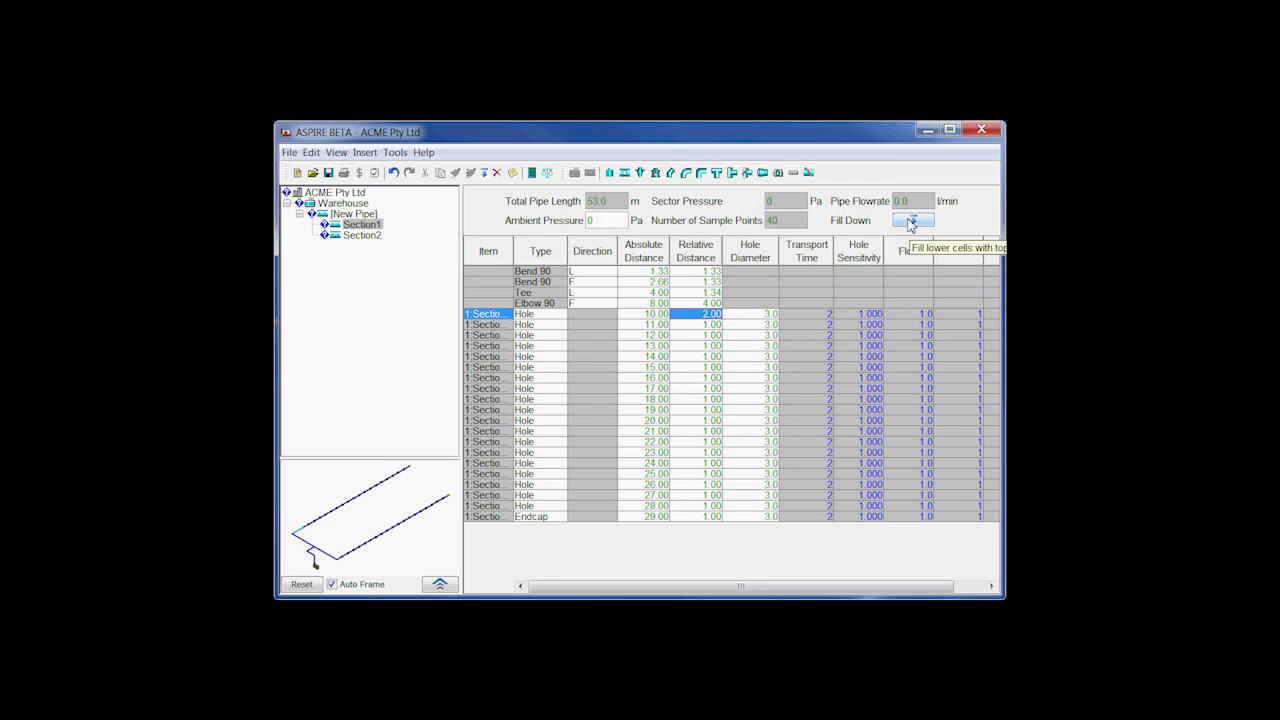
Fill the 2 m hole spacing down through all of Section1's holes
{"action": "left_click", "coordinate": [911, 220]}
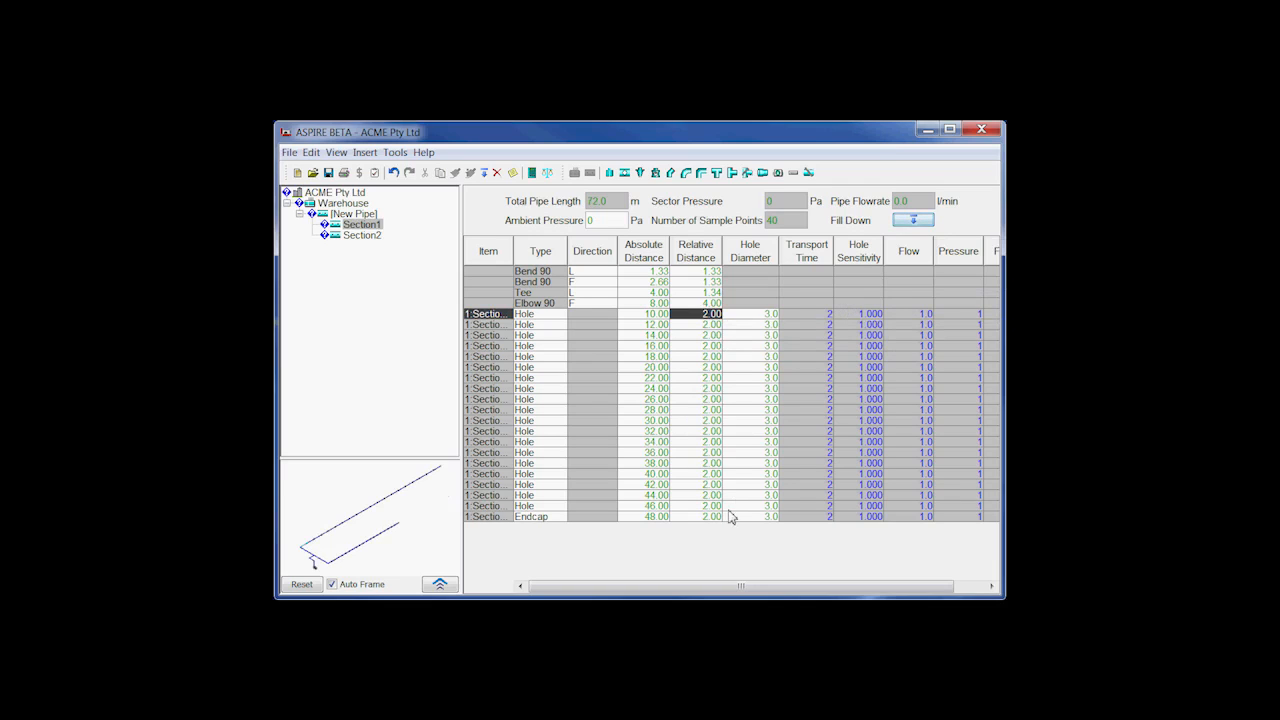
{"action": "mouse_move", "coordinate": [420, 478]}
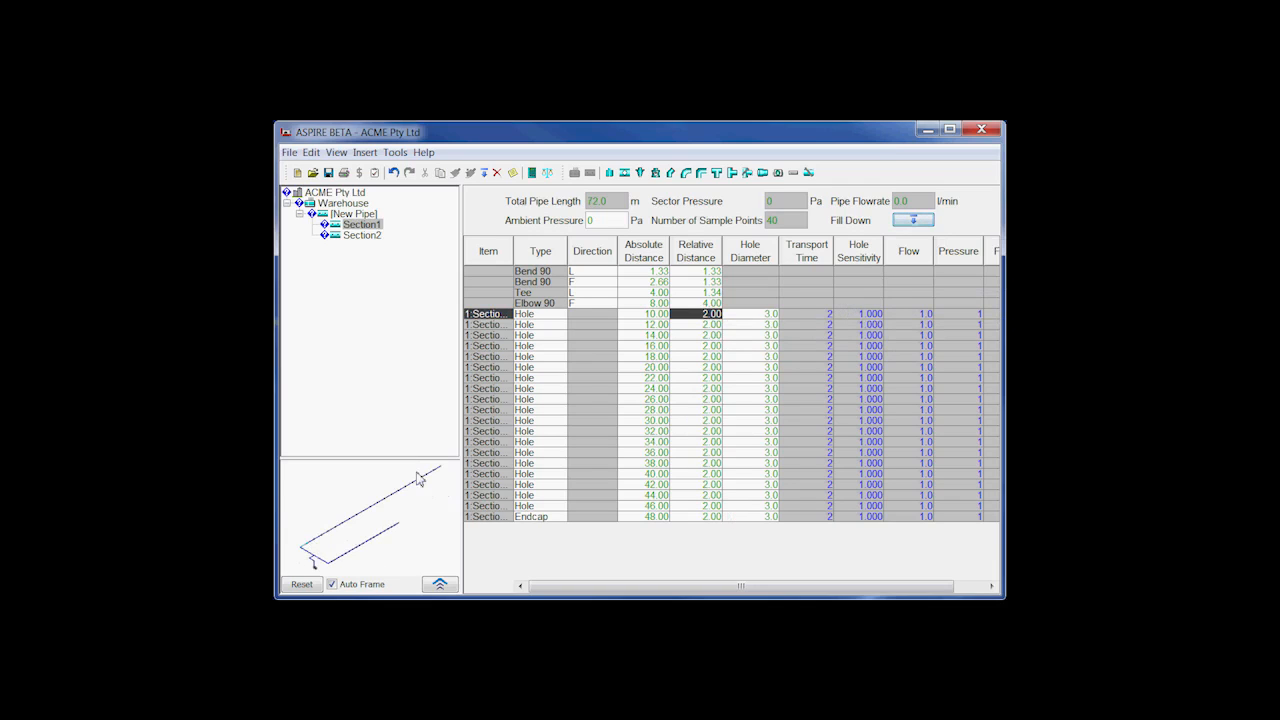
{"action": "mouse_move", "coordinate": [393, 516]}
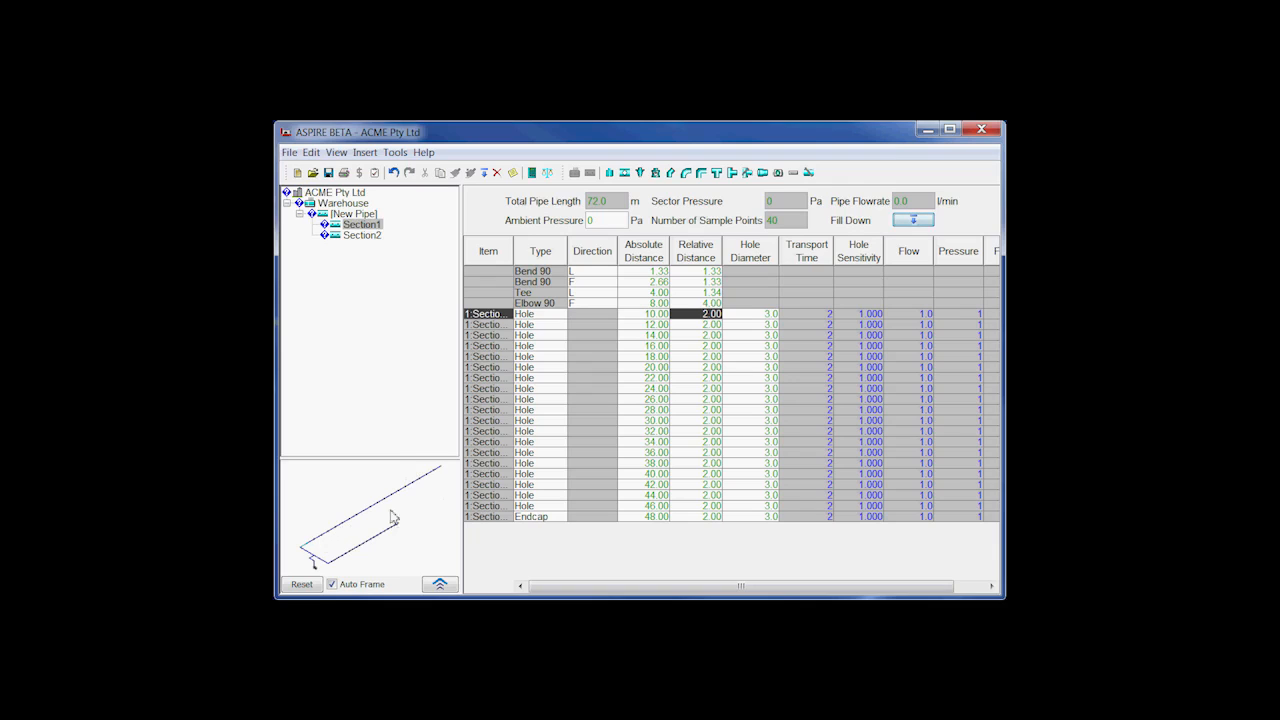
{"action": "mouse_move", "coordinate": [703, 453]}
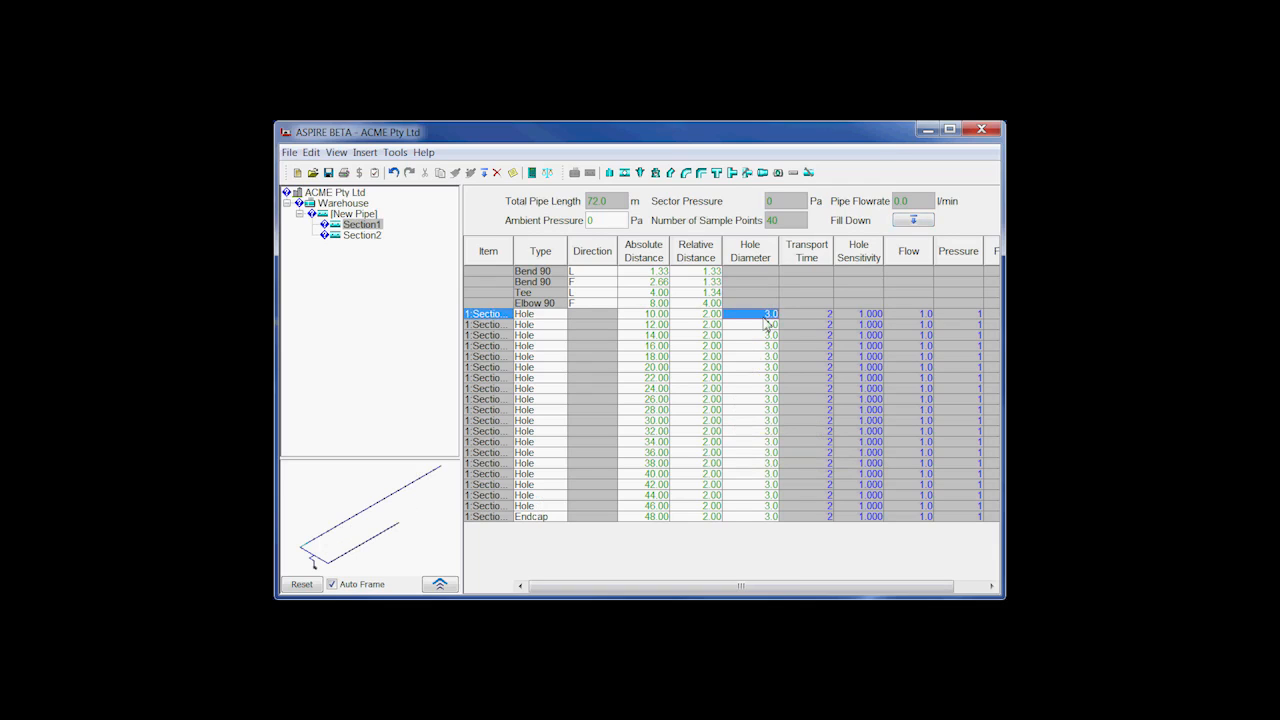
Set the first hole diameter to 2.5 mm and fill it down to every hole and the end cap
{"action": "left_click", "coordinate": [770, 313]}
{"action": "type", "text": "2.5"}
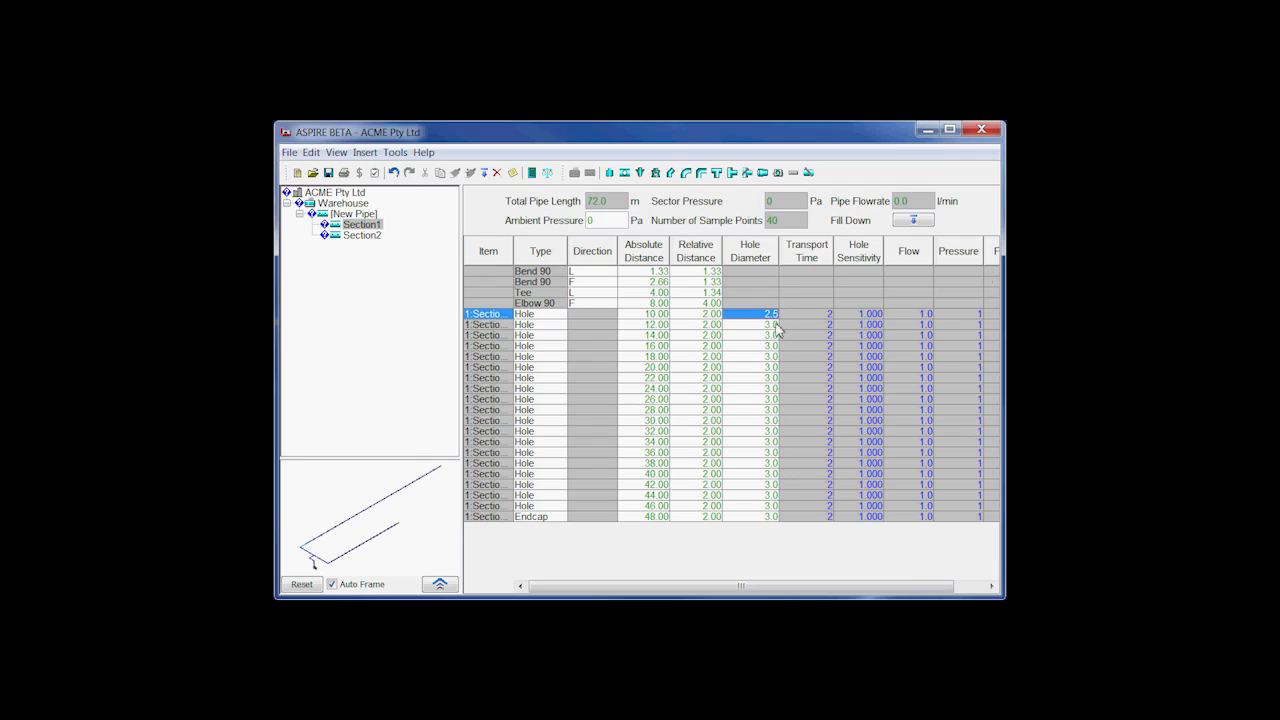
{"action": "left_click", "coordinate": [911, 219]}
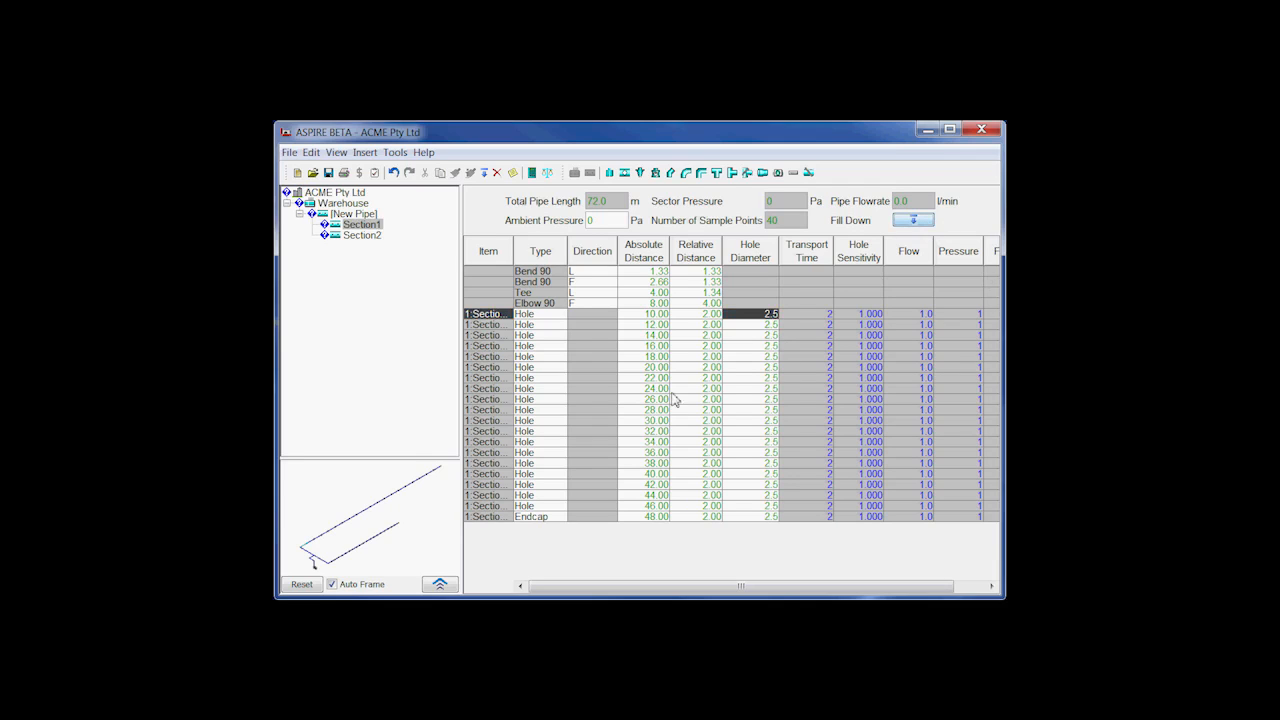
{"action": "mouse_move", "coordinate": [770, 530]}
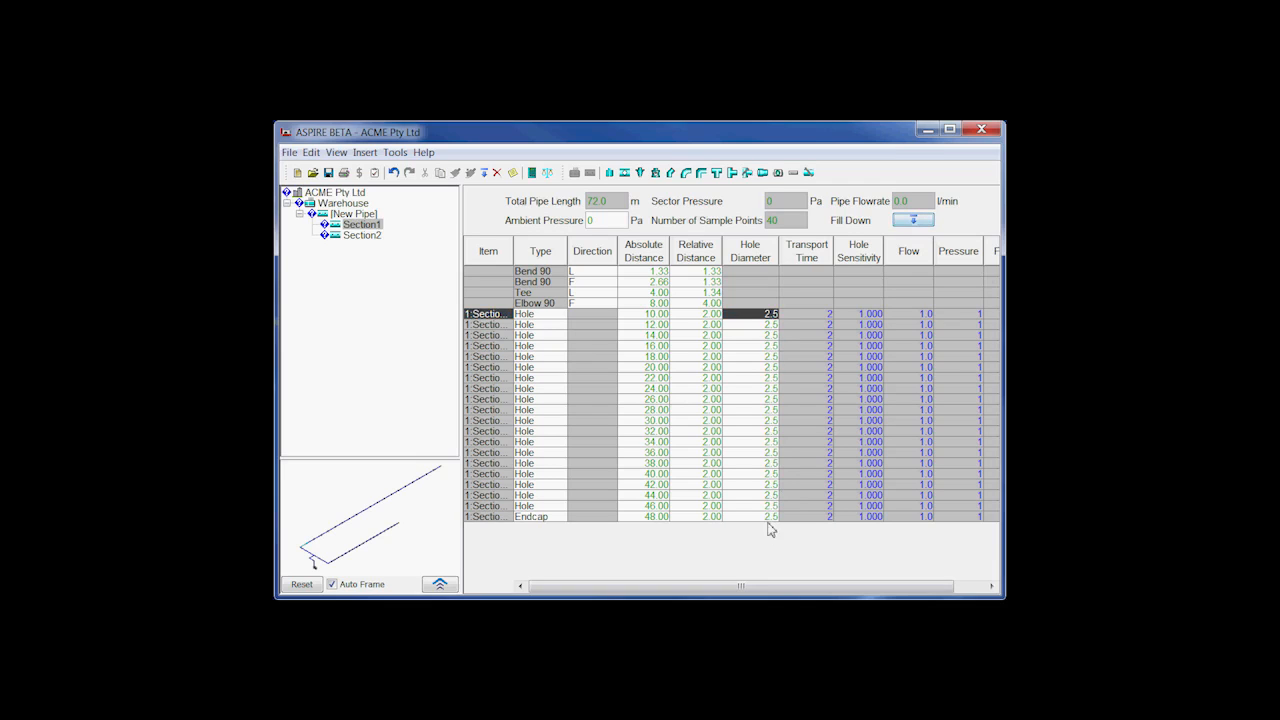
{"action": "mouse_move", "coordinate": [768, 520]}
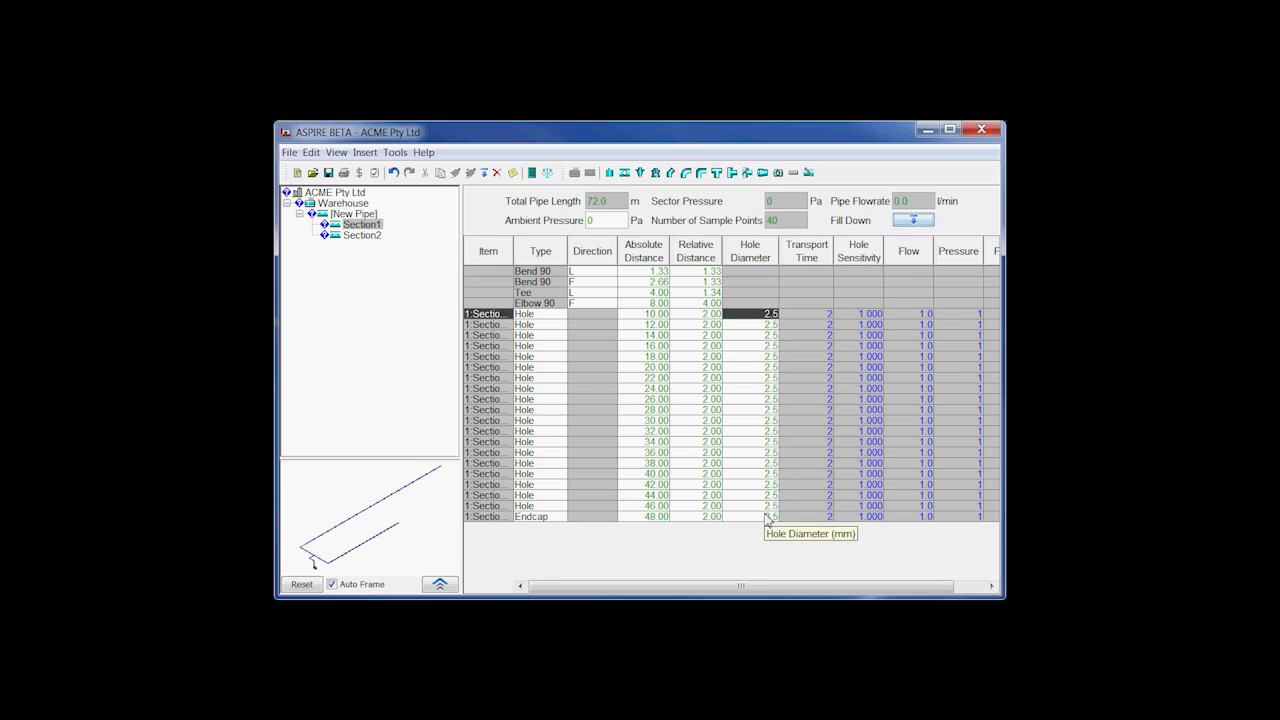
{"action": "mouse_move", "coordinate": [735, 409]}
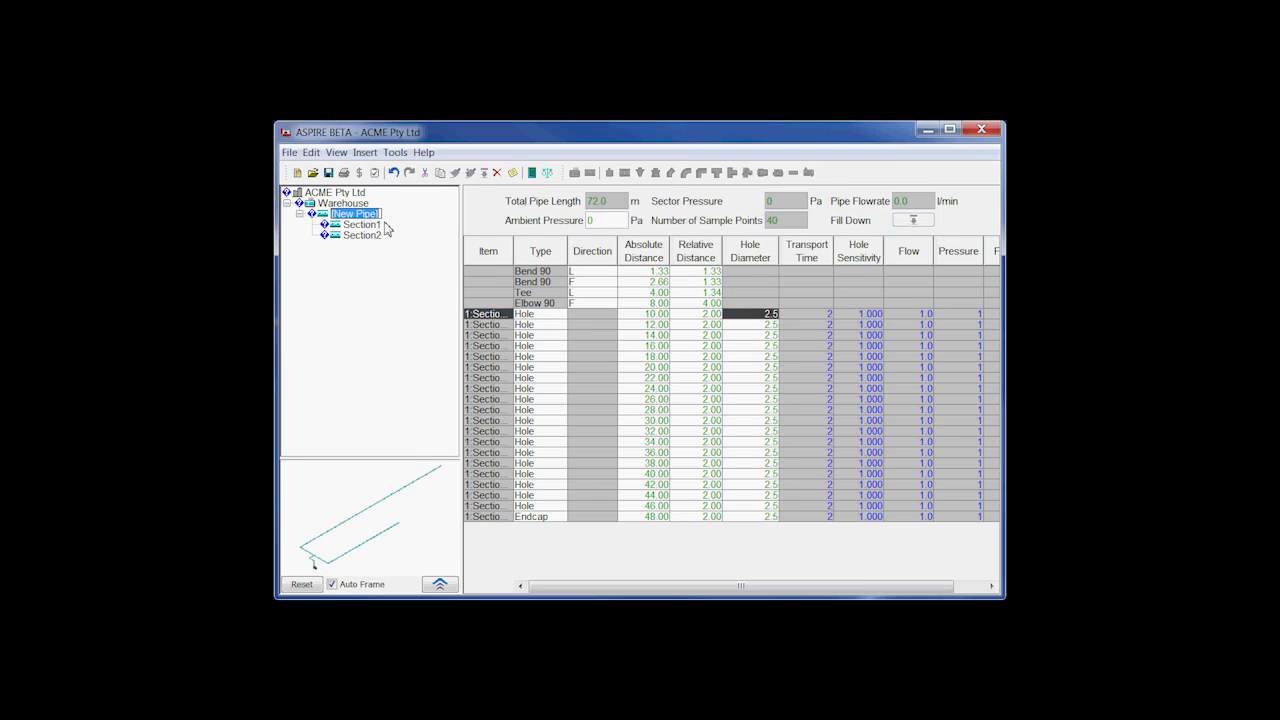
Rename the new pipe North and paste a duplicate, Copy of North, under Warehouse
{"action": "type", "text": "Nort"}
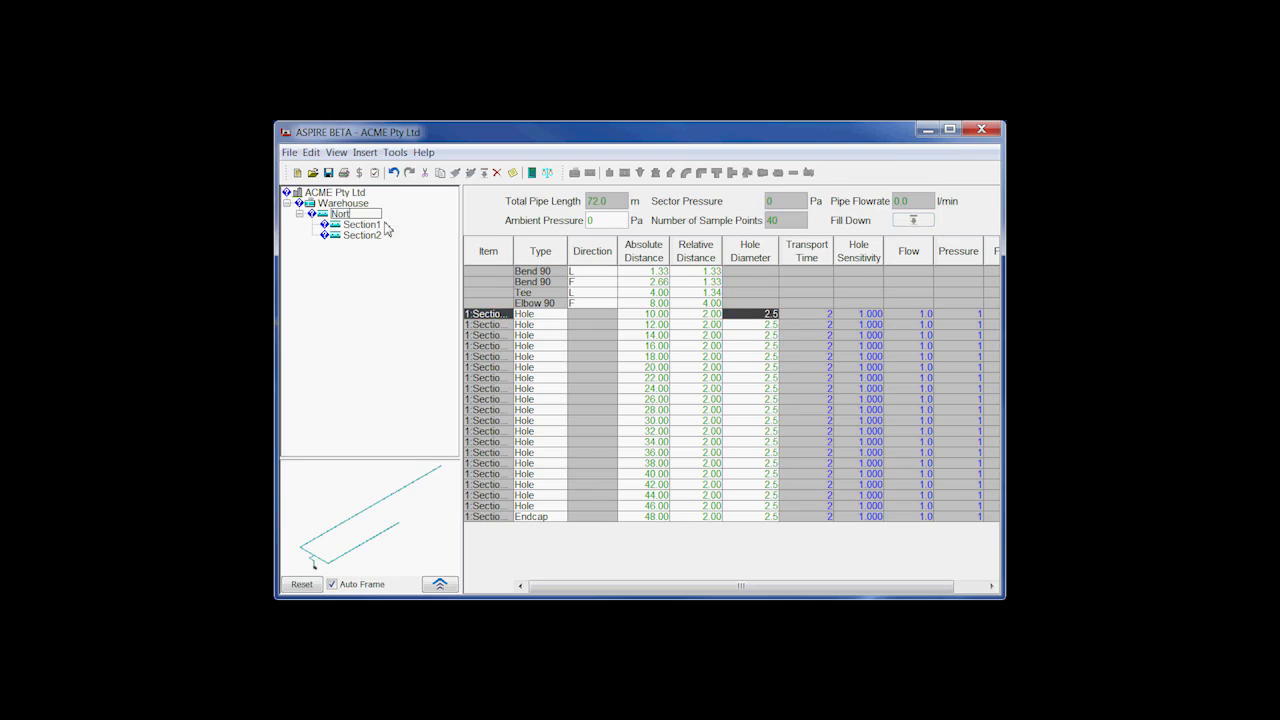
{"action": "left_click", "coordinate": [341, 213]}
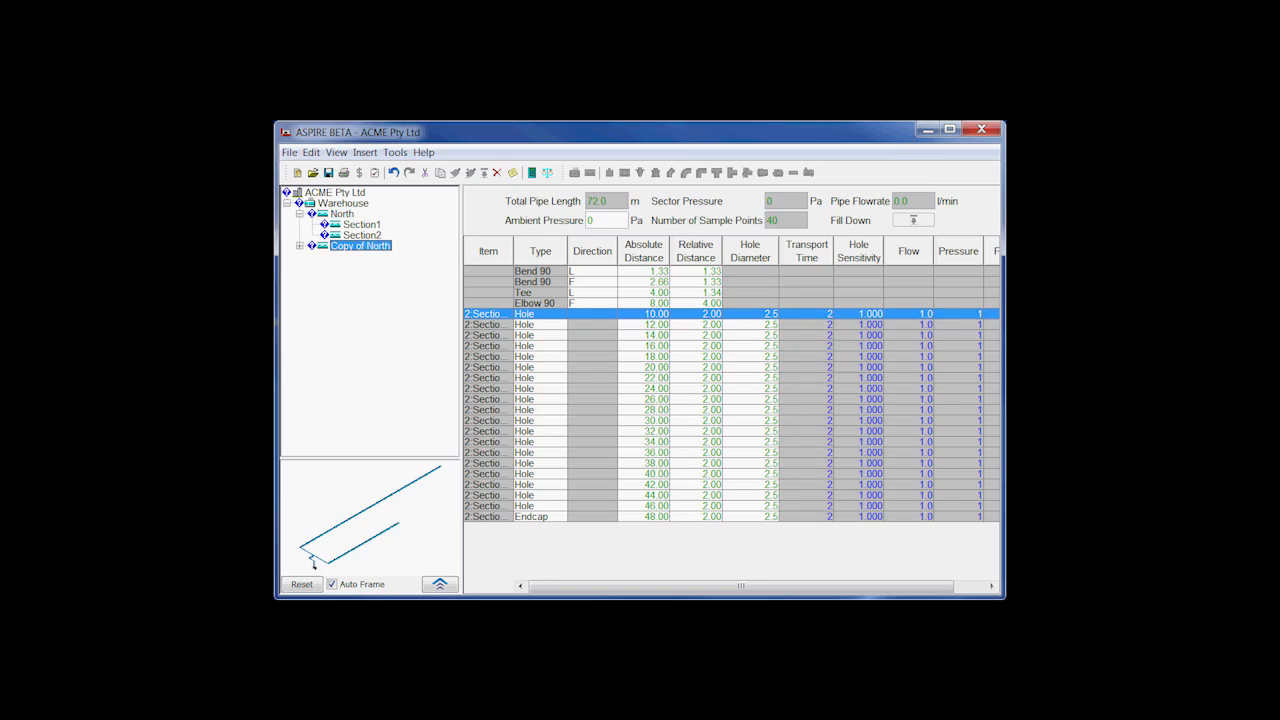
Rename the Copy of North pipe to South via its context menu
{"action": "left_click", "coordinate": [299, 246]}
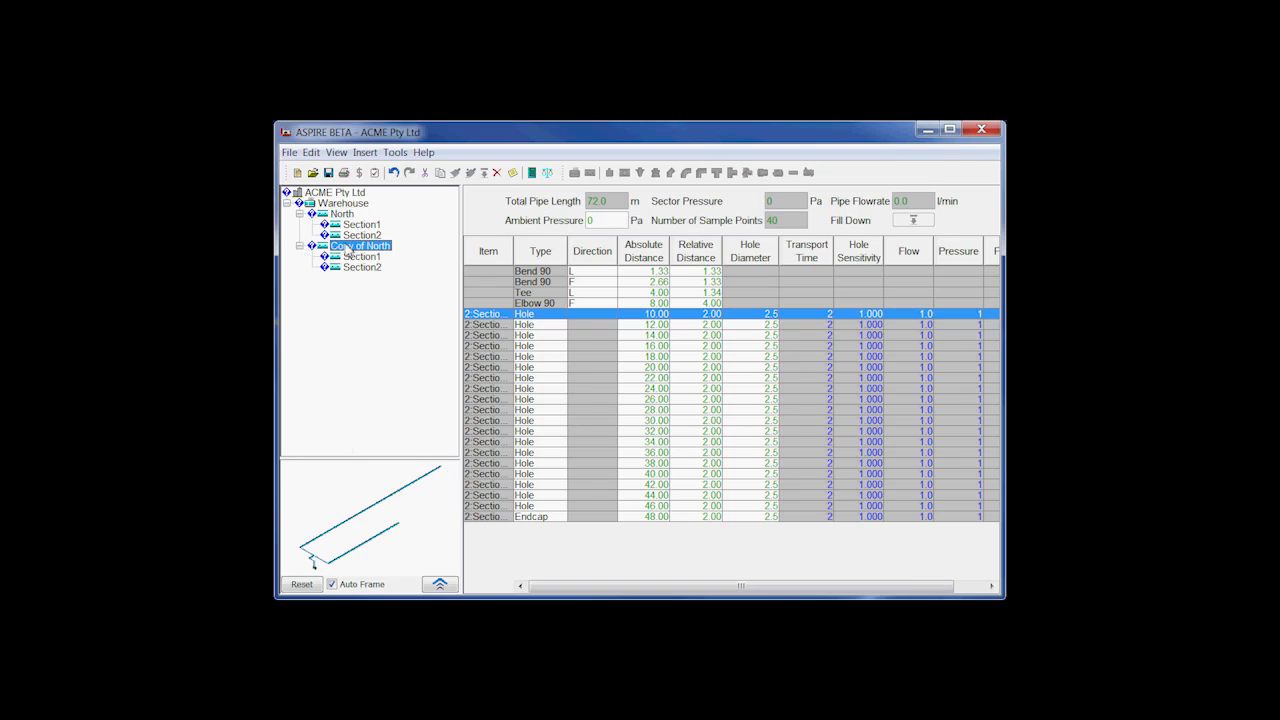
{"action": "right_click", "coordinate": [358, 246]}
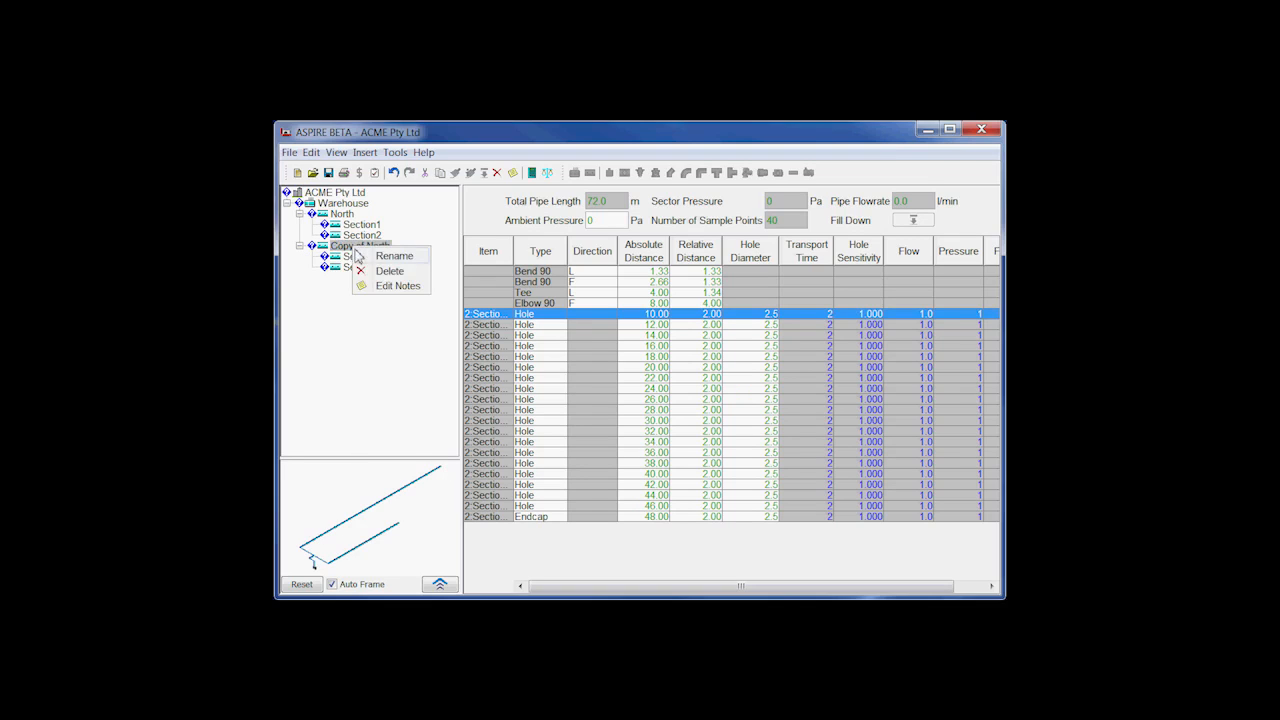
{"action": "left_click", "coordinate": [394, 256]}
{"action": "type", "text": "South"}
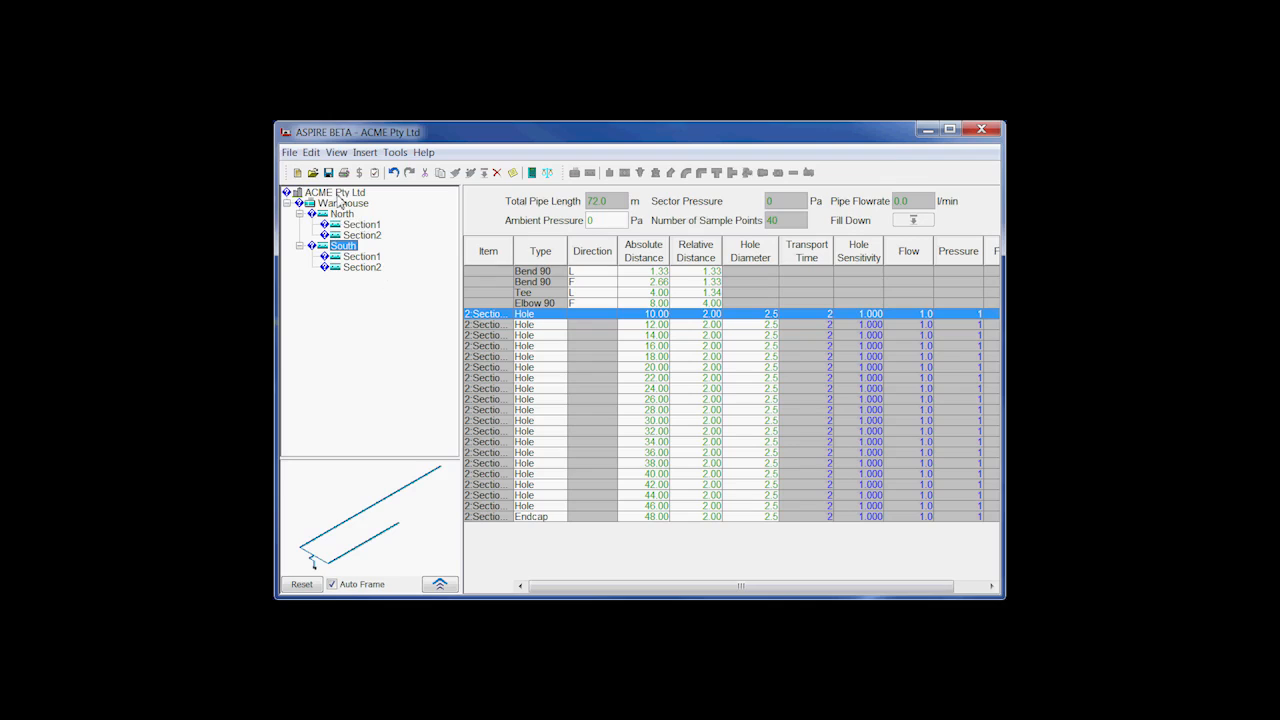
{"action": "mouse_move", "coordinate": [343, 200]}
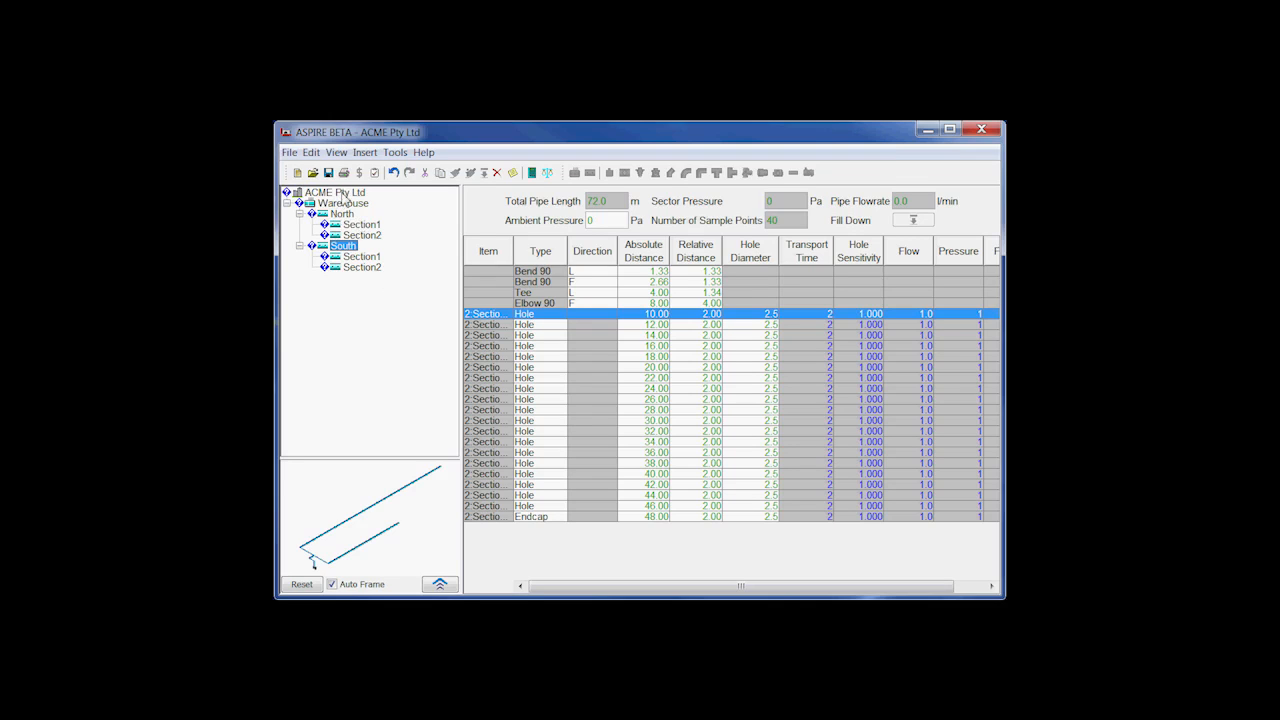
{"action": "mouse_move", "coordinate": [355, 224]}
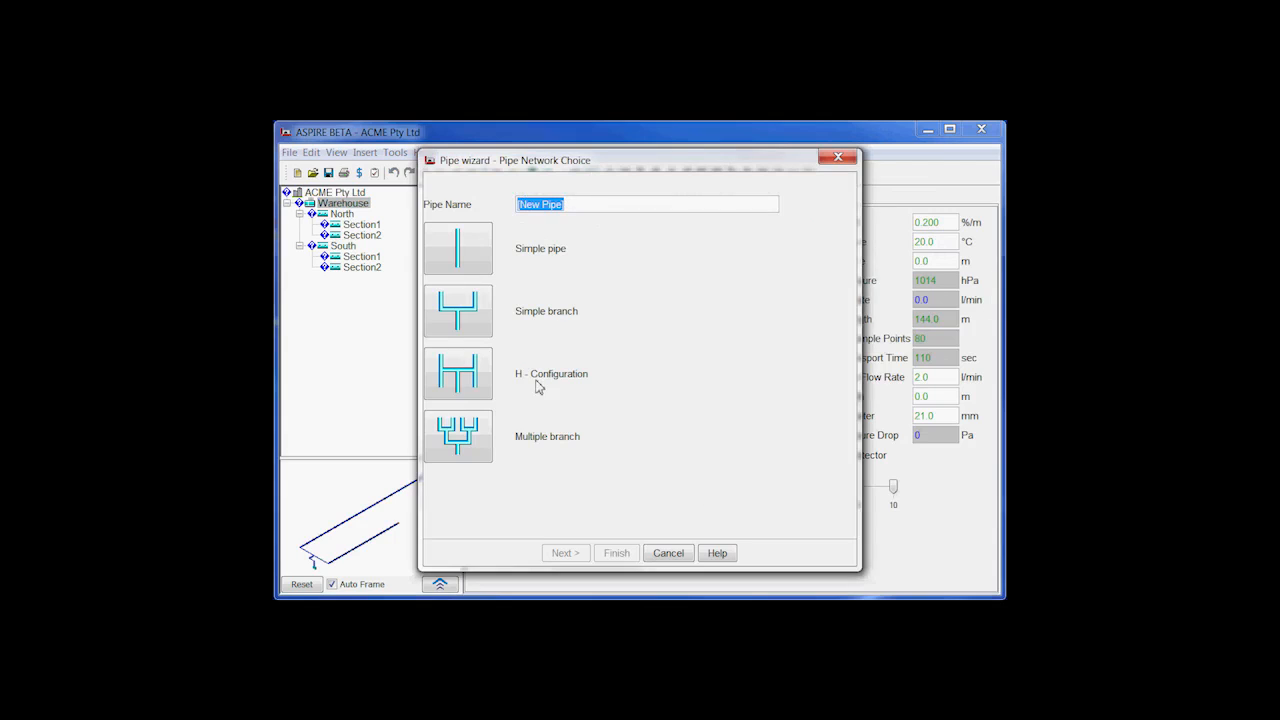
Create an H-configuration pipe under Warehouse with the wizard defaults
{"action": "left_click", "coordinate": [457, 372]}
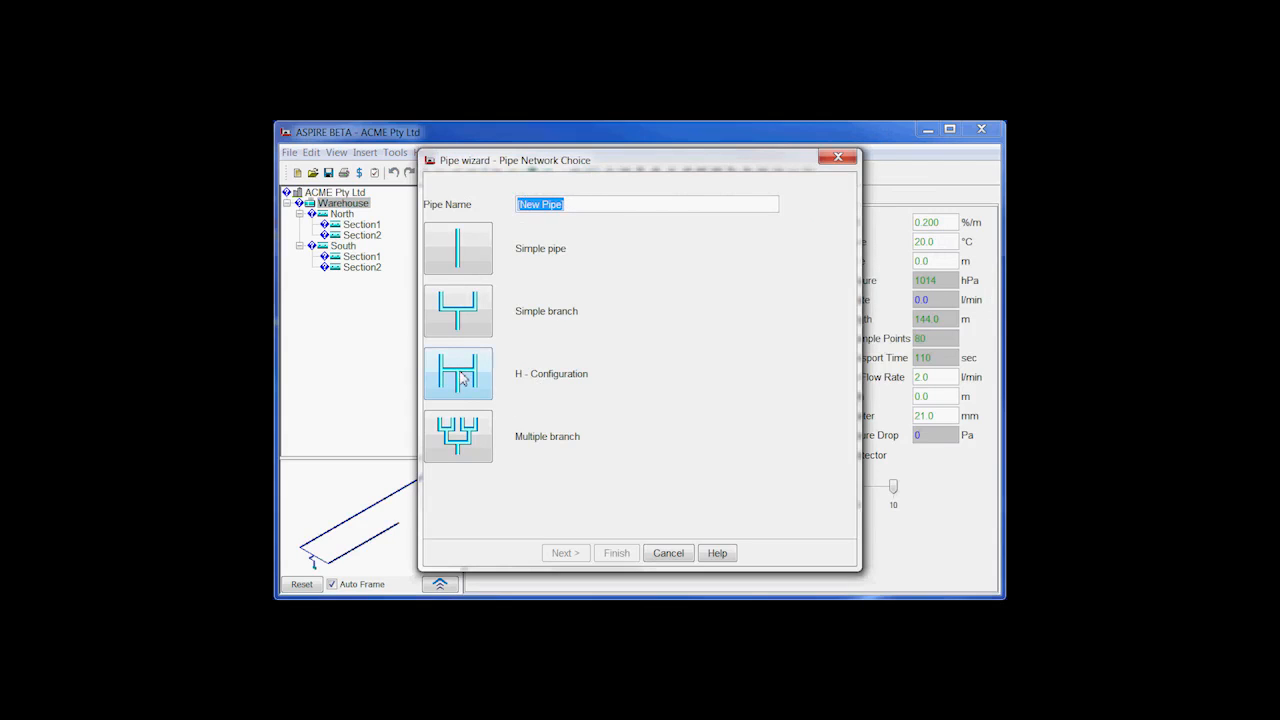
{"action": "mouse_move", "coordinate": [460, 378]}
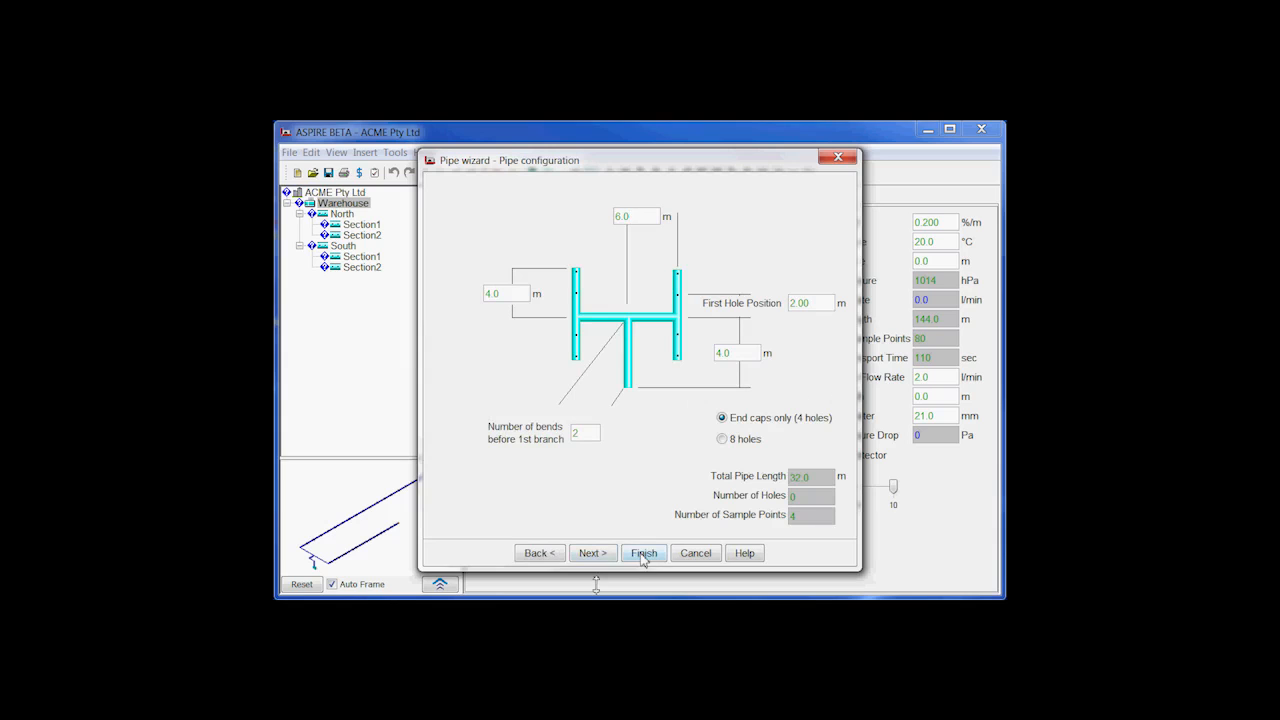
{"action": "left_click", "coordinate": [644, 553]}
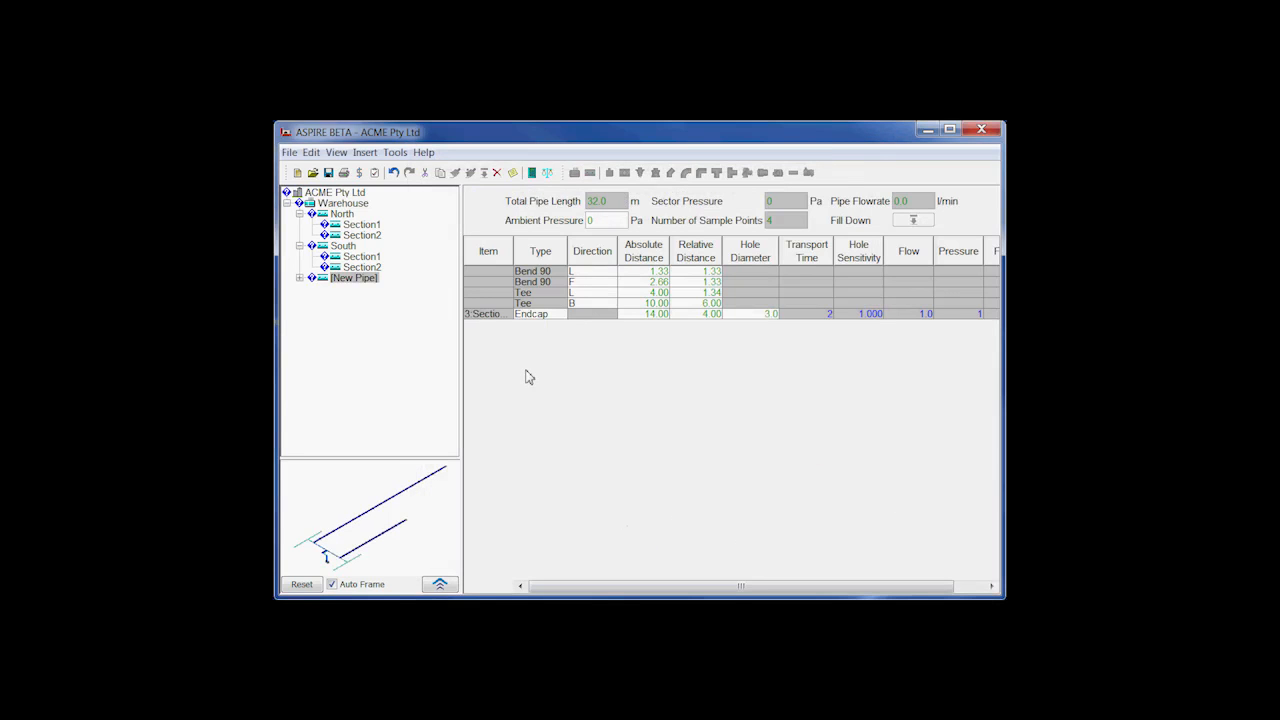
Rename the new pipe to East Entrance
{"action": "left_click", "coordinate": [354, 277]}
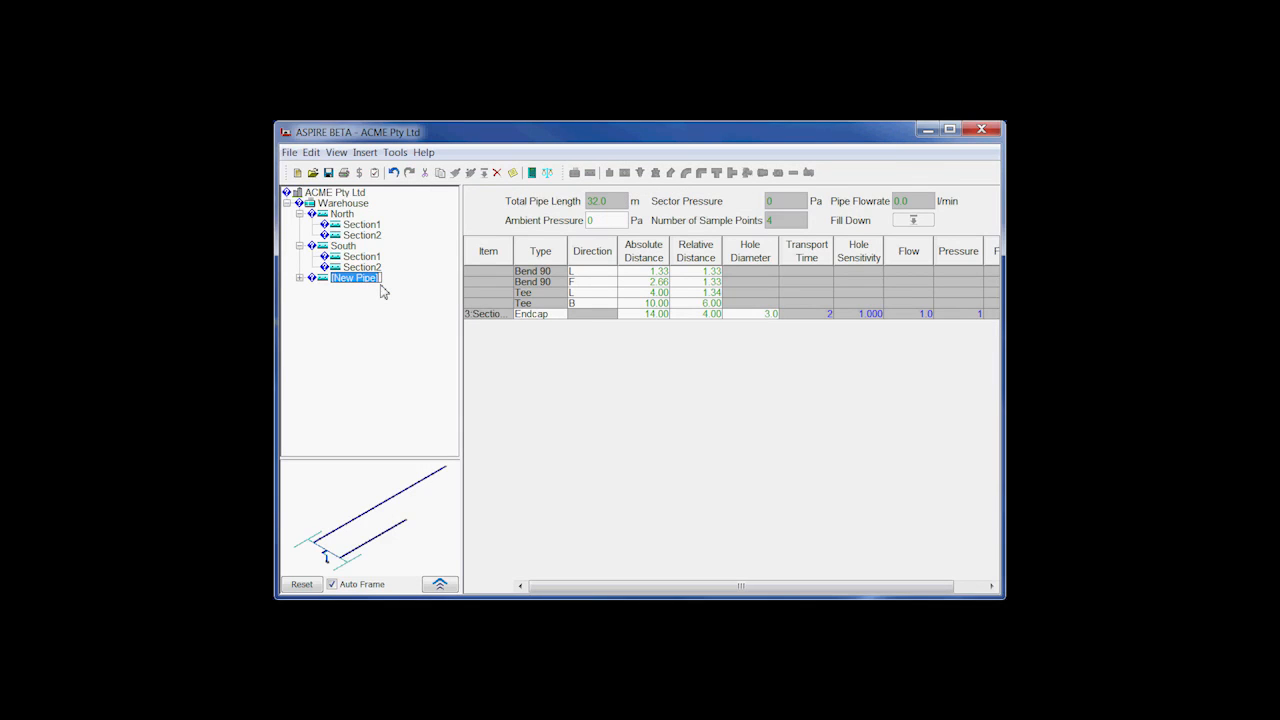
{"action": "type", "text": "East End"}
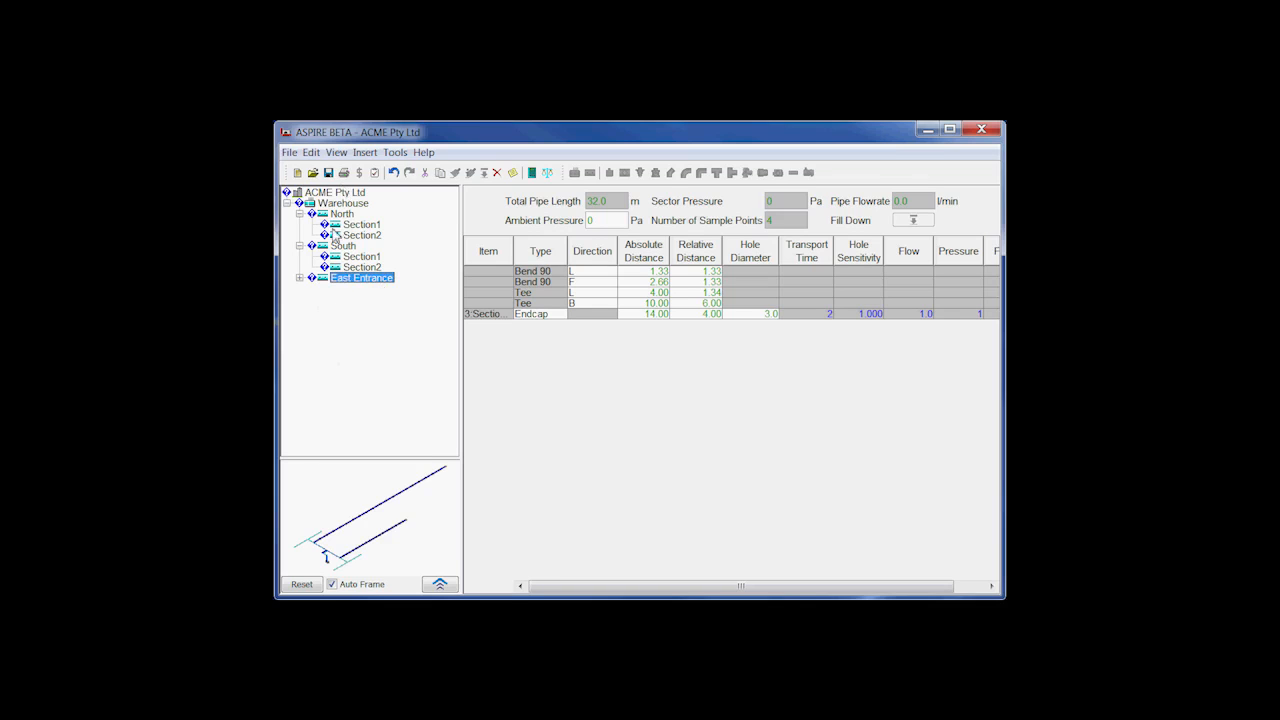
{"action": "left_click", "coordinate": [335, 192]}
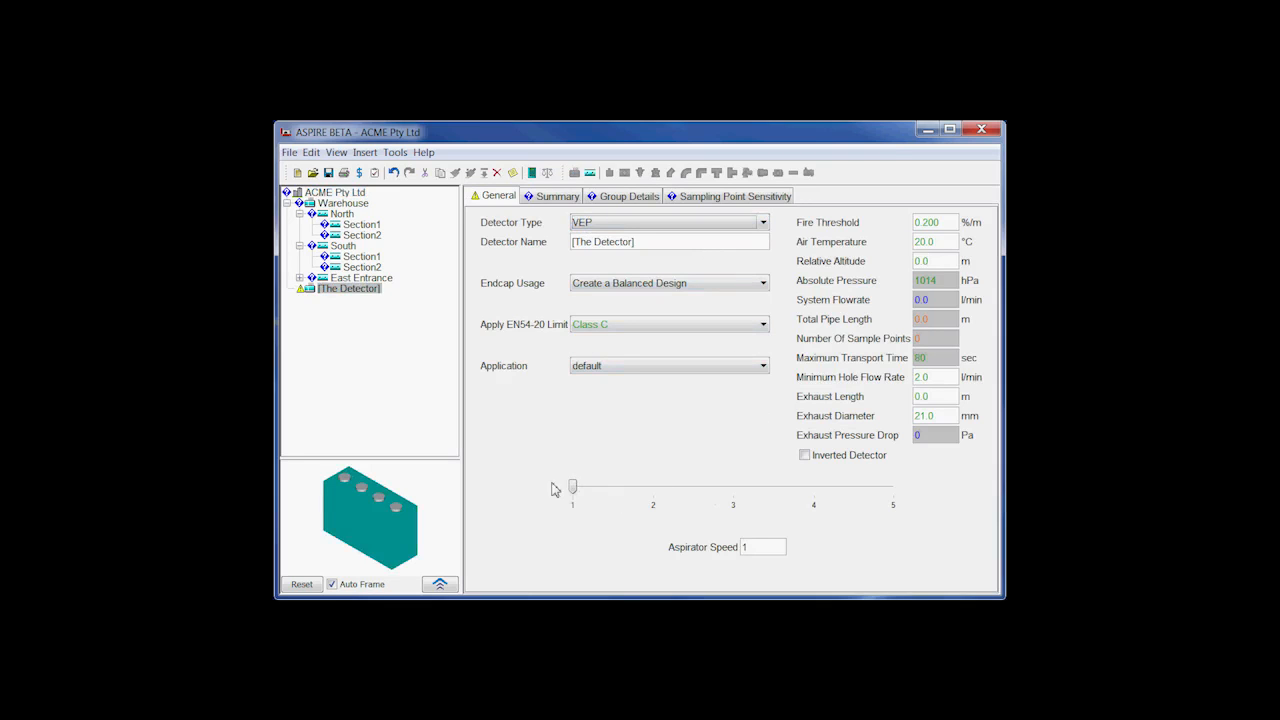
Set the new detector's aspirator speed to 3 and name it 'Office'
{"action": "left_click_drag", "start_coordinate": [572, 487], "coordinate": [735, 490]}
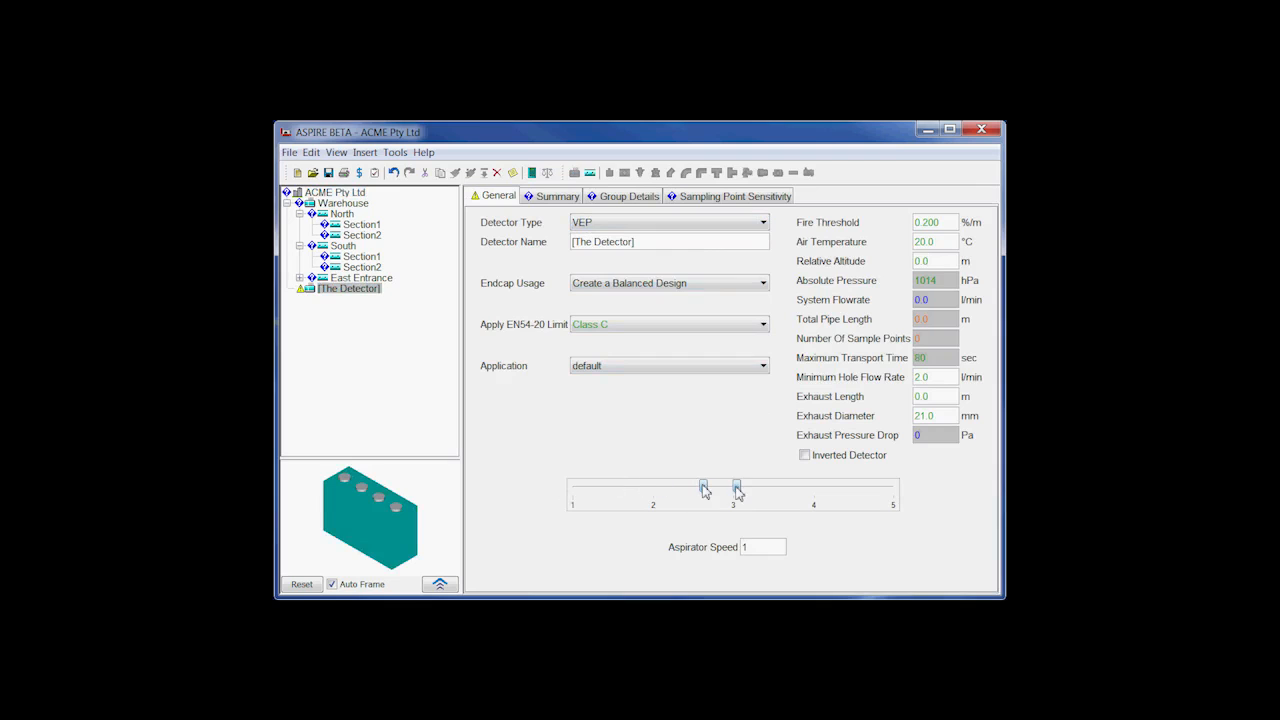
{"action": "left_click_drag", "start_coordinate": [705, 487], "coordinate": [733, 487]}
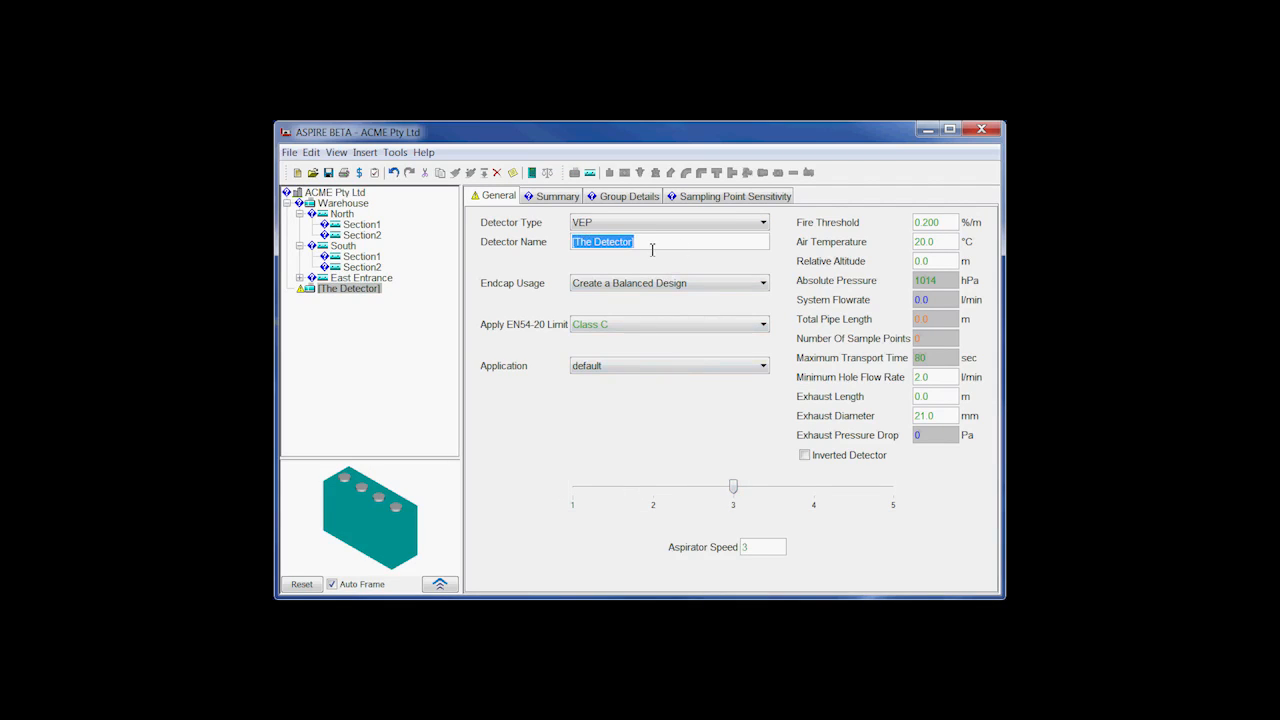
{"action": "type", "text": "O"}
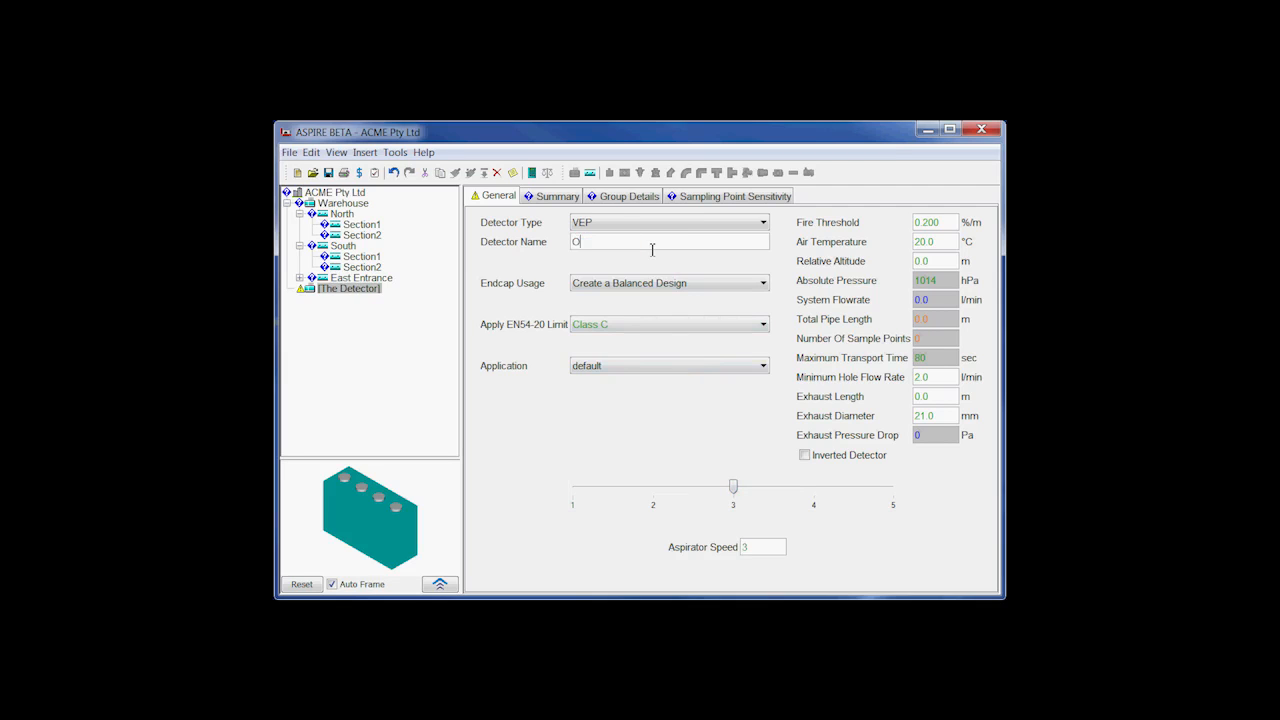
{"action": "type", "text": "ffice"}
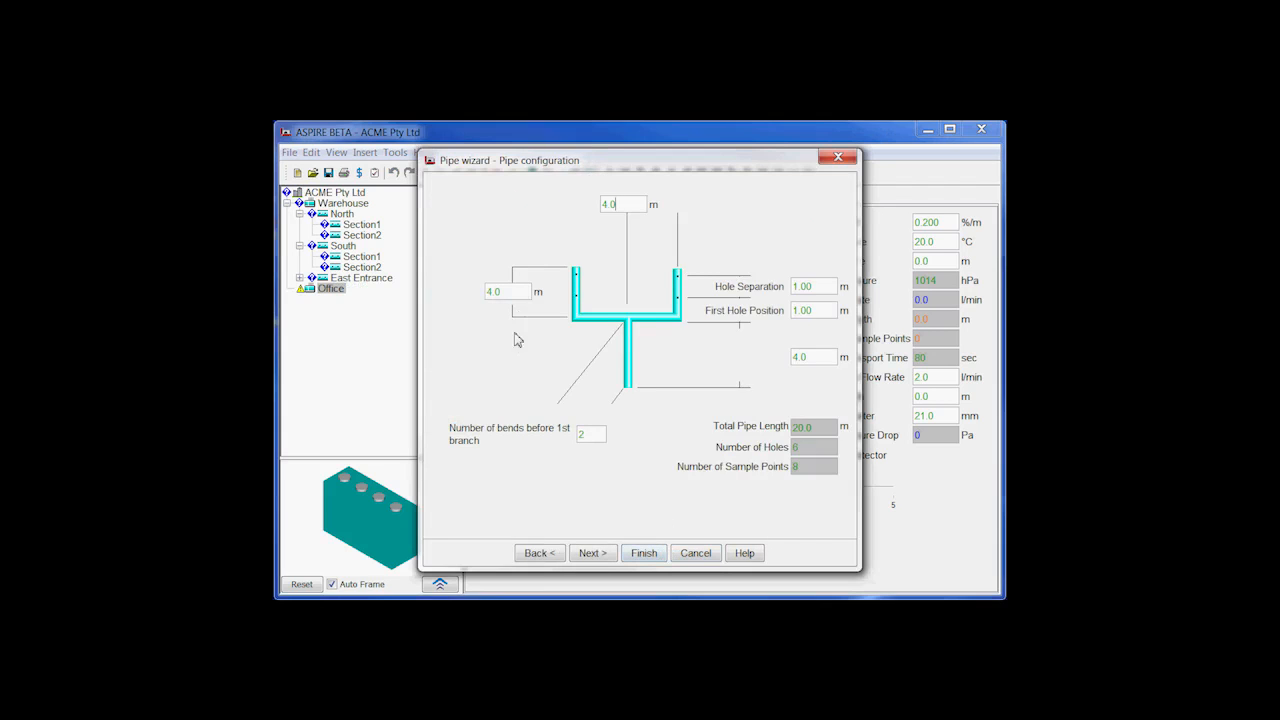
Finish the Office's simple branched pipe (20 m, 8 sample points) and select it
{"action": "left_click", "coordinate": [643, 553]}
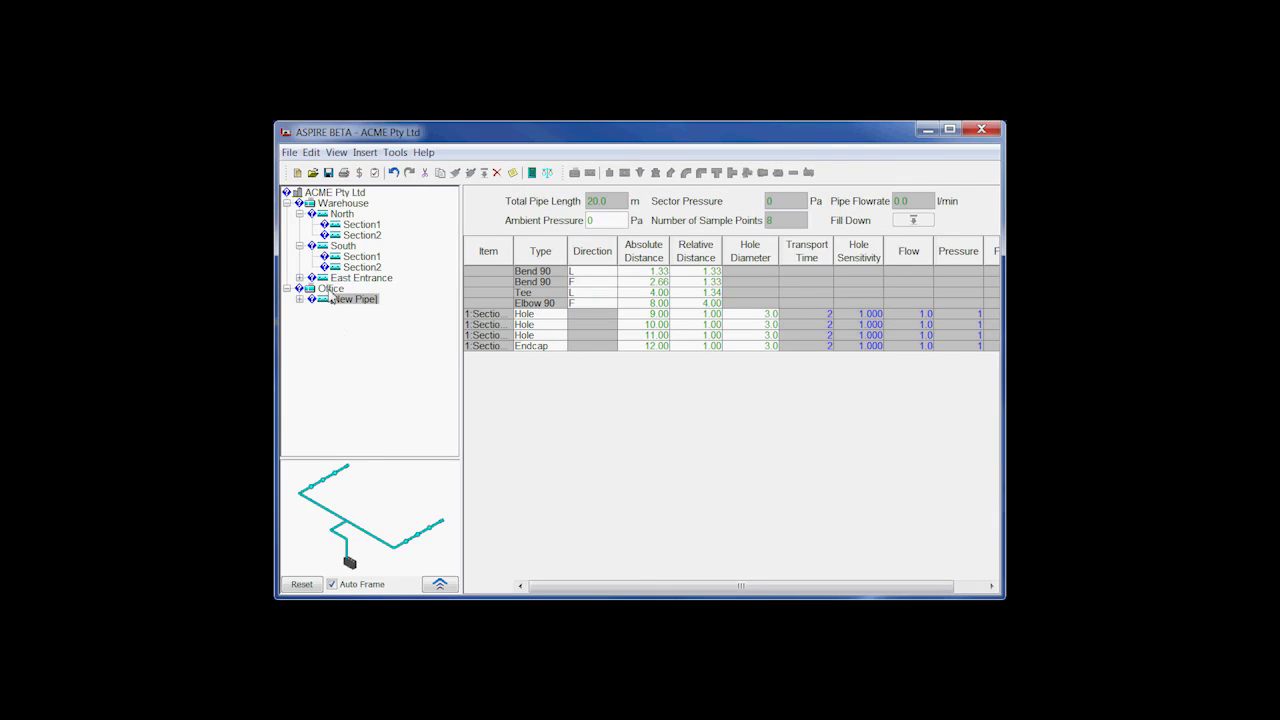
{"action": "double_click", "coordinate": [357, 298]}
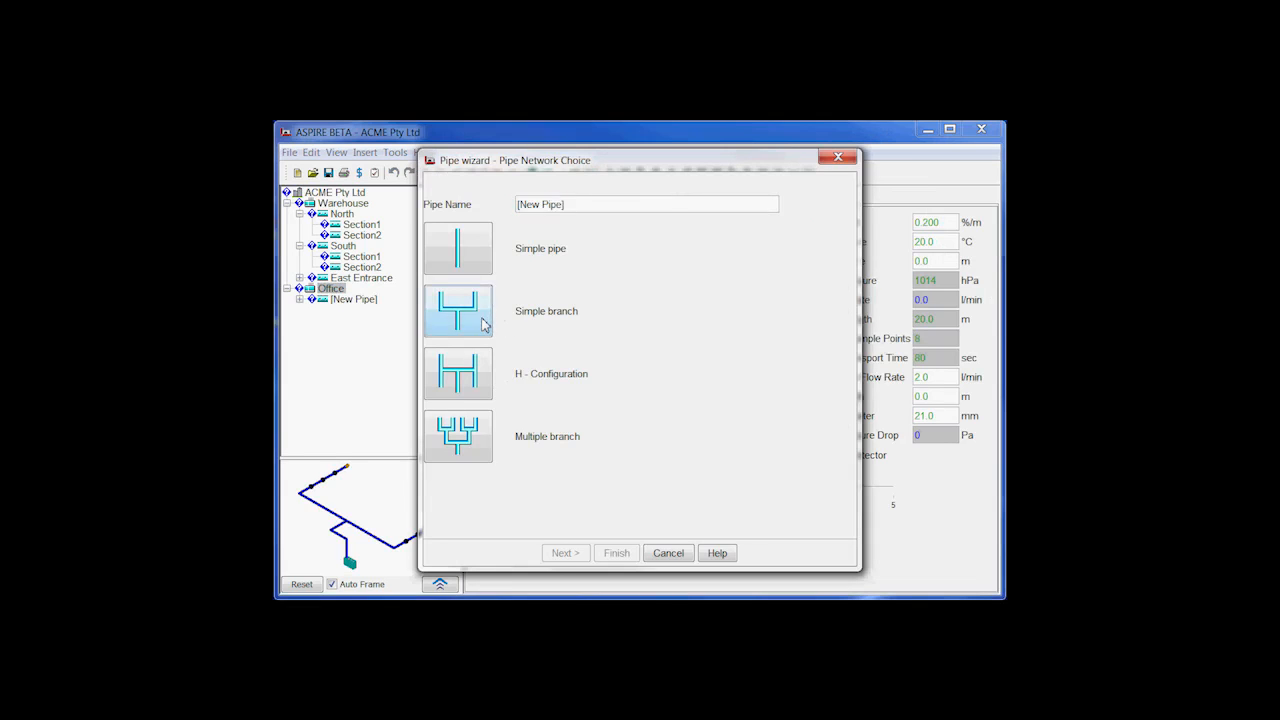
Add a second simple branch pipe to Office with its second bend direction set to B
{"action": "left_click", "coordinate": [616, 552]}
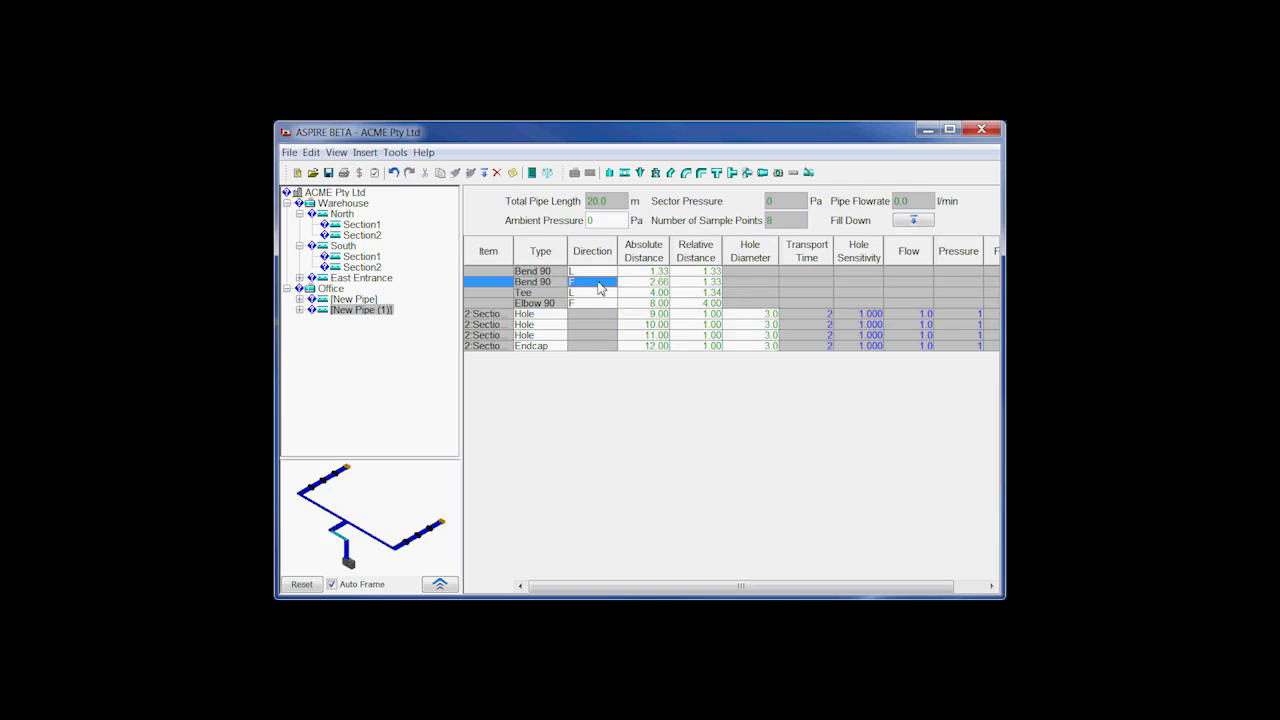
{"action": "left_click", "coordinate": [611, 282]}
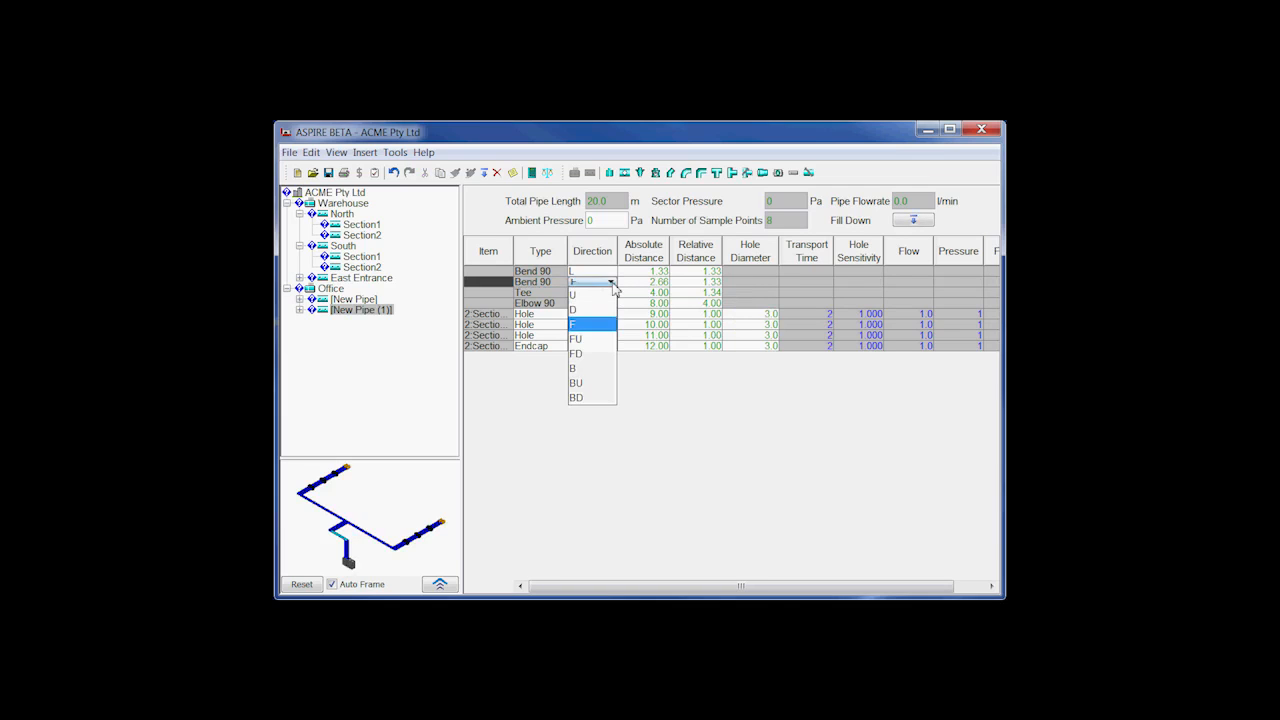
{"action": "left_click", "coordinate": [573, 368]}
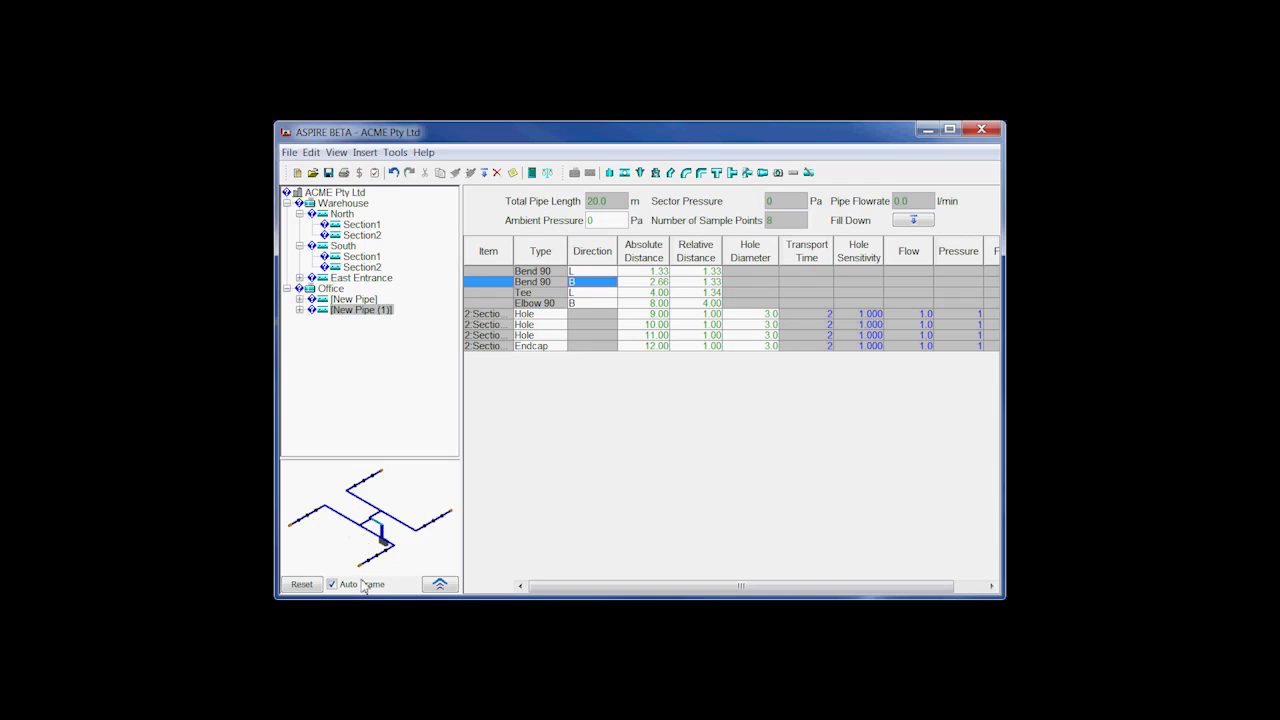
{"action": "mouse_move", "coordinate": [585, 317]}
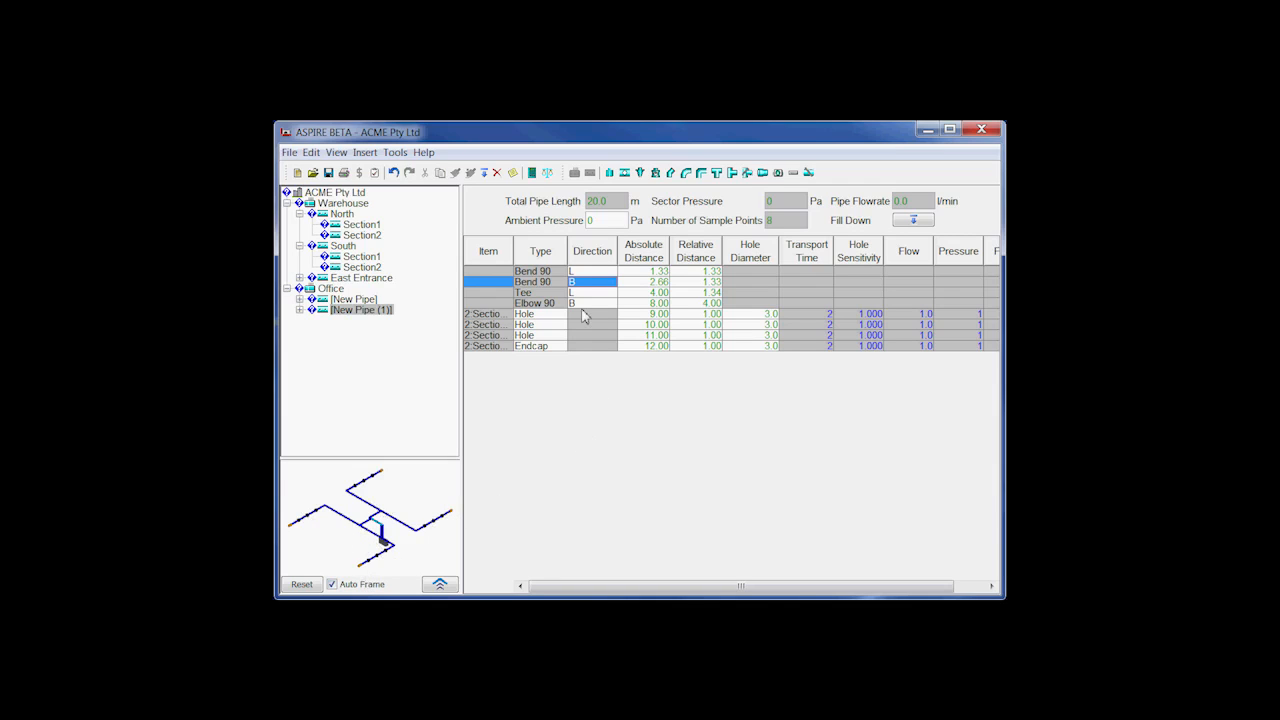
{"action": "mouse_move", "coordinate": [362, 309]}
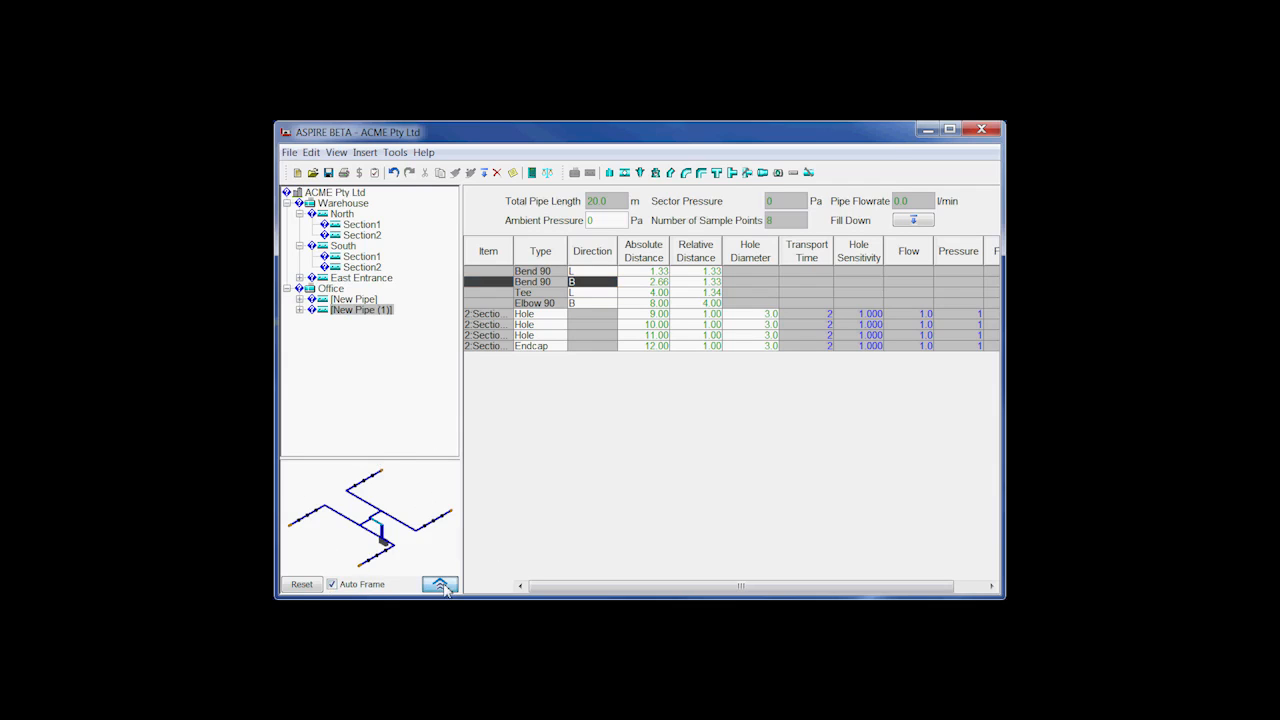
{"action": "left_click", "coordinate": [440, 584]}
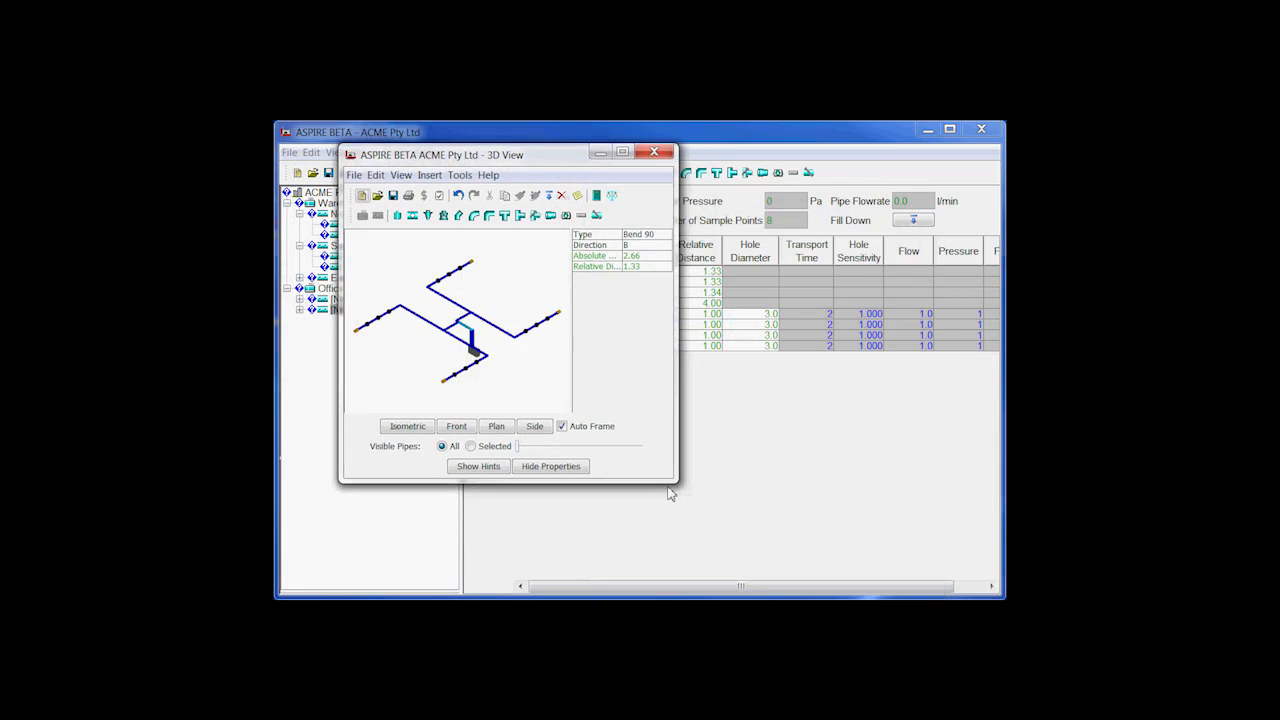
{"action": "left_click_drag", "start_coordinate": [672, 489], "coordinate": [912, 557]}
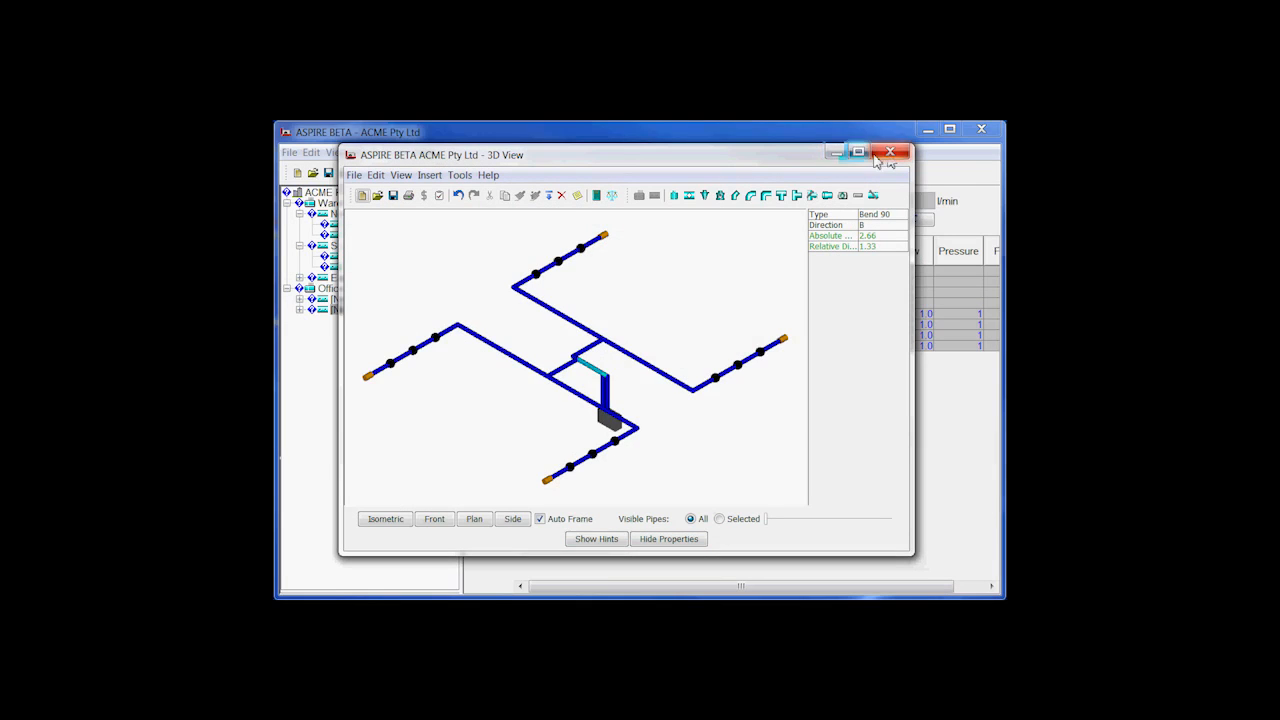
{"action": "left_click", "coordinate": [889, 151]}
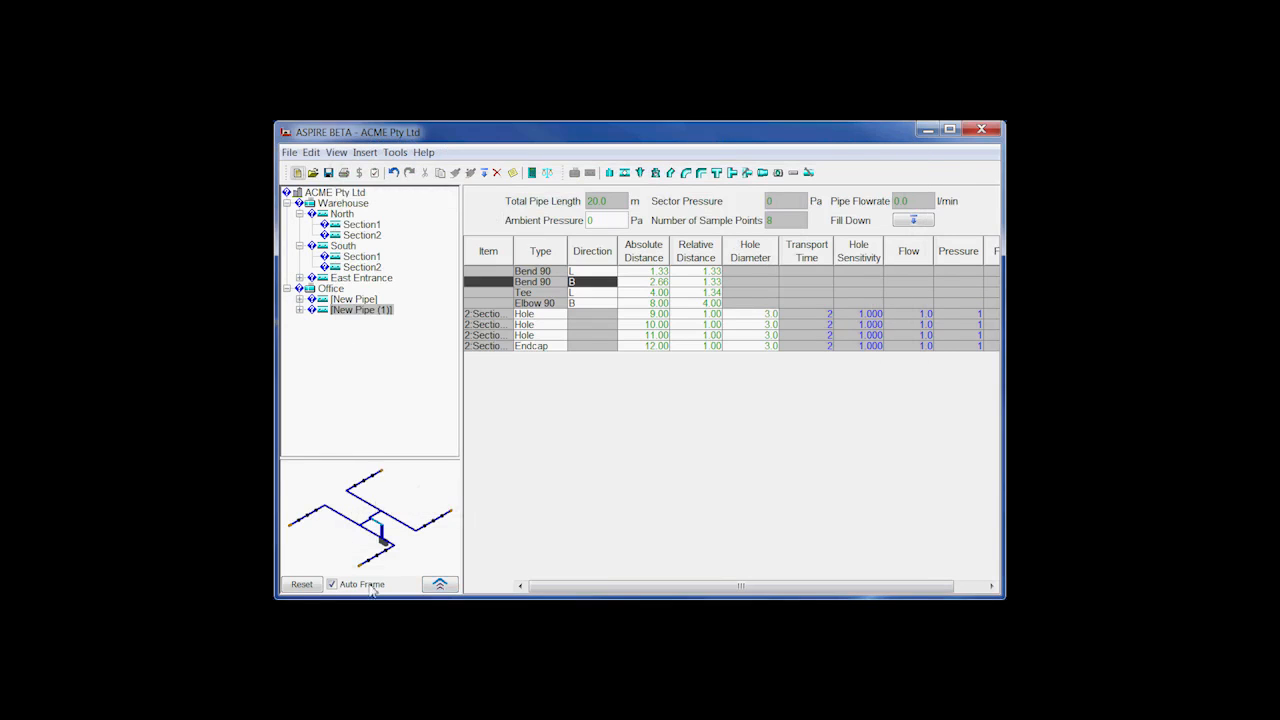
{"action": "mouse_move", "coordinate": [447, 508]}
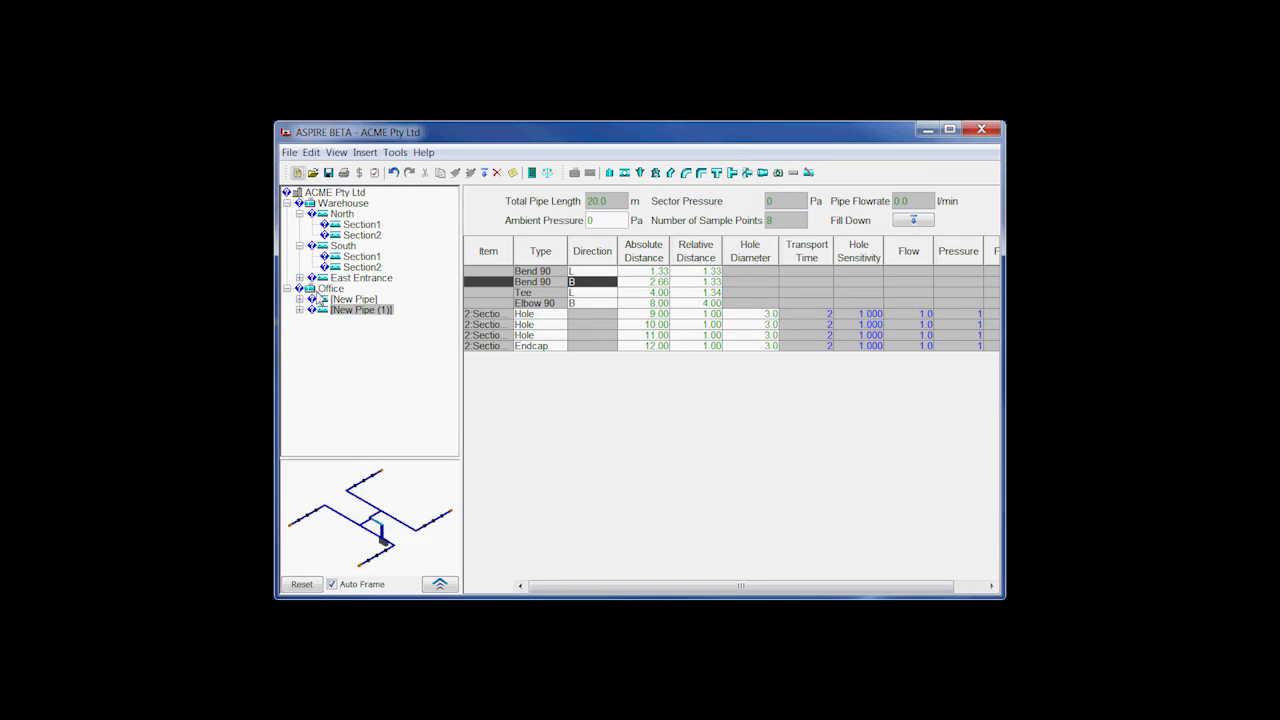
Review Office's settings (VEP, Class C, 40 m, 16 points), then the ACME Pty Ltd project details
{"action": "left_click", "coordinate": [330, 288]}
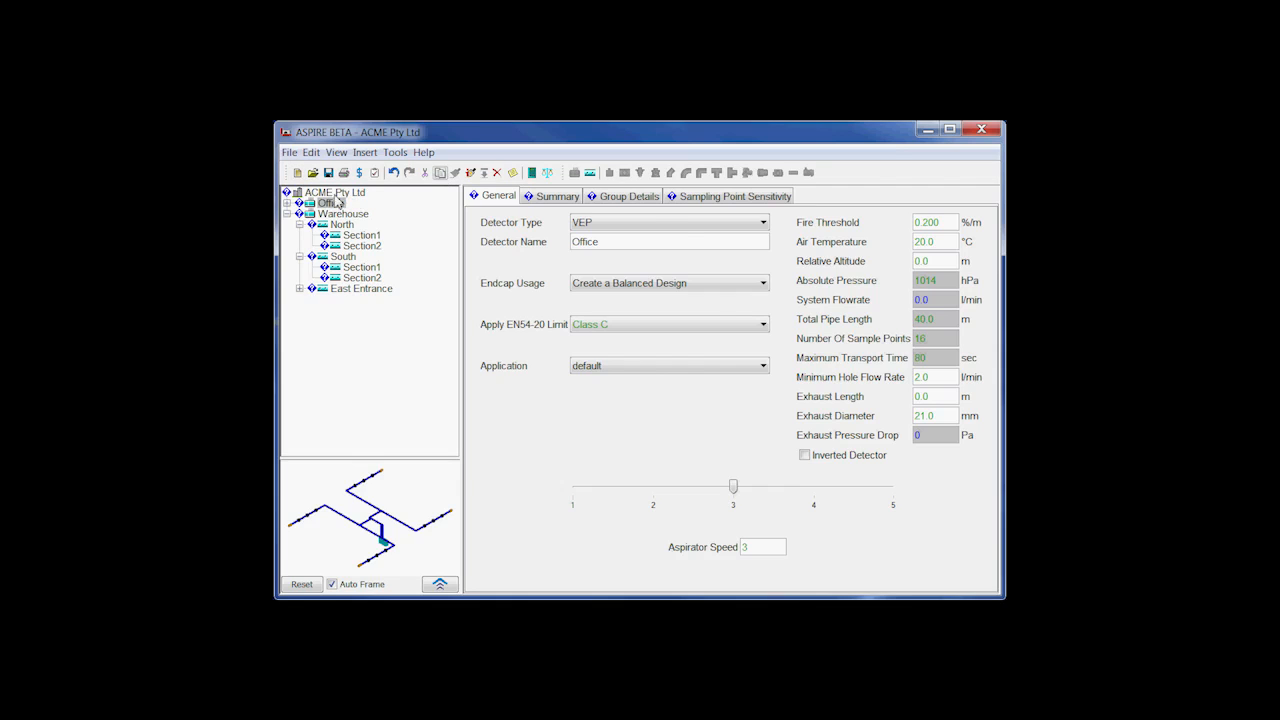
{"action": "left_click", "coordinate": [335, 192]}
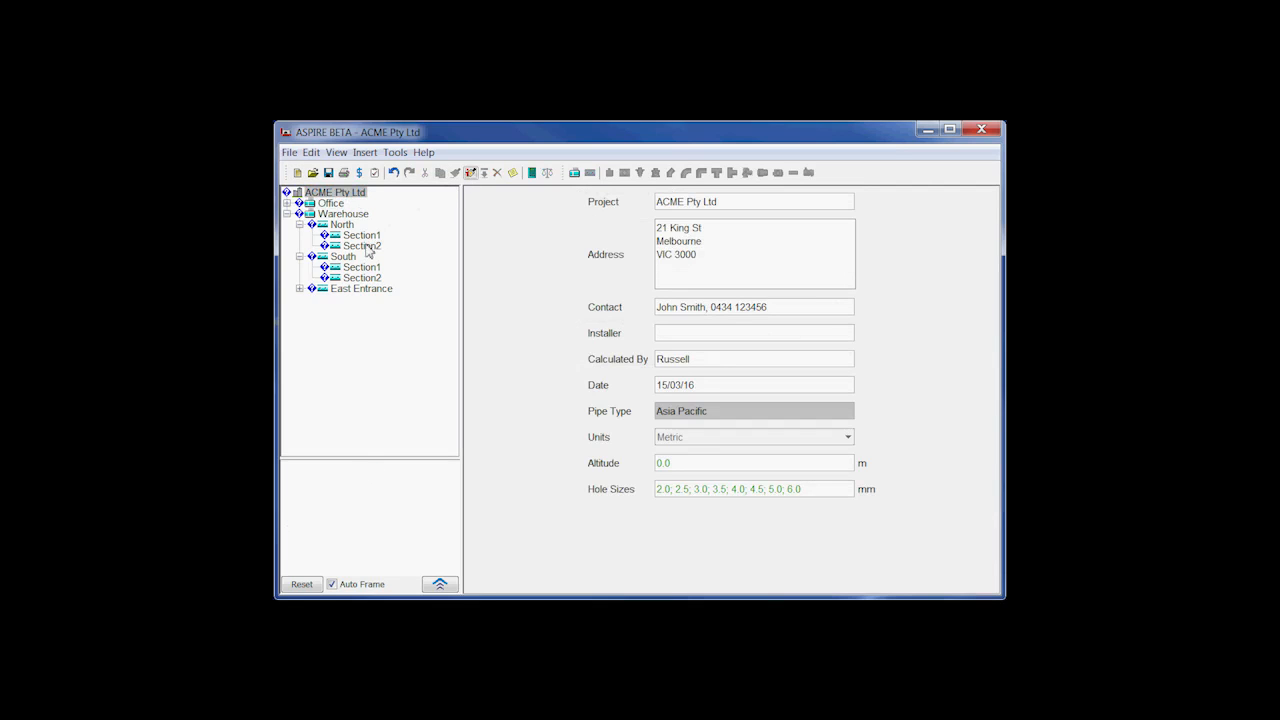
{"action": "mouse_move", "coordinate": [445, 360]}
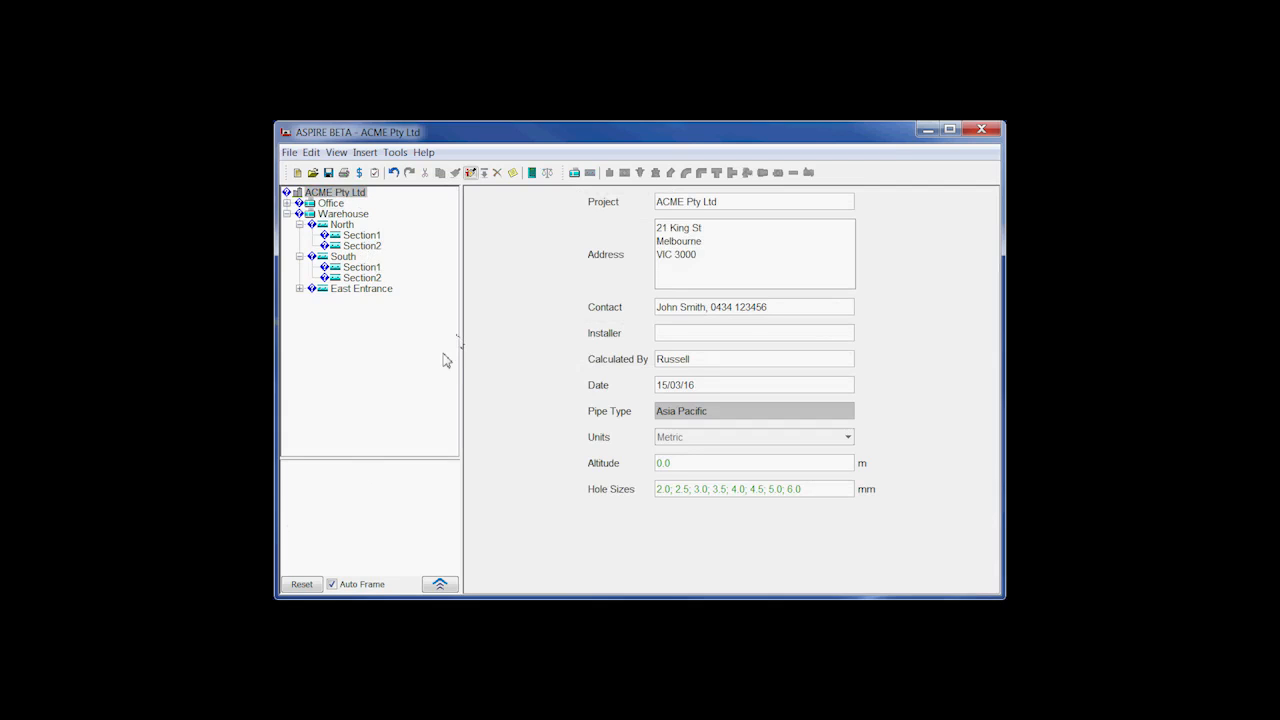
{"action": "mouse_move", "coordinate": [458, 341]}
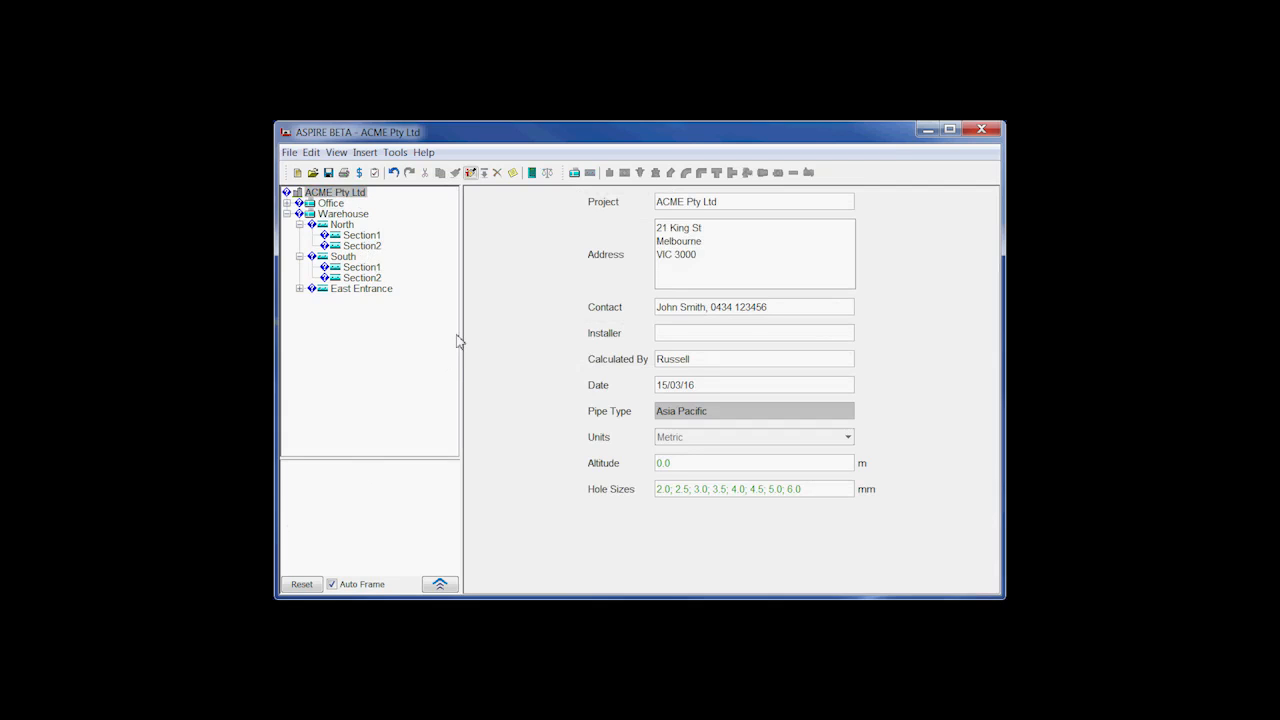